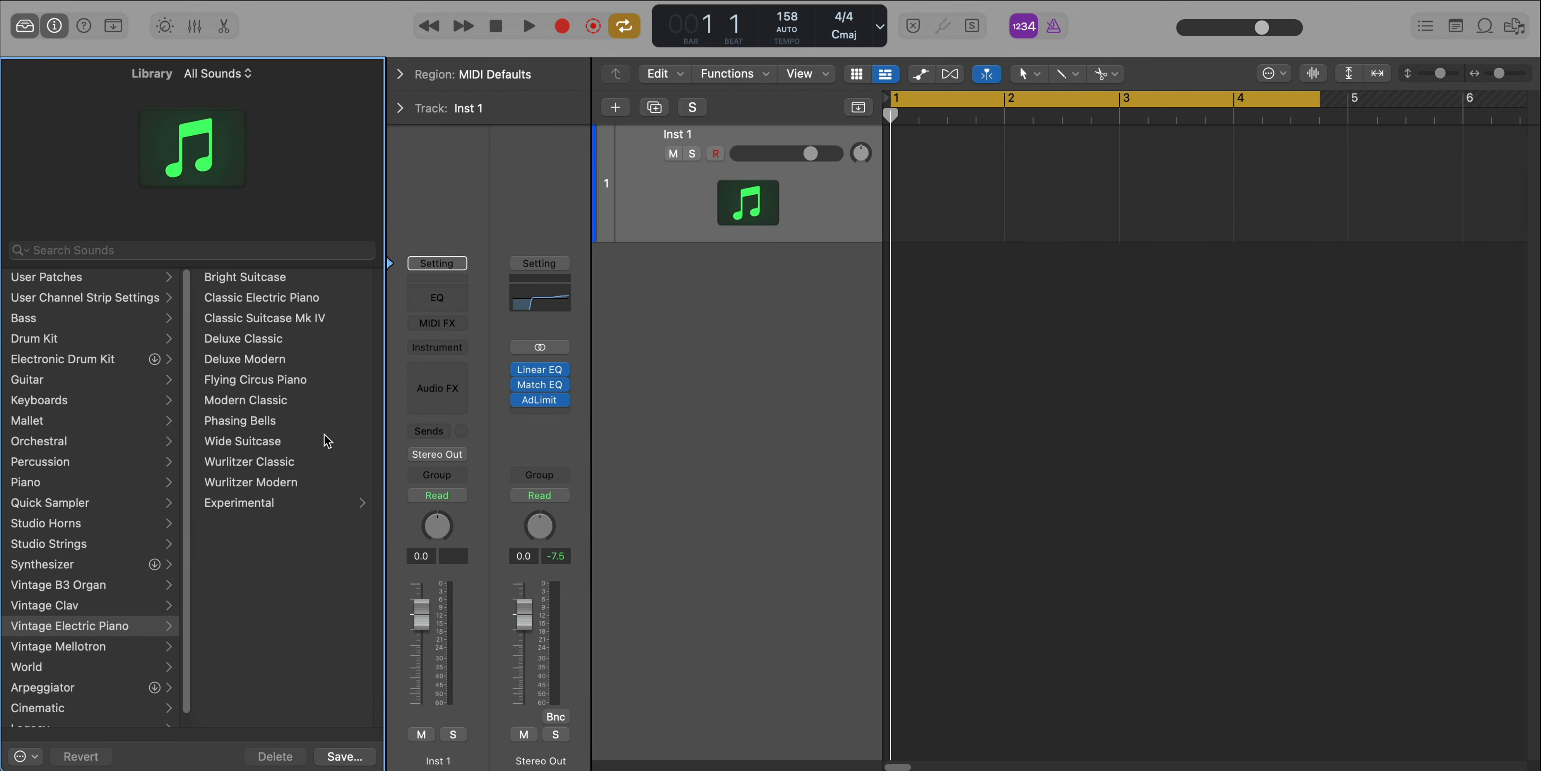
{"action": "mouse_move", "coordinate": [324, 442]}
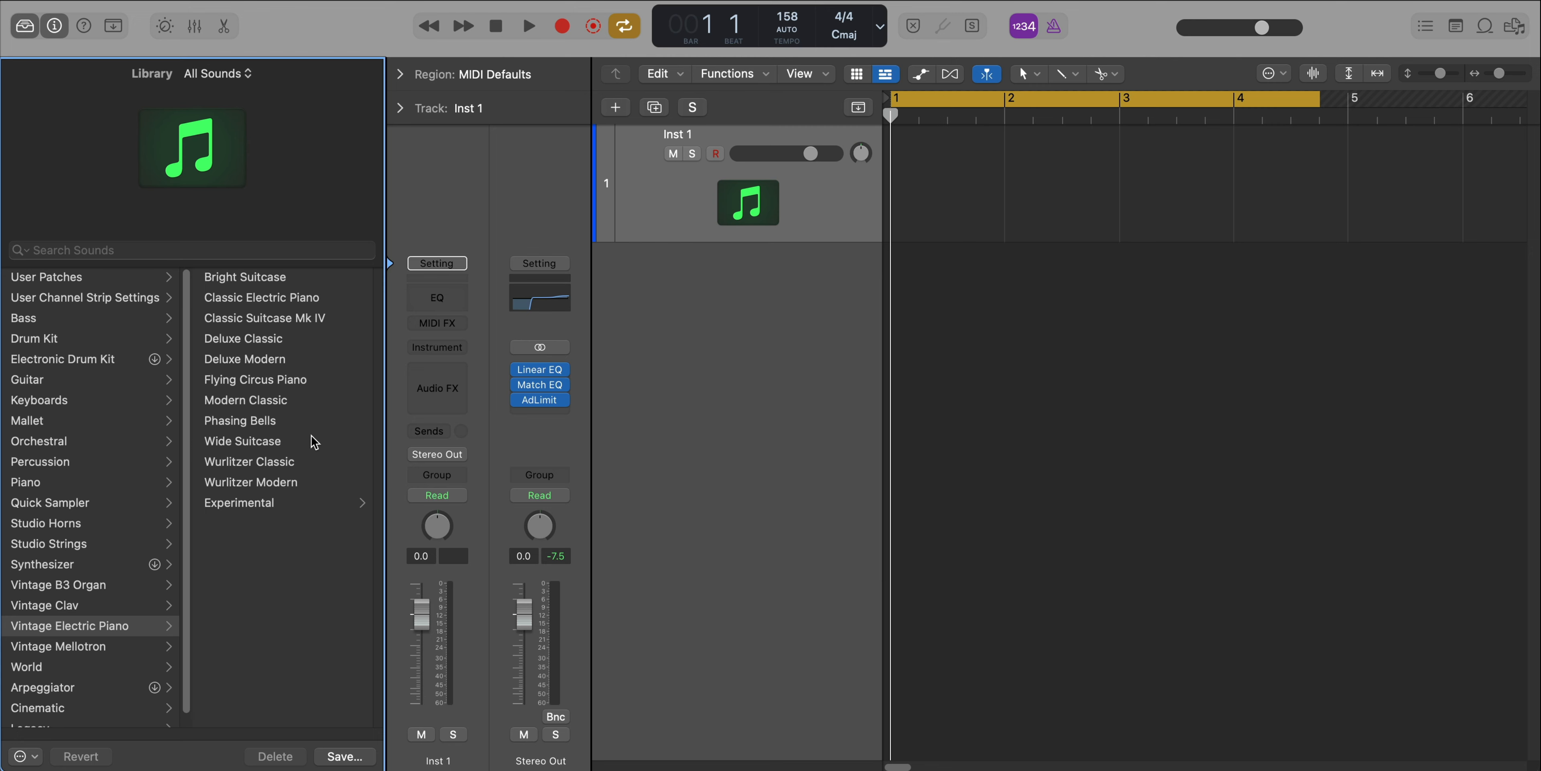
{"action": "mouse_move", "coordinate": [270, 339]}
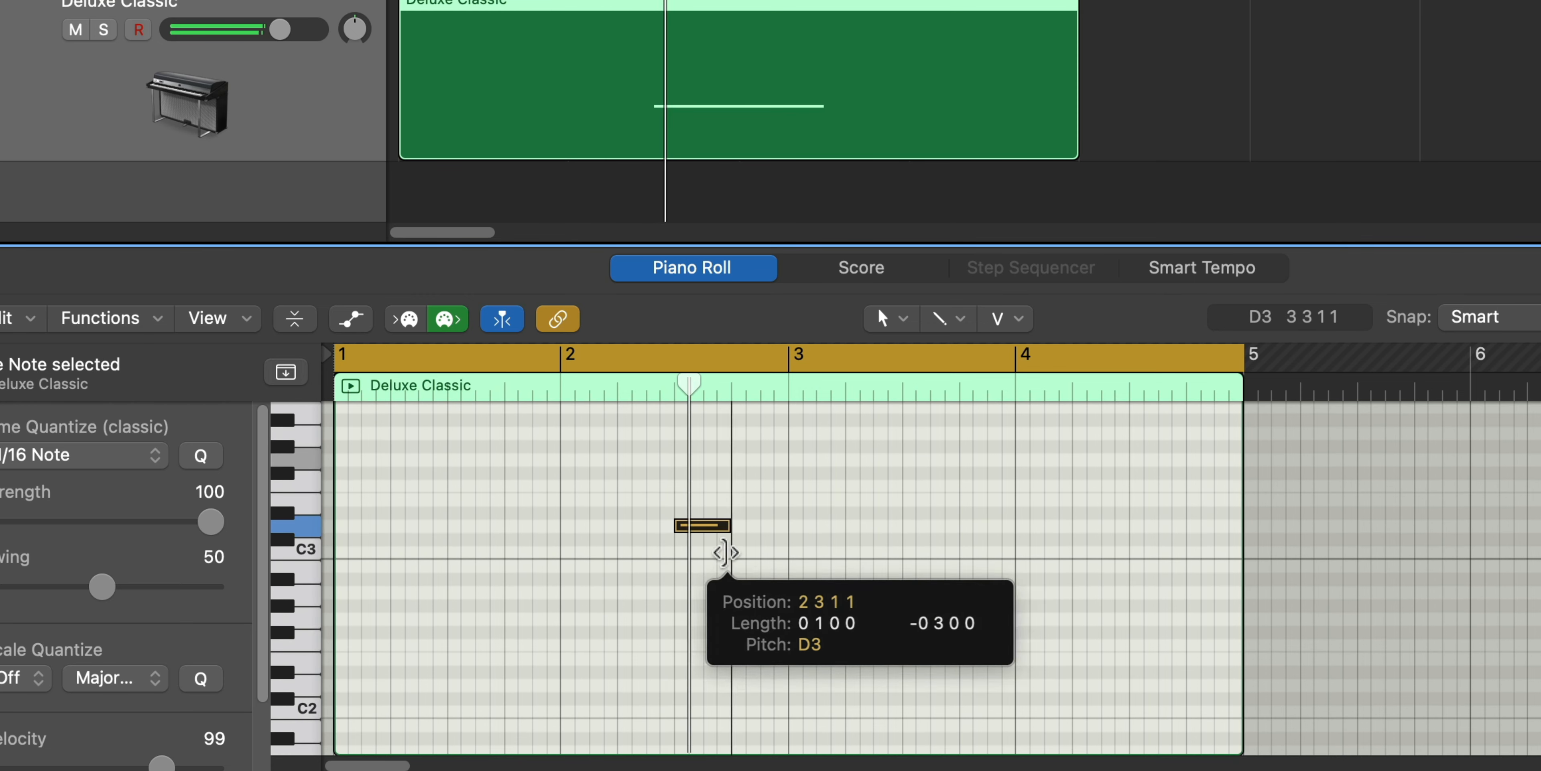
Shorten the D3 piano note and draw a long G3 note across bar 2.
{"action": "left_click_drag", "start_coordinate": [674, 525], "coordinate": [688, 525]}
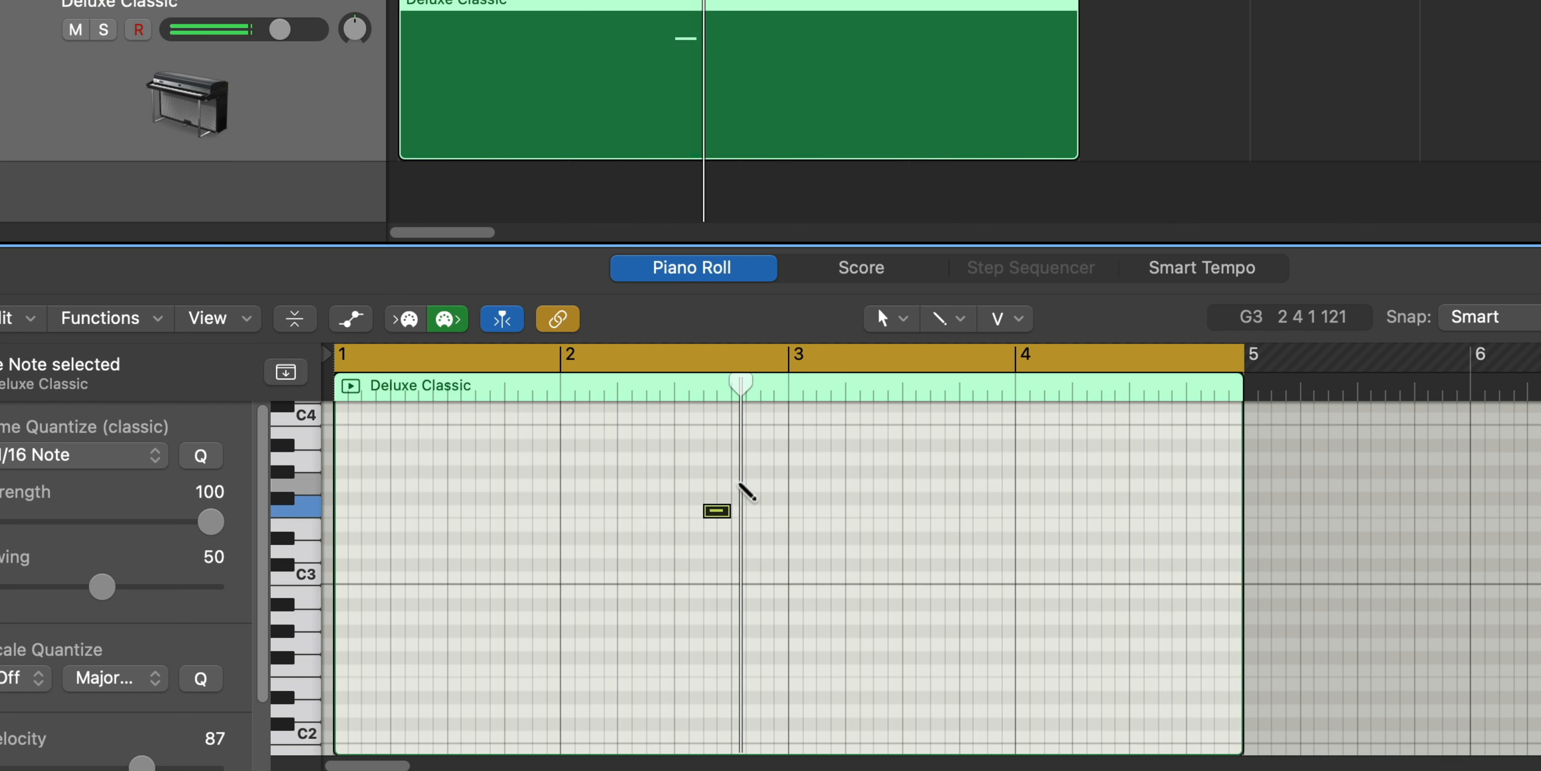
{"action": "left_click_drag", "start_coordinate": [730, 512], "coordinate": [1067, 503]}
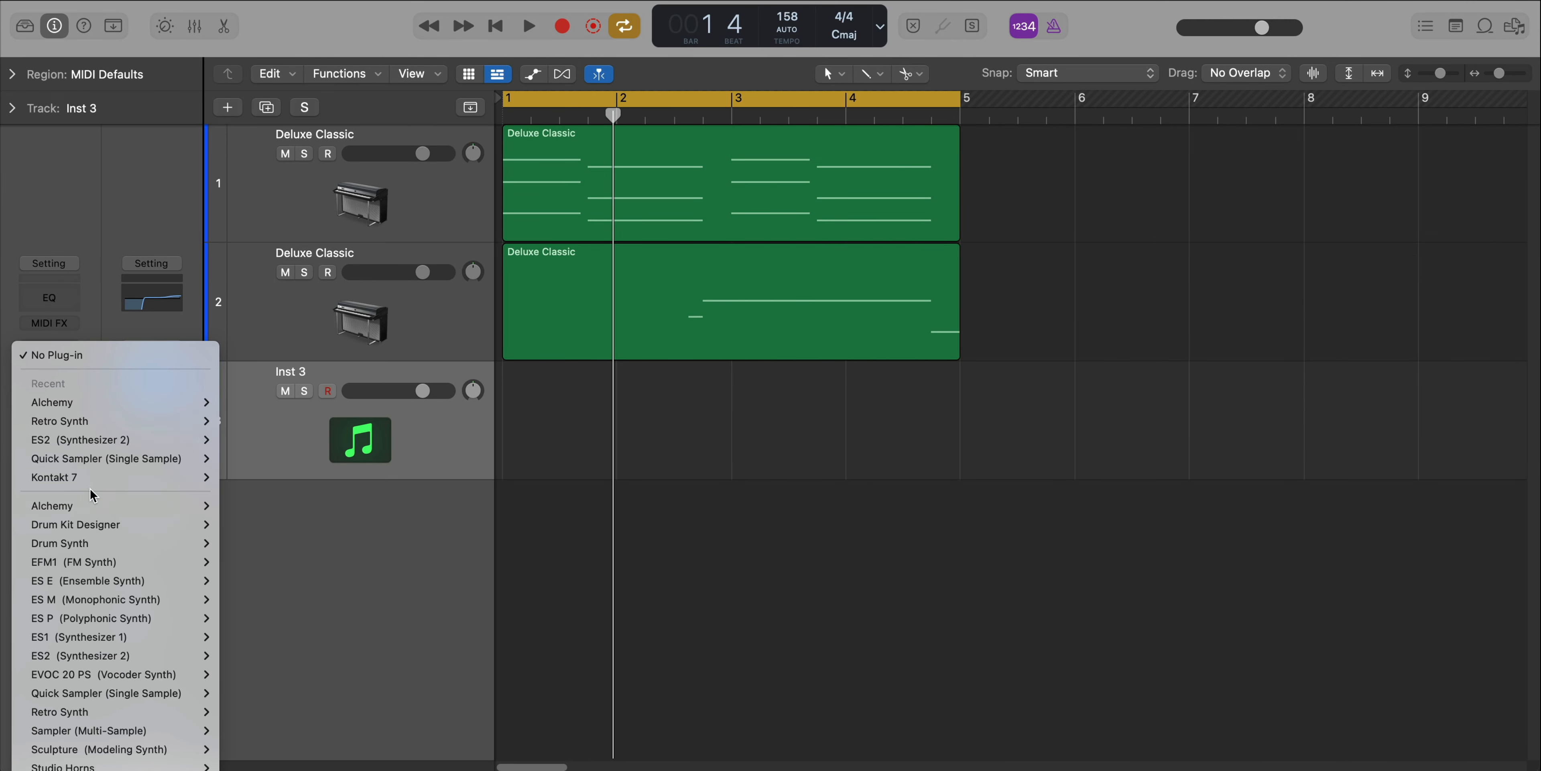
Load Retro Synth with the Steam Synth preset on Inst 3 and copy the first piano chord region onto it.
{"action": "left_click", "coordinate": [61, 421]}
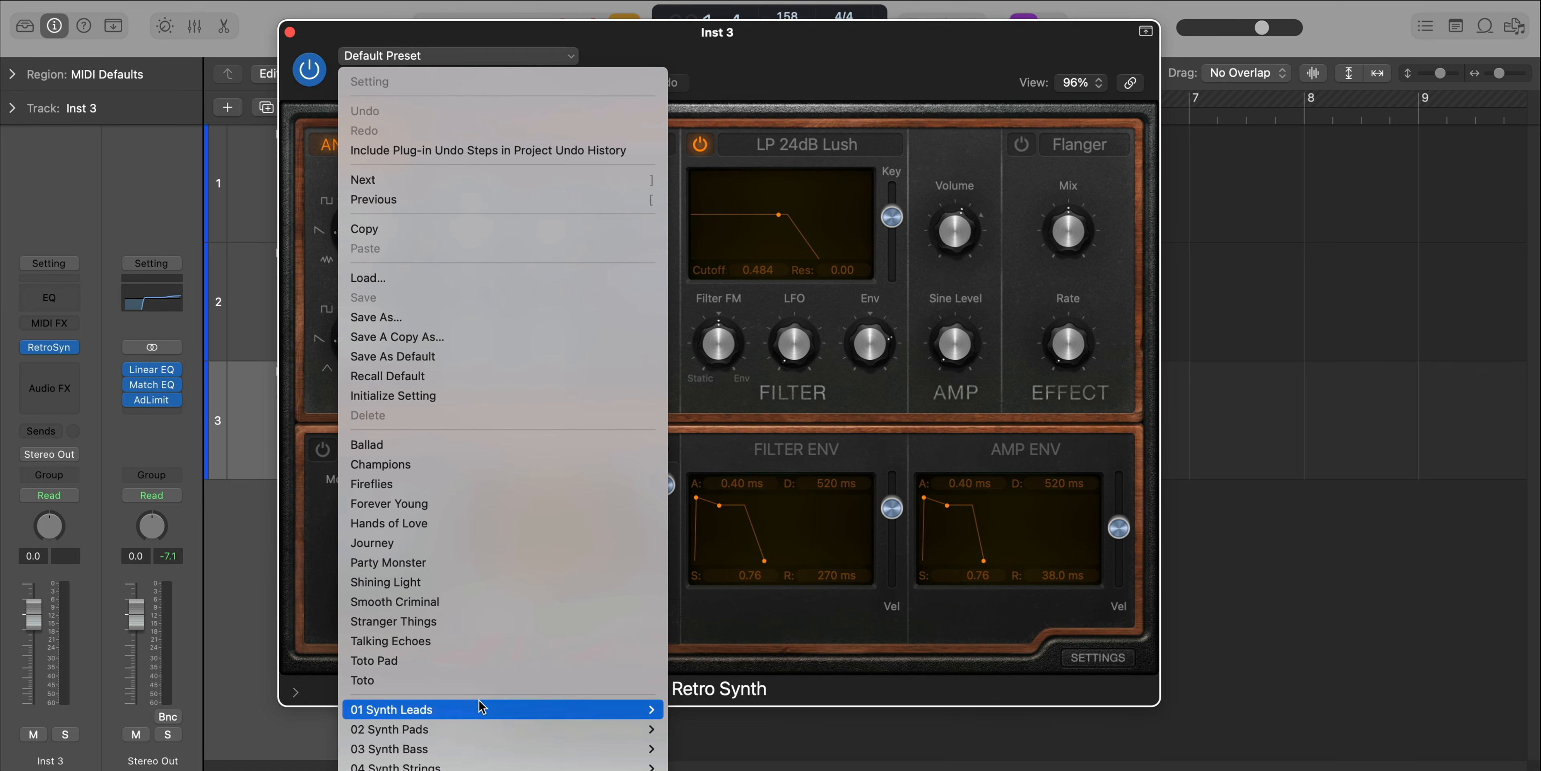
{"action": "mouse_move", "coordinate": [481, 708]}
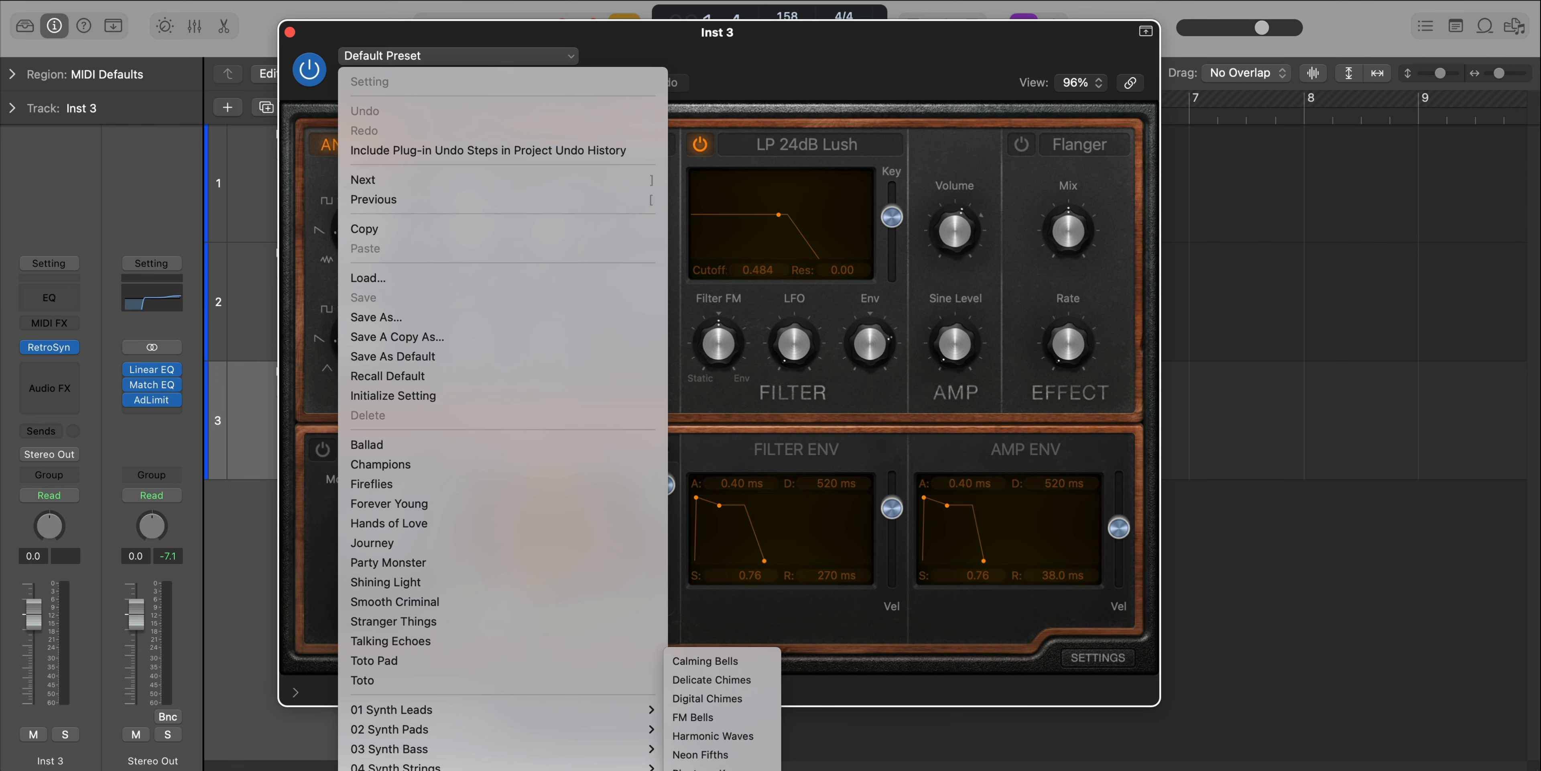
{"action": "left_click", "coordinate": [289, 32]}
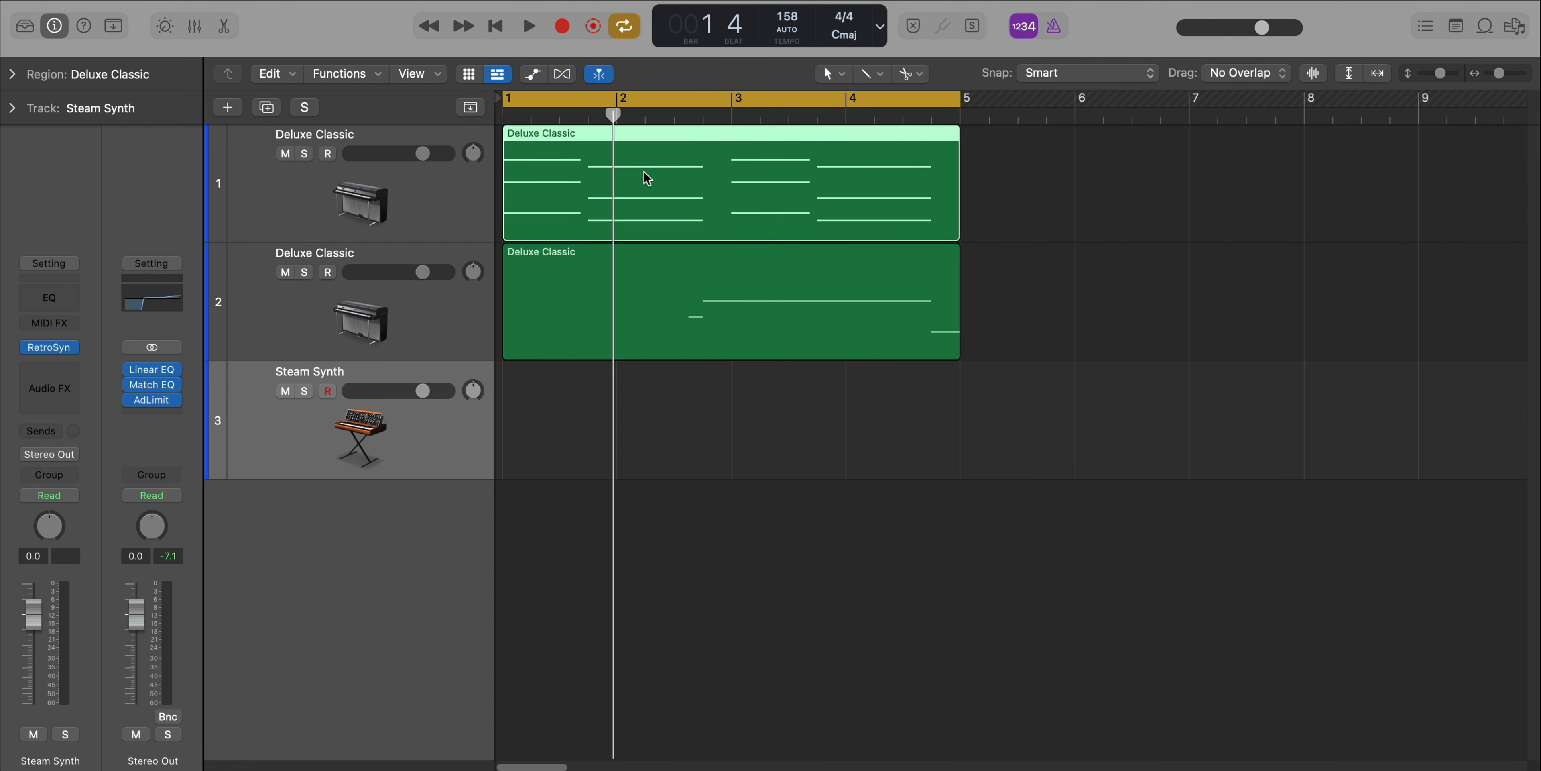
{"action": "left_click", "coordinate": [303, 390]}
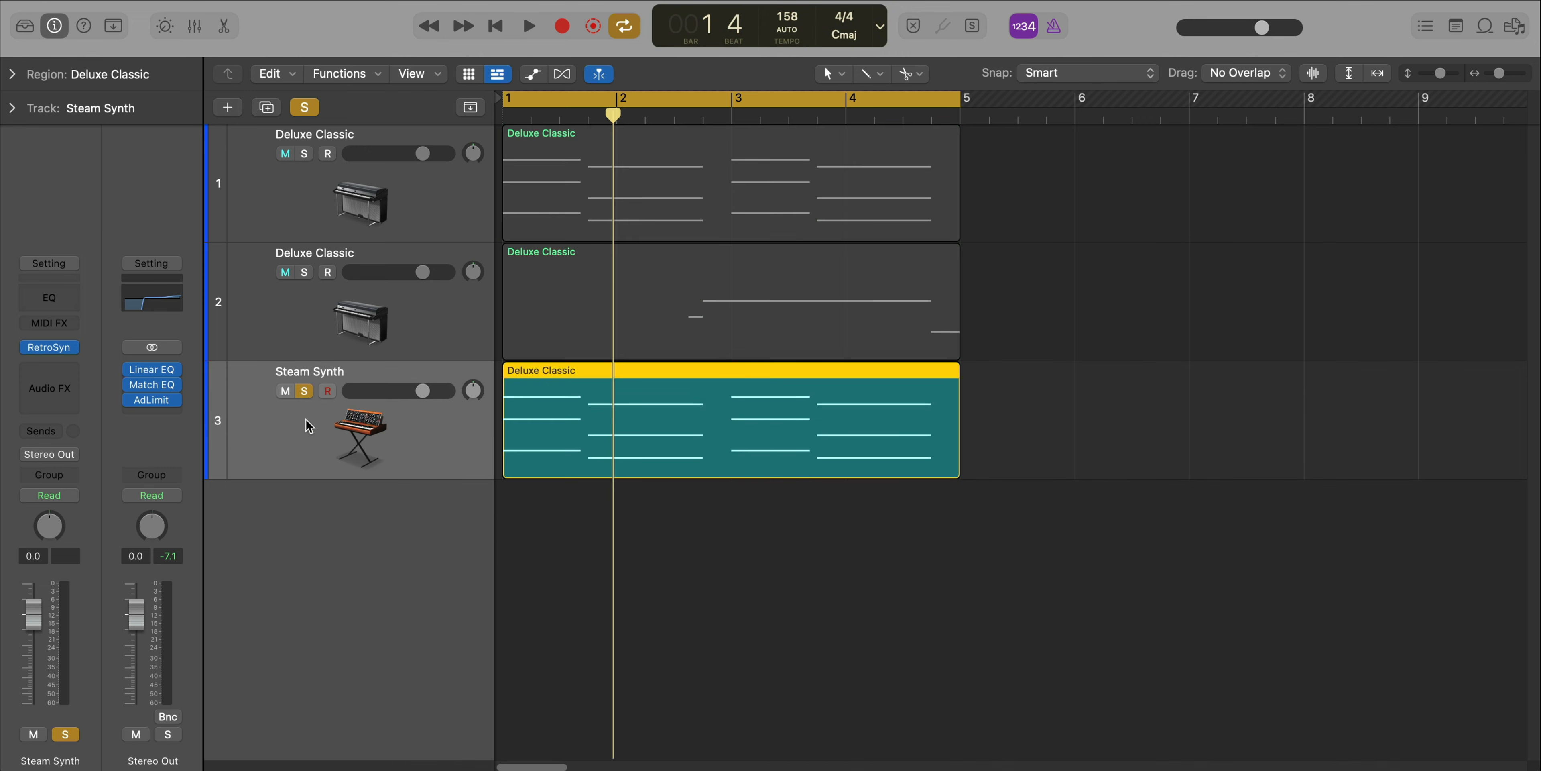
{"action": "left_click", "coordinate": [529, 26]}
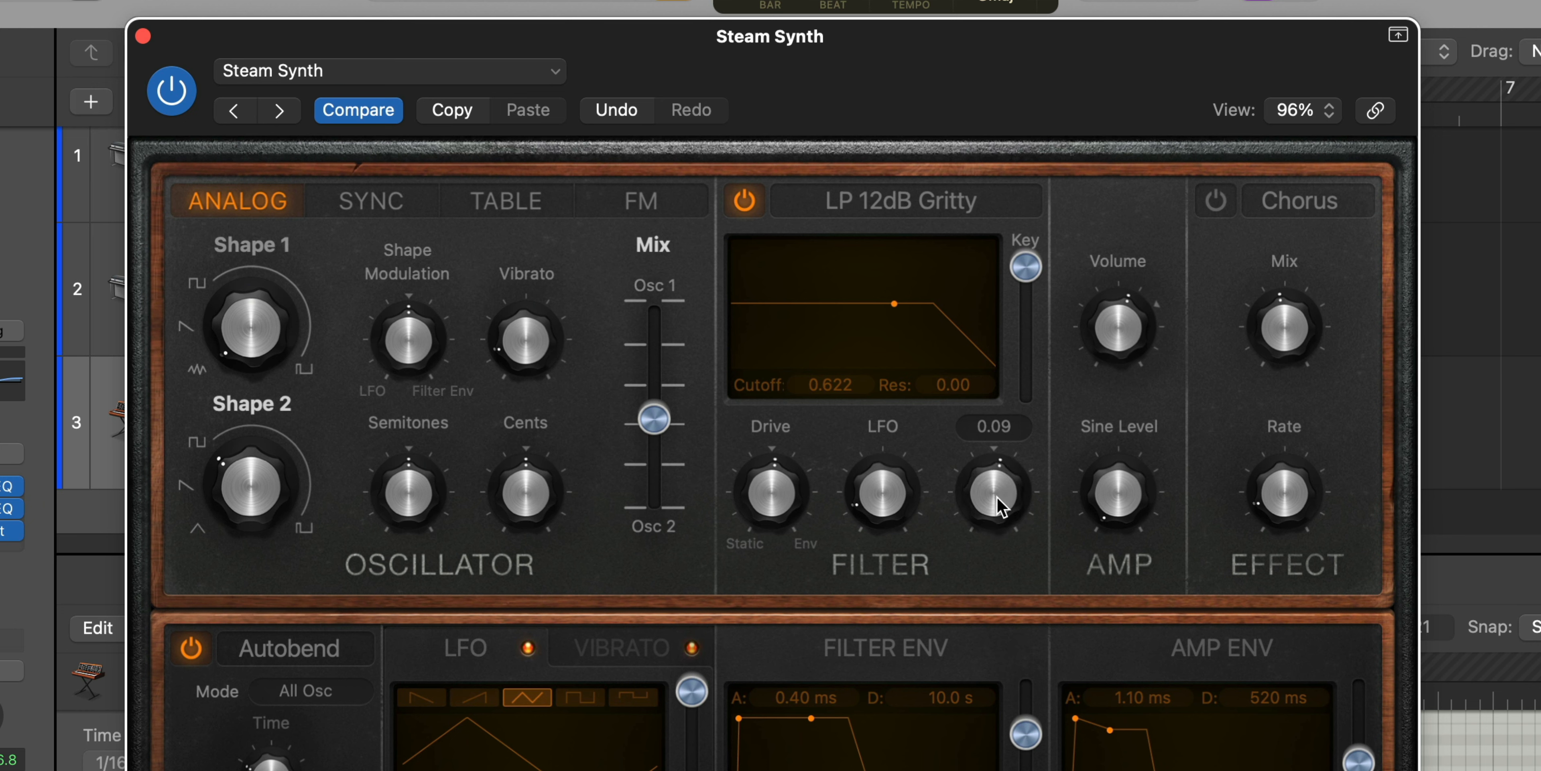
Lower the filter envelope amount and rebalance the Osc 1/Osc 2 mix to about 0.49.
{"action": "left_click_drag", "start_coordinate": [994, 496], "coordinate": [994, 472]}
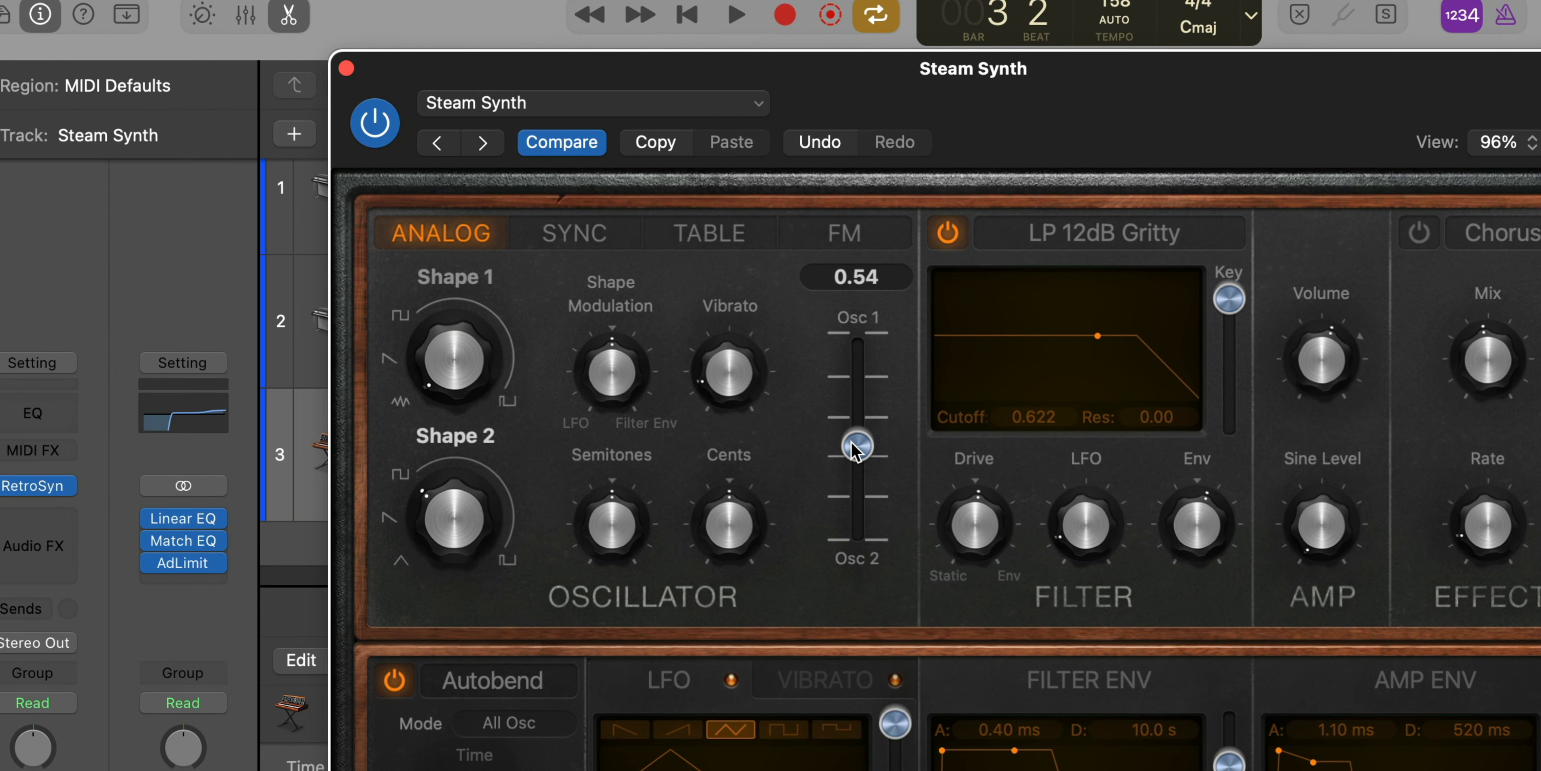
{"action": "left_click_drag", "start_coordinate": [855, 452], "coordinate": [855, 438]}
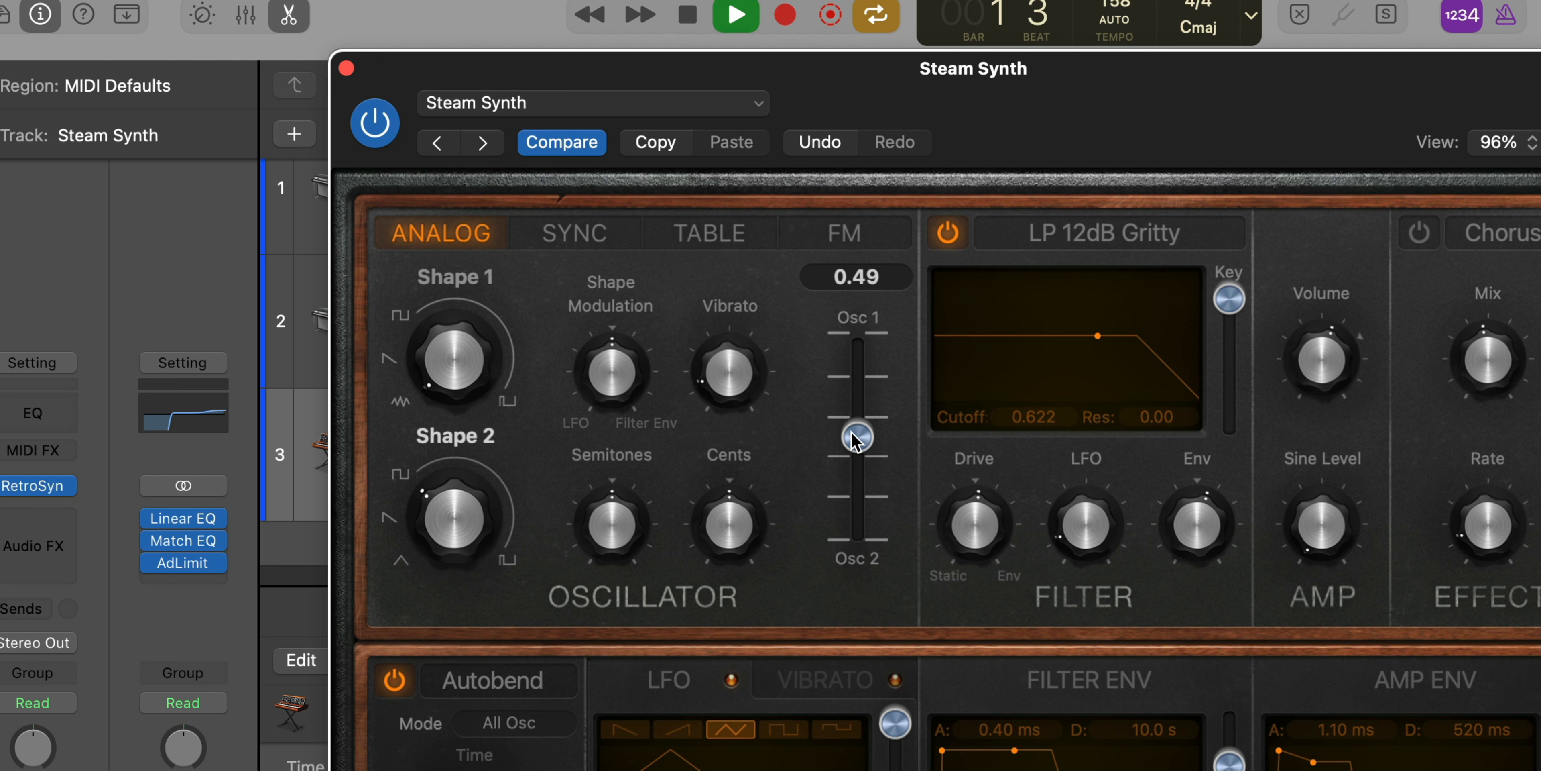
{"action": "left_click_drag", "start_coordinate": [856, 438], "coordinate": [856, 435]}
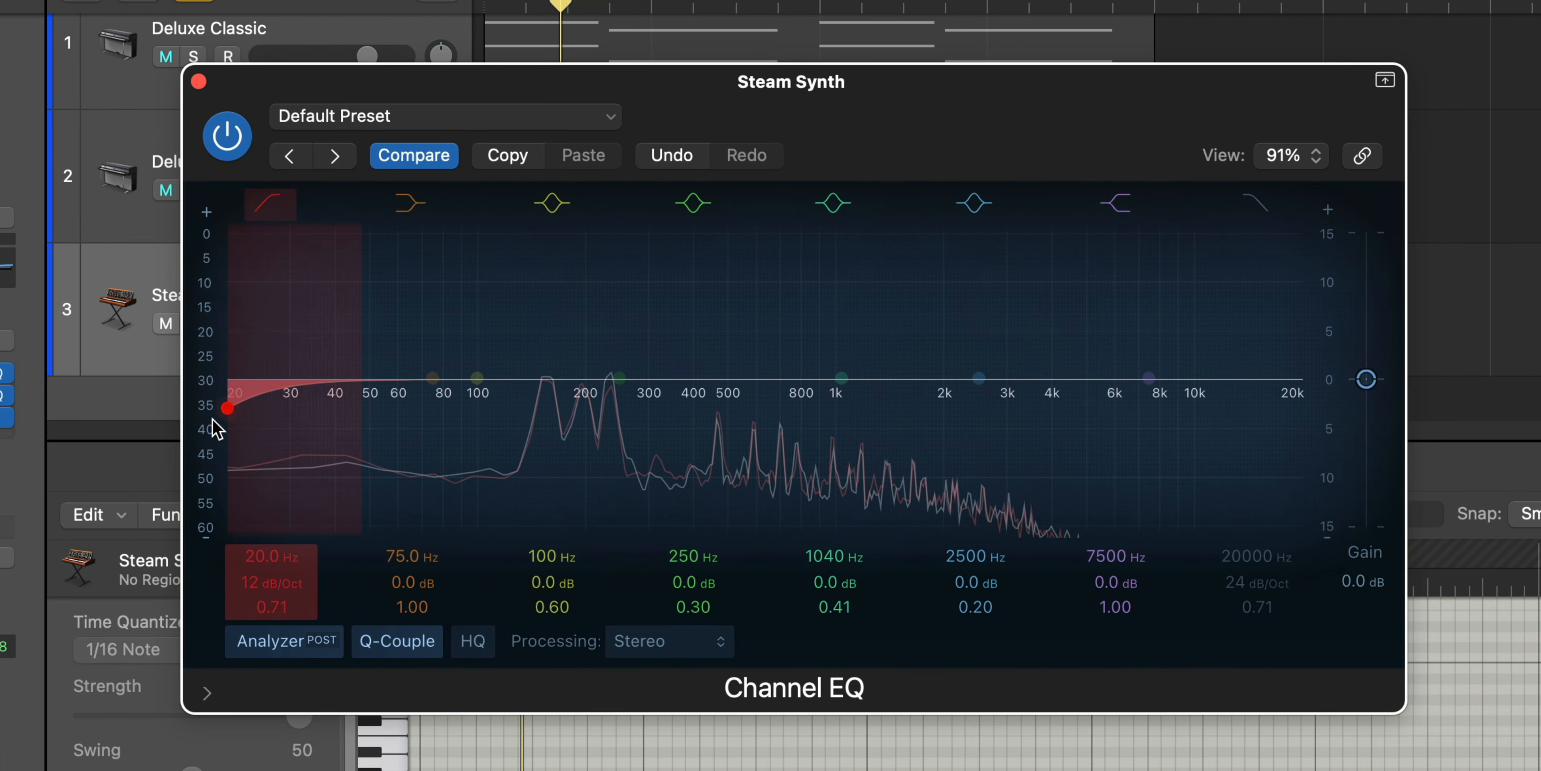
EQ the Steam Synth with a 320 Hz low cut and the high shelf pulled down 3.5 dB.
{"action": "left_click_drag", "start_coordinate": [226, 408], "coordinate": [640, 407]}
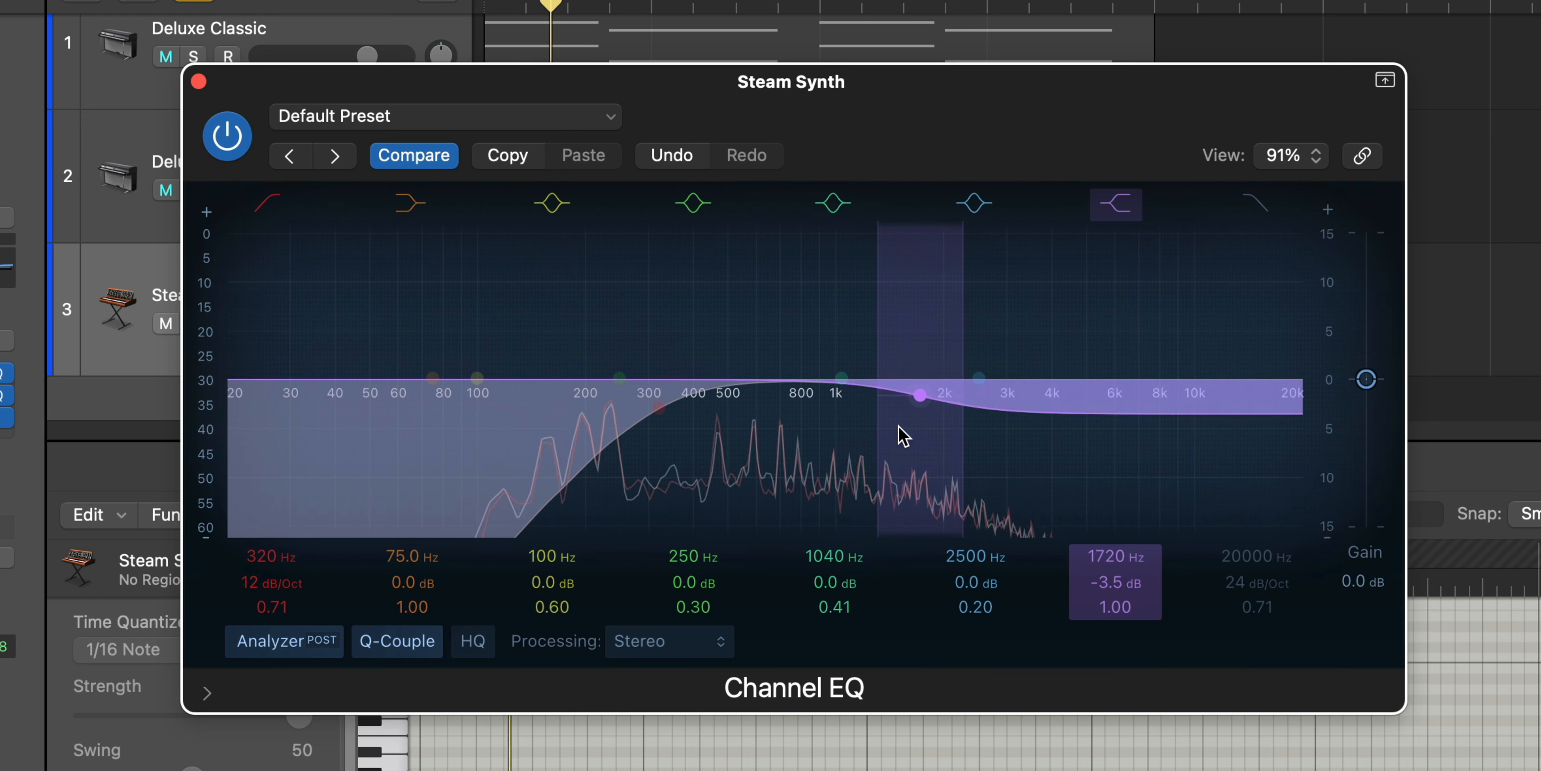
{"action": "left_click_drag", "start_coordinate": [920, 396], "coordinate": [908, 393]}
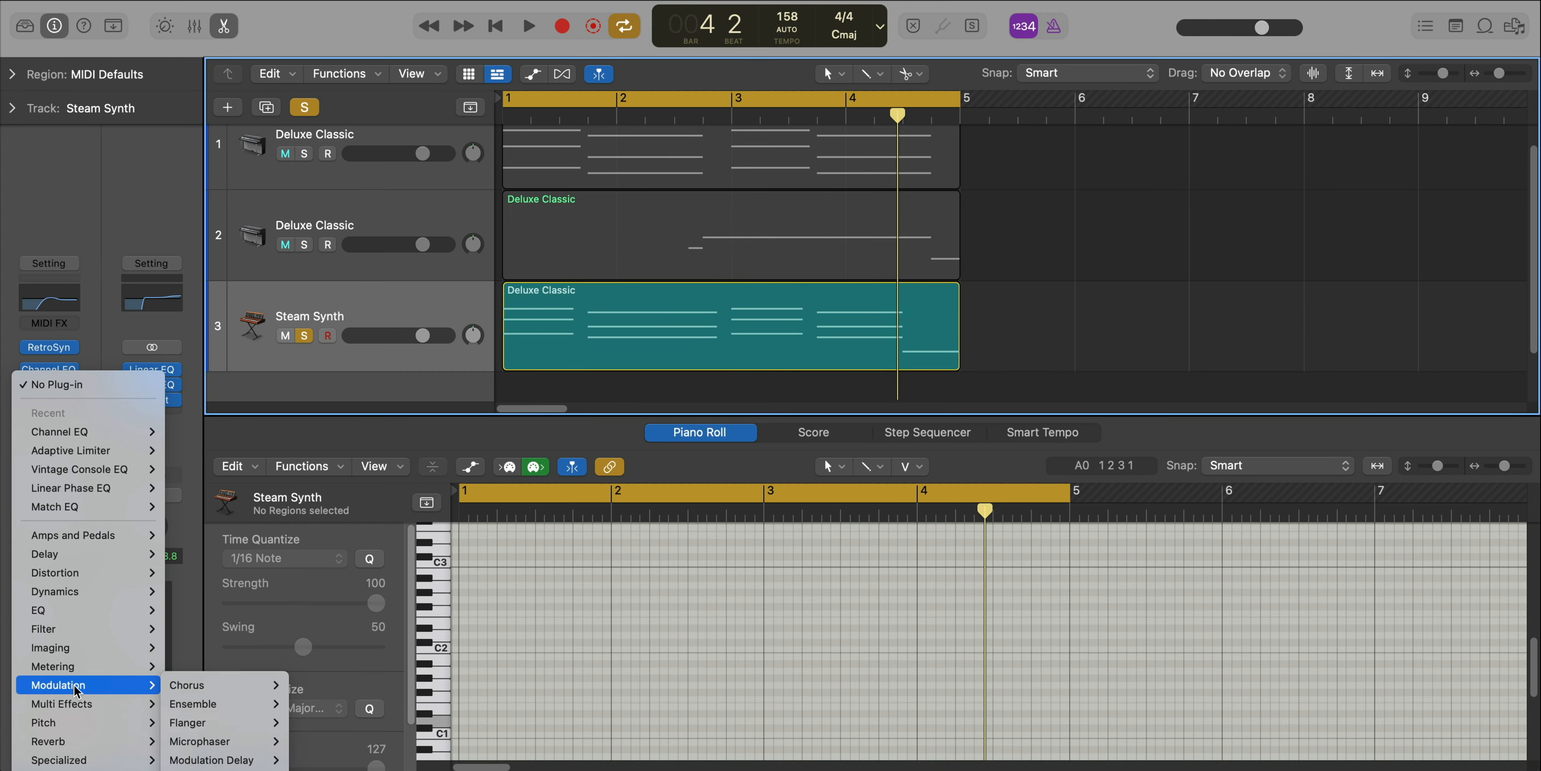
{"action": "mouse_move", "coordinate": [61, 704]}
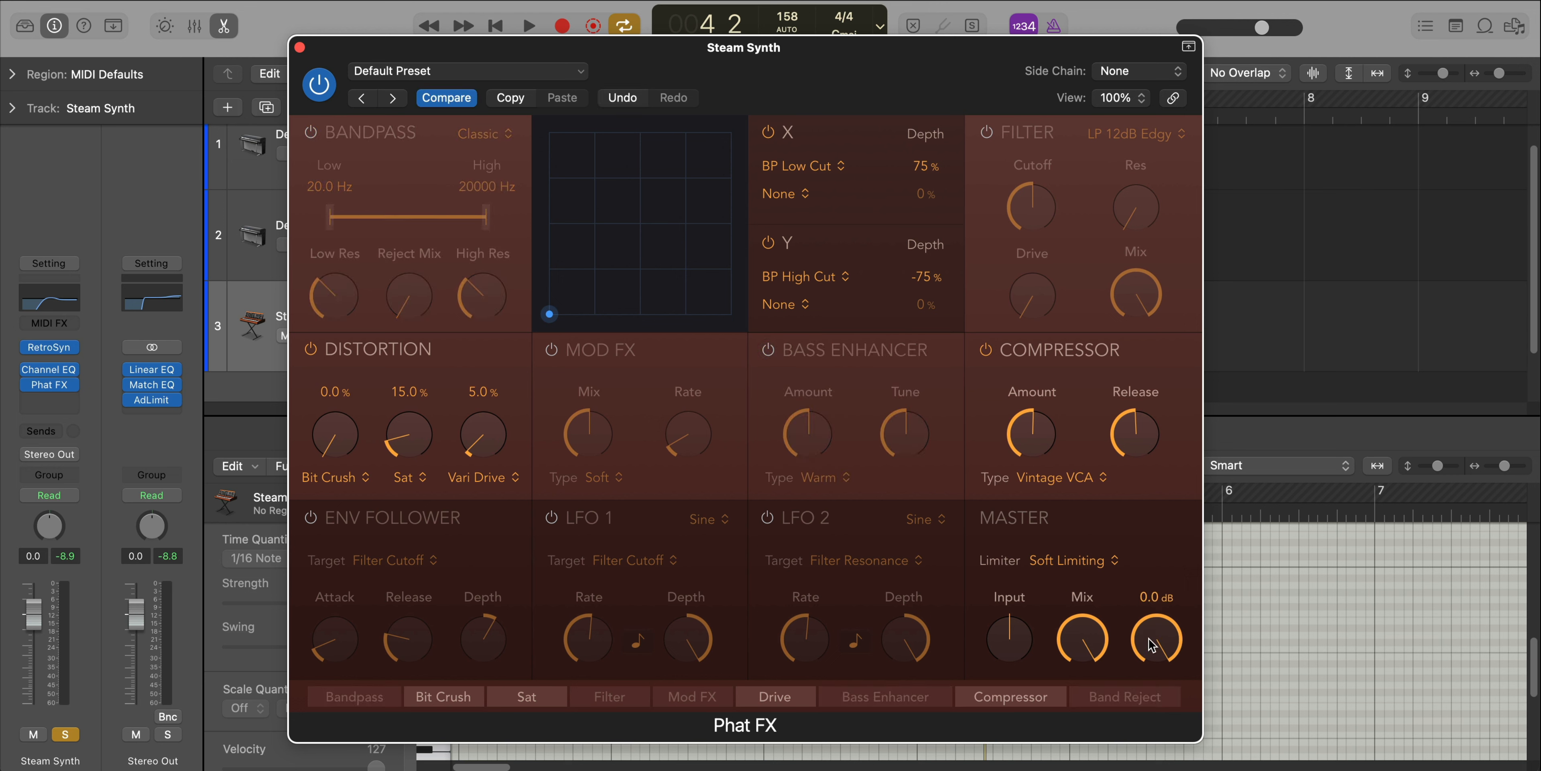
{"action": "left_click", "coordinate": [529, 25]}
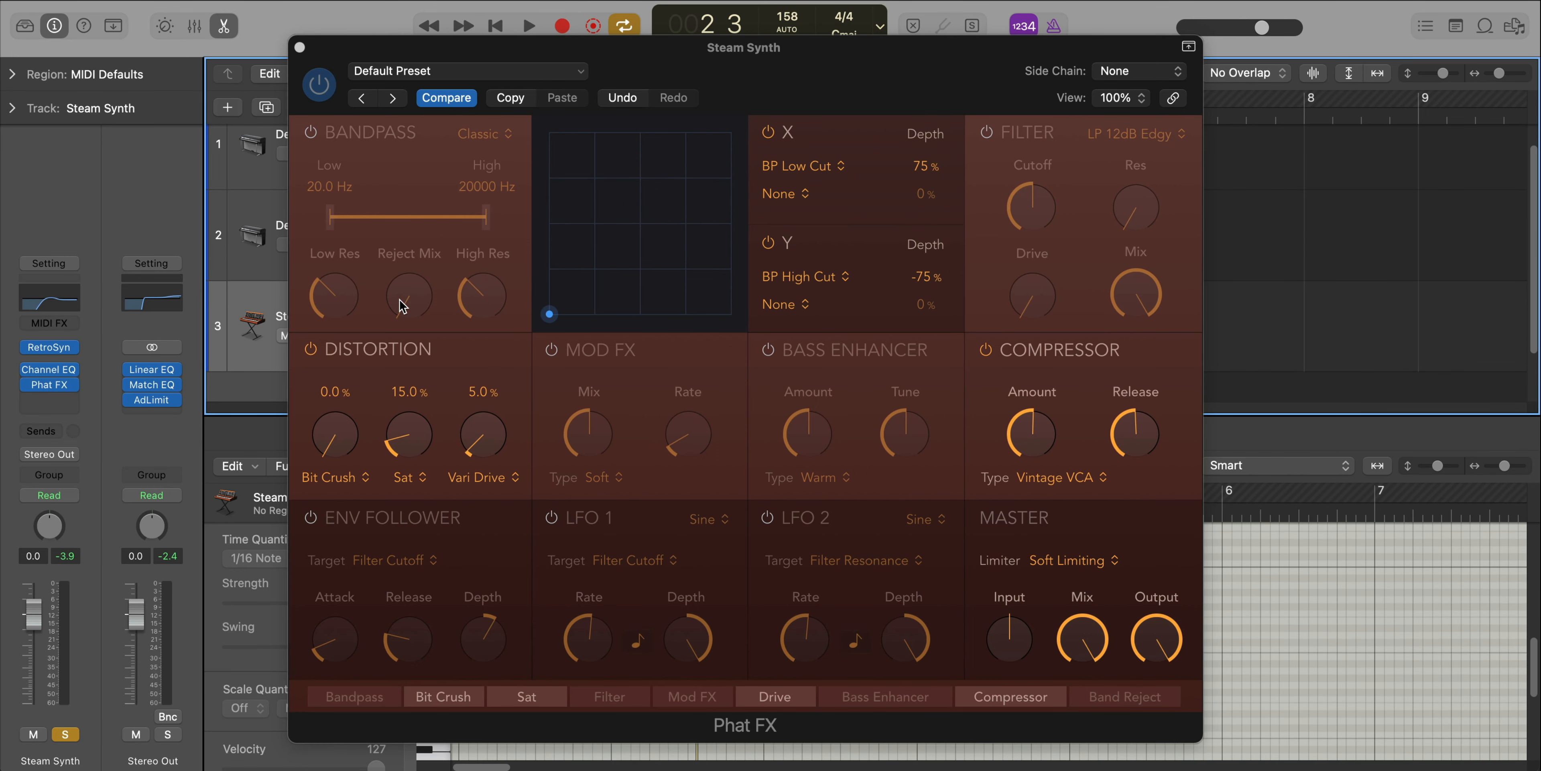
{"action": "mouse_move", "coordinate": [473, 432]}
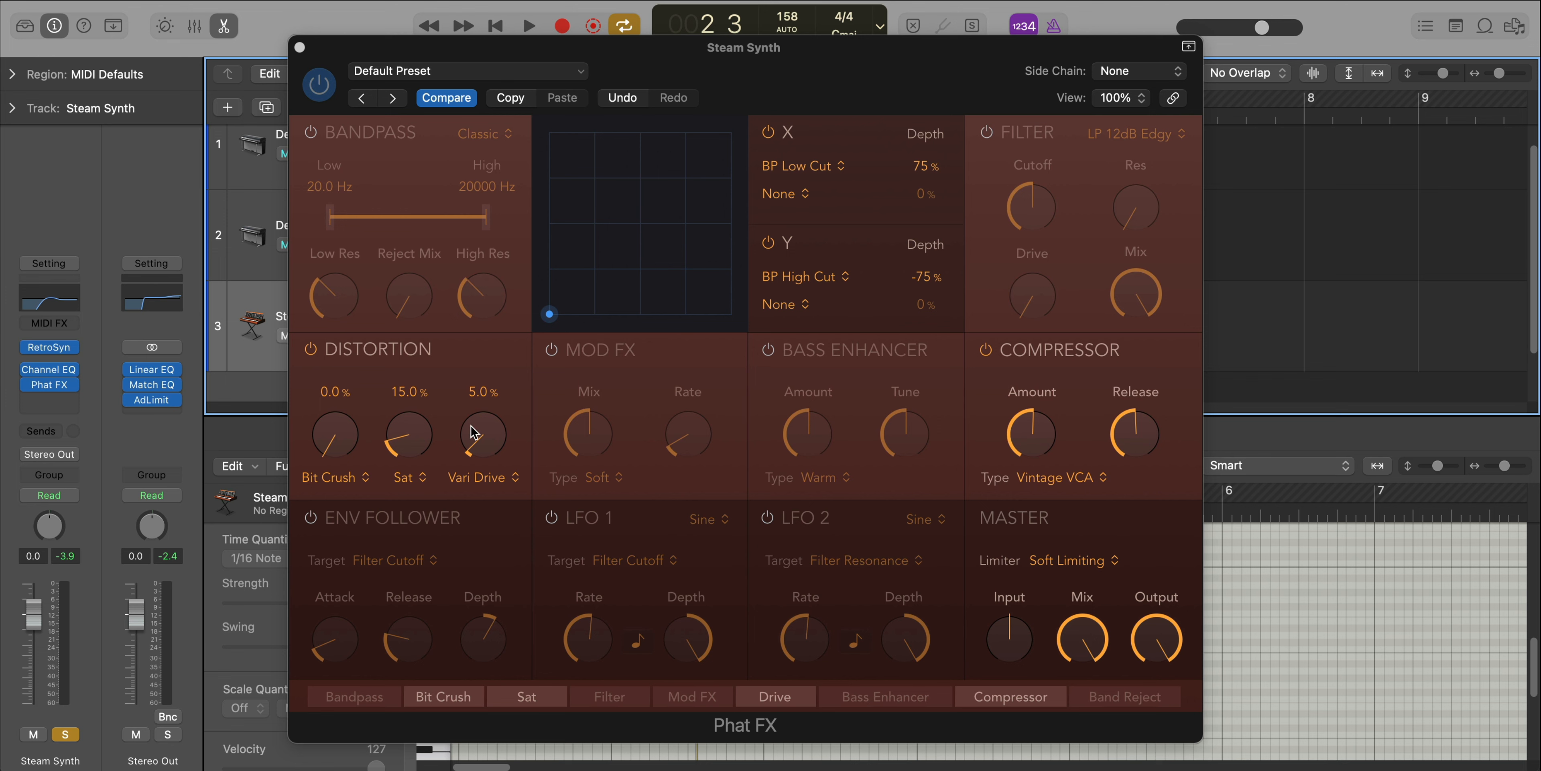
Add Phat FX Dirt distortion with output at -2.4 dB and set the Steam Synth track volume.
{"action": "left_click", "coordinate": [482, 476]}
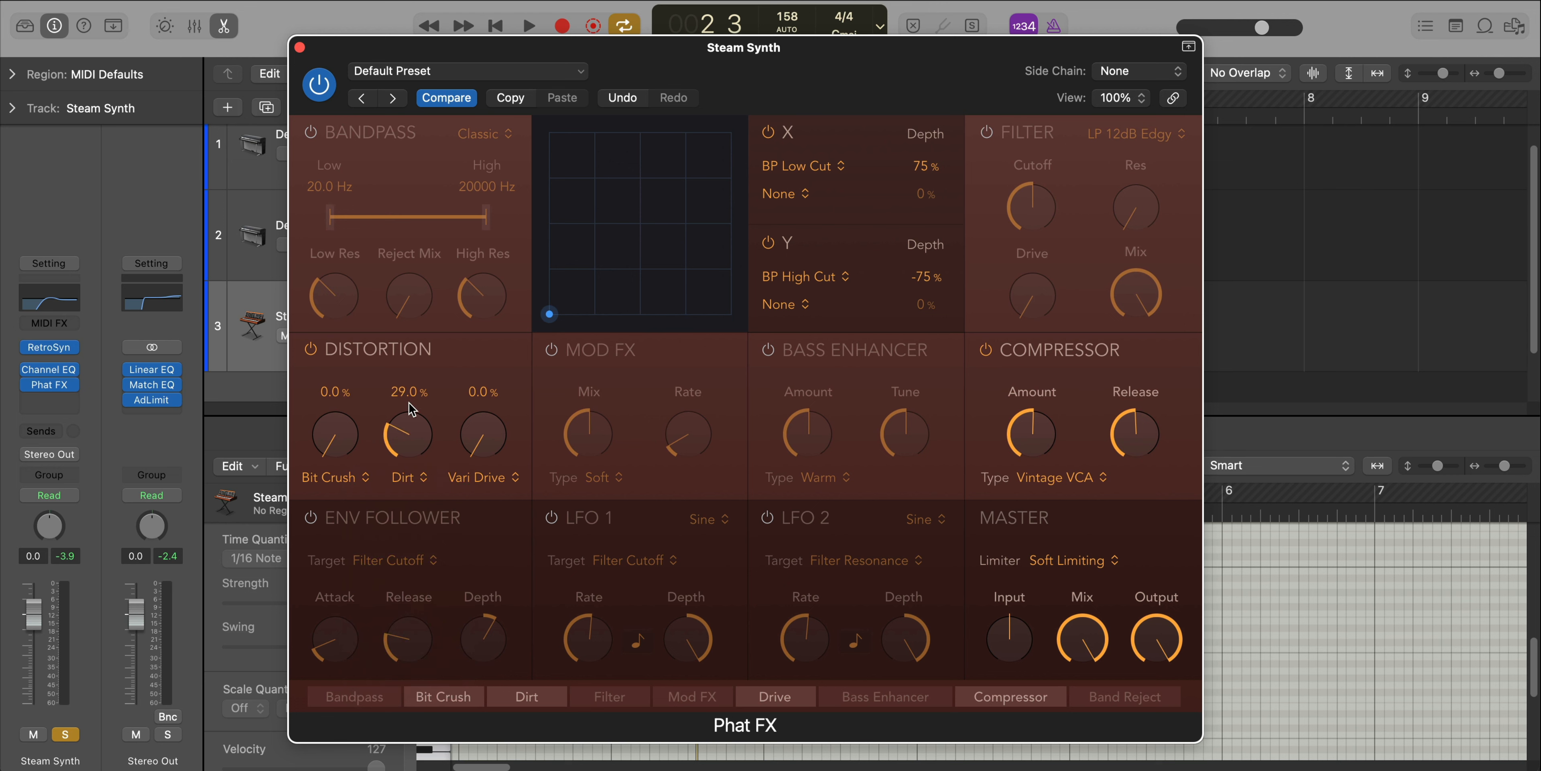
{"action": "left_click_drag", "start_coordinate": [407, 428], "coordinate": [406, 441]}
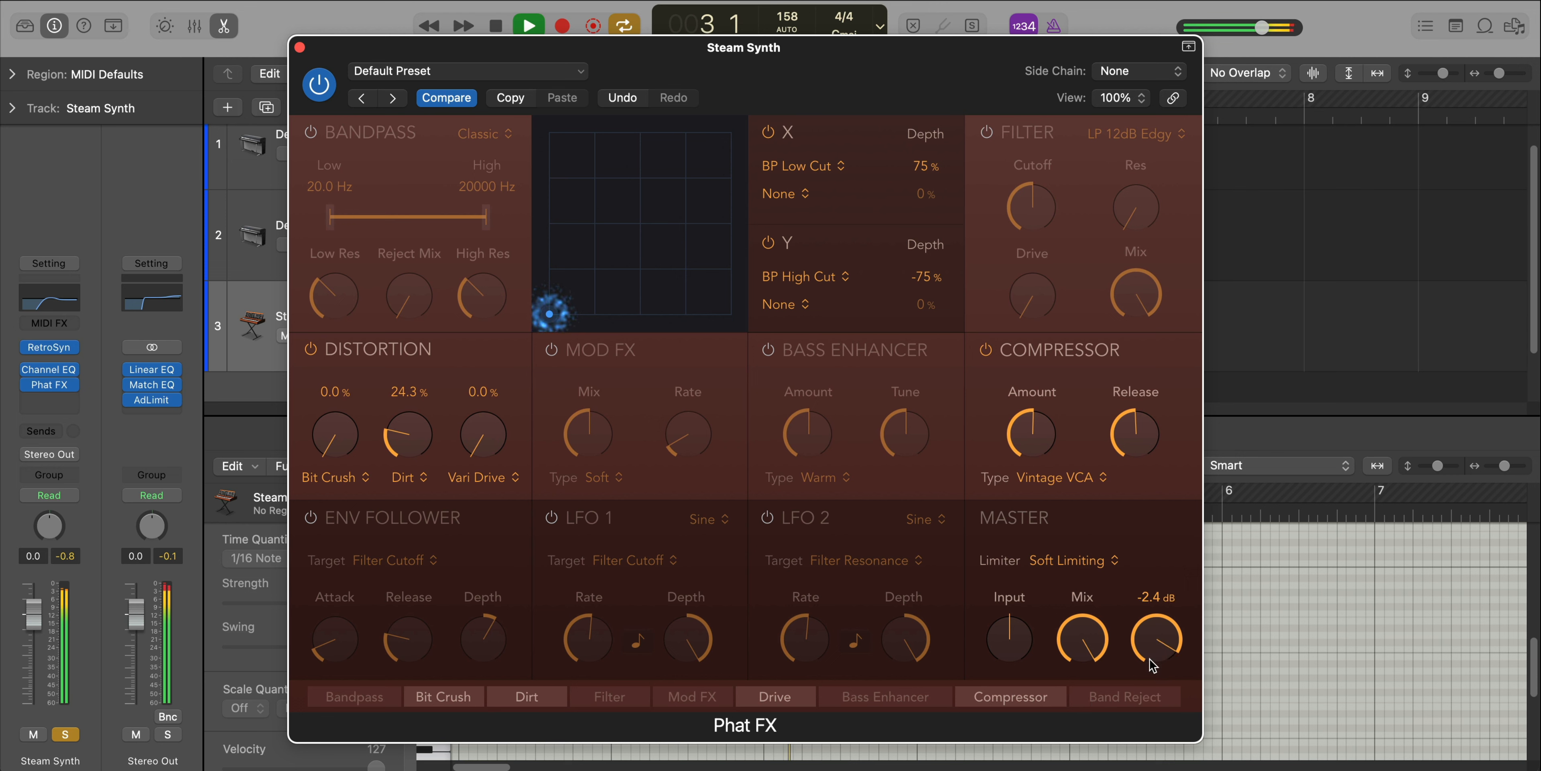
{"action": "left_click_drag", "start_coordinate": [1155, 639], "coordinate": [1155, 708]}
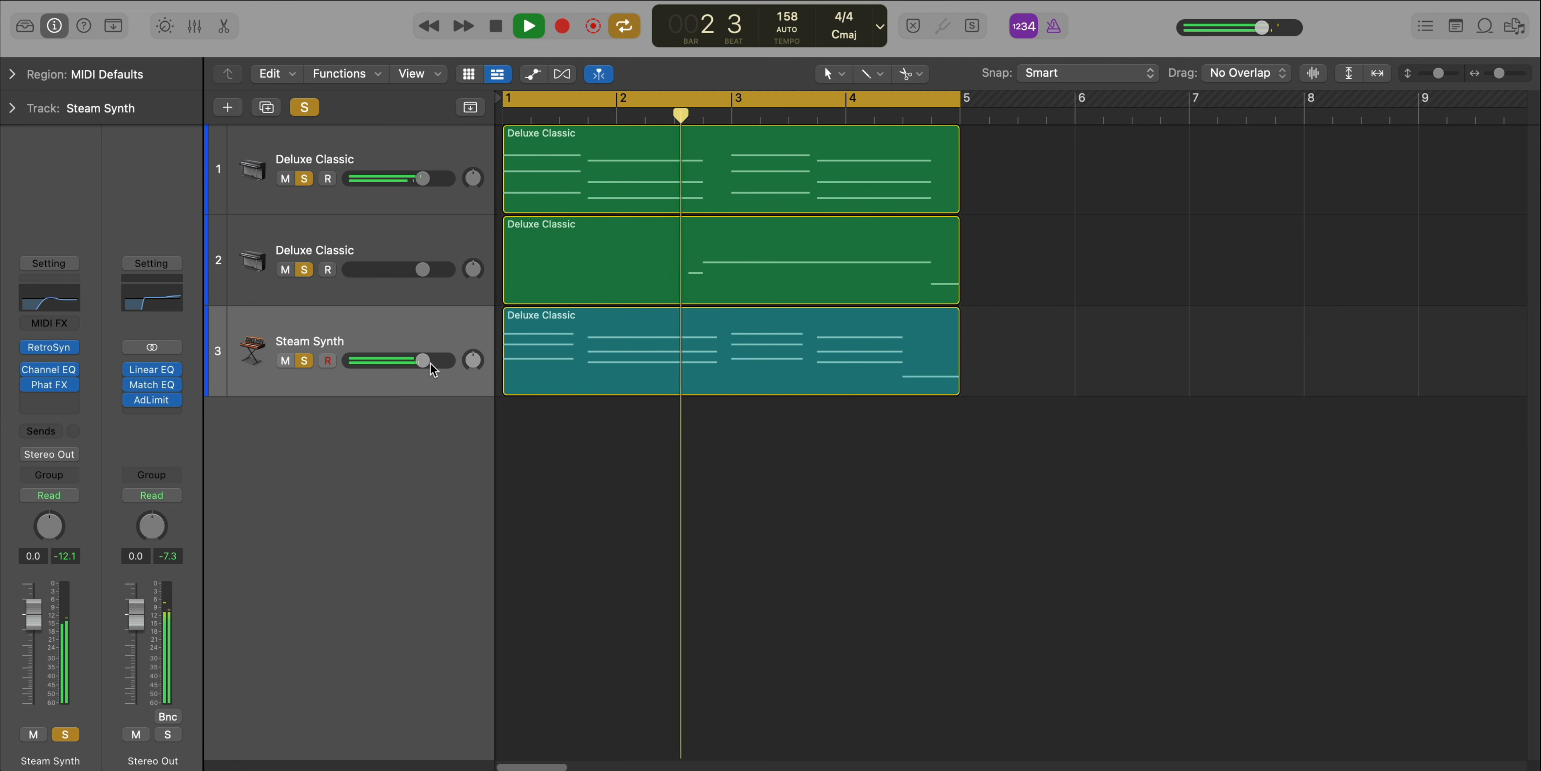
{"action": "left_click_drag", "start_coordinate": [423, 359], "coordinate": [407, 359]}
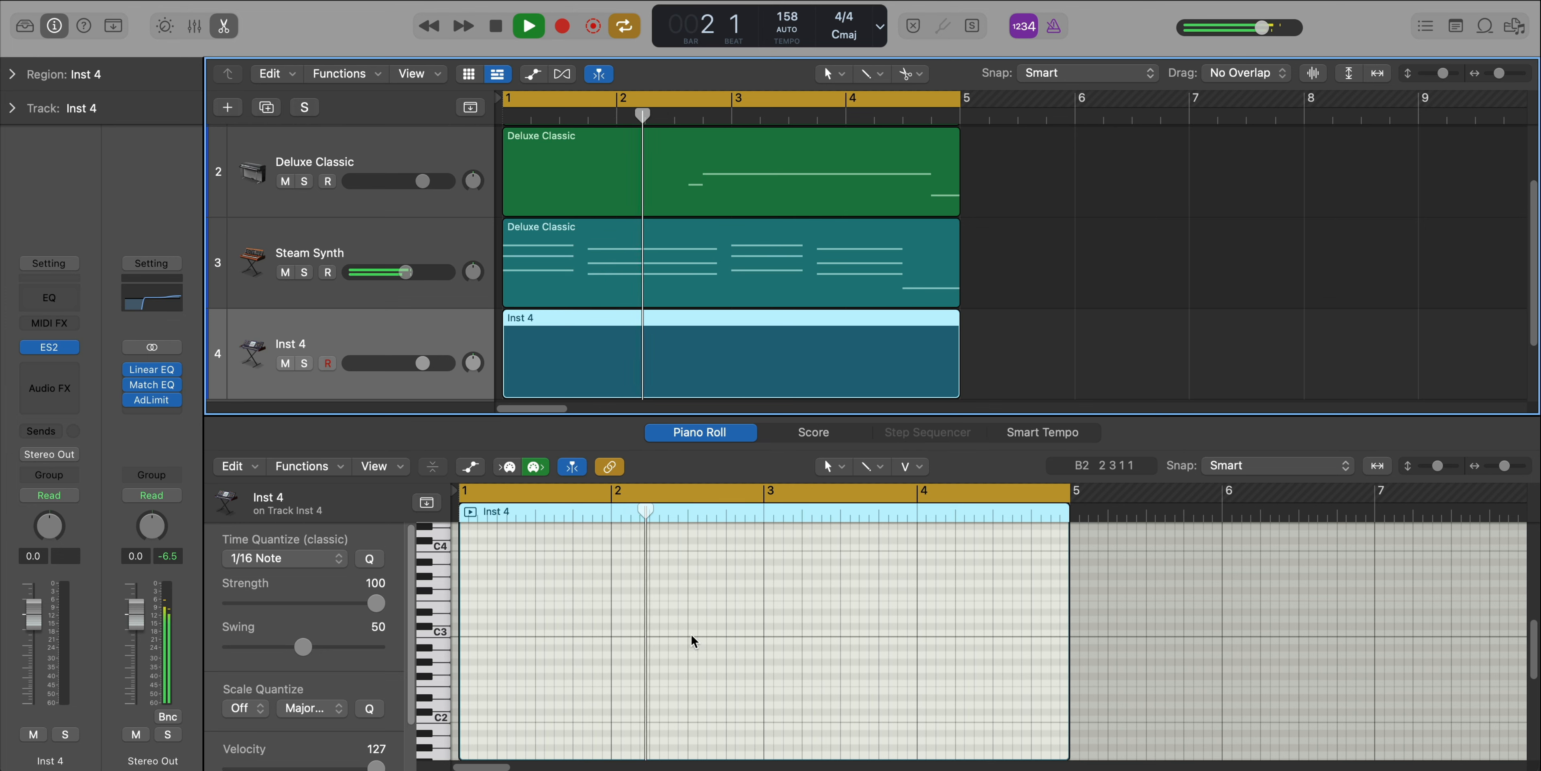
Draw two short bass notes in the Inst 4 ES2 region, the second slightly higher.
{"action": "left_click", "coordinate": [745, 648]}
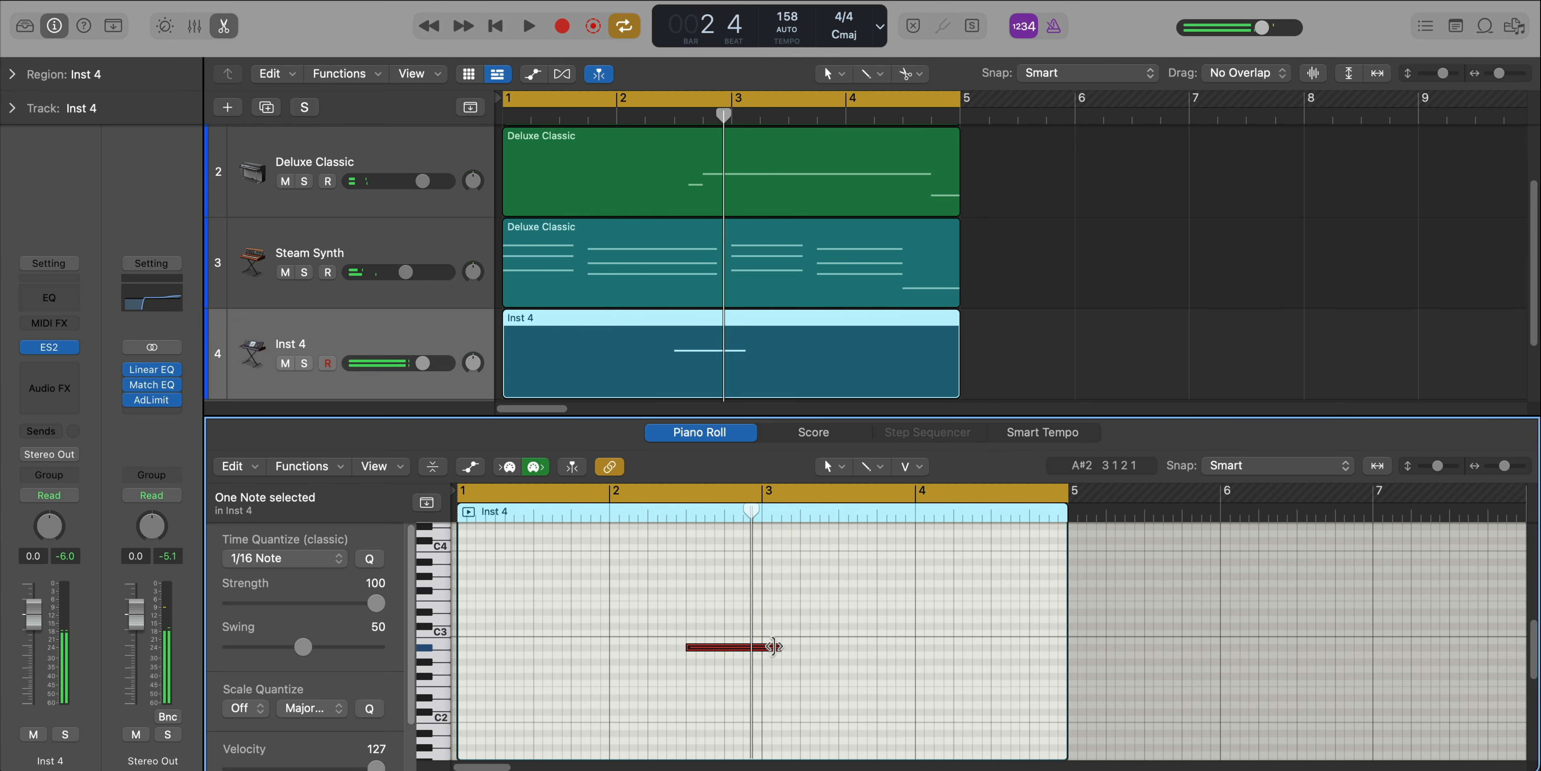
{"action": "left_click_drag", "start_coordinate": [772, 646], "coordinate": [742, 640]}
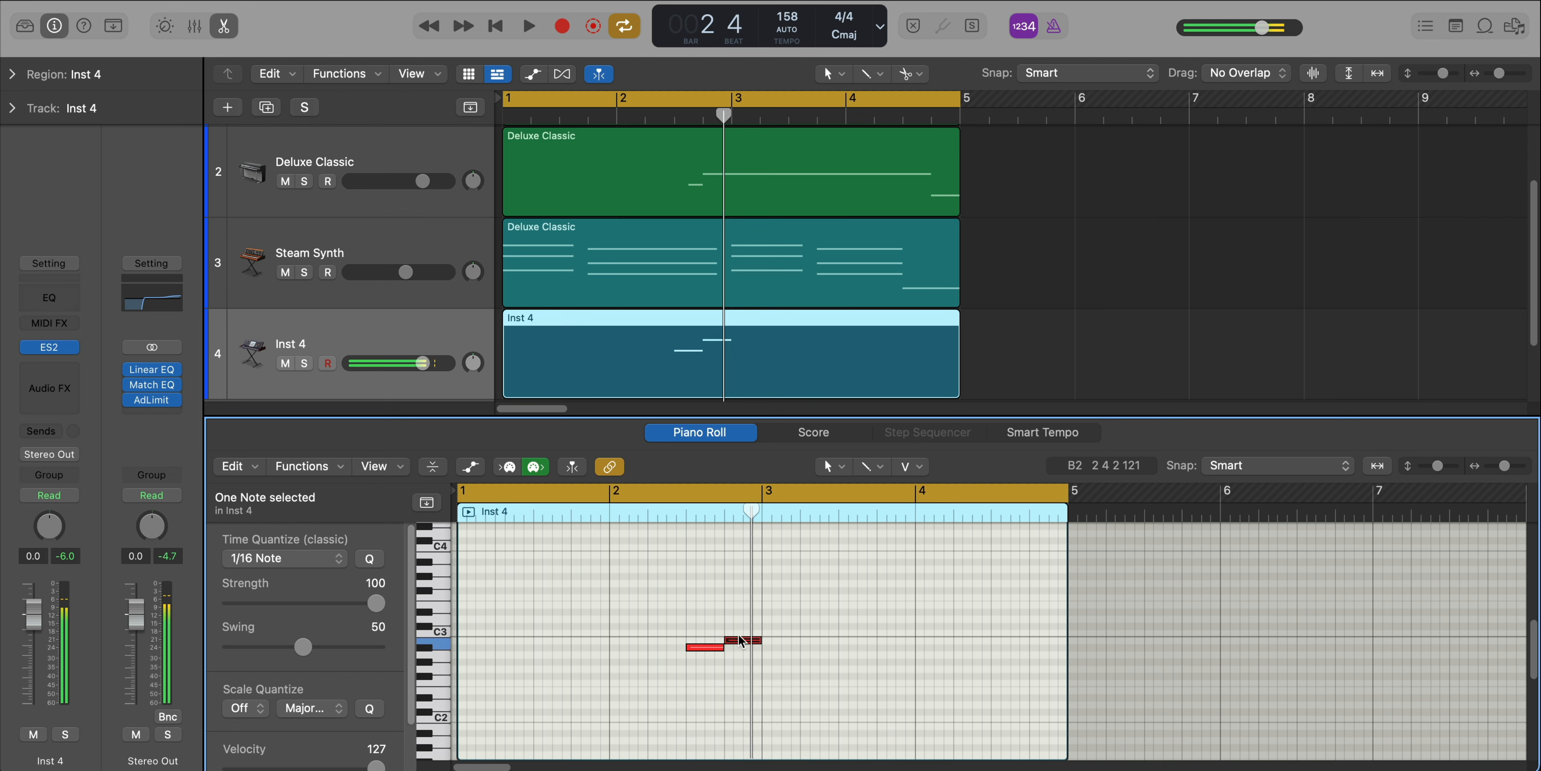
{"action": "left_click", "coordinate": [528, 26]}
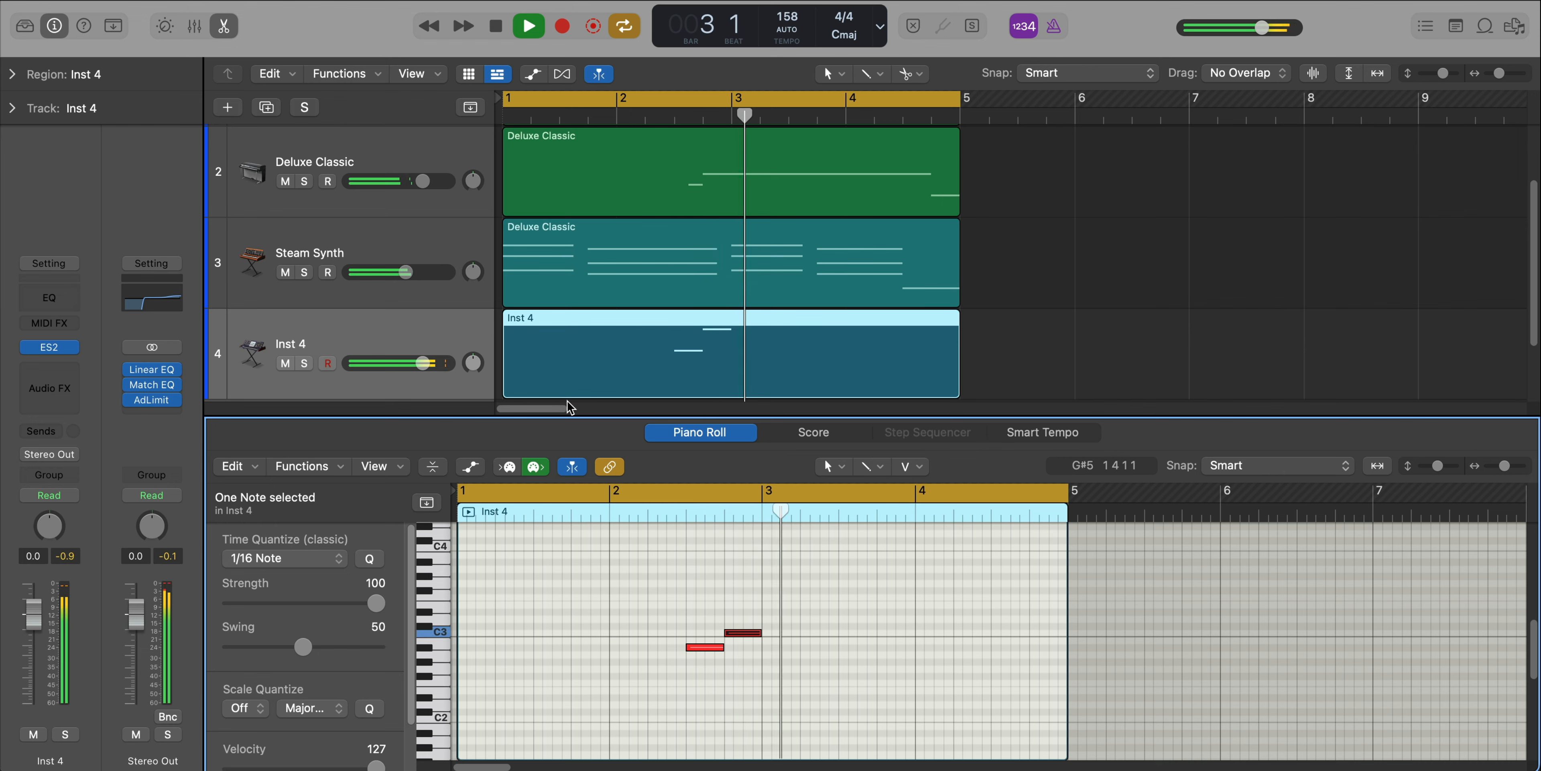
{"action": "left_click_drag", "start_coordinate": [386, 363], "coordinate": [391, 363]}
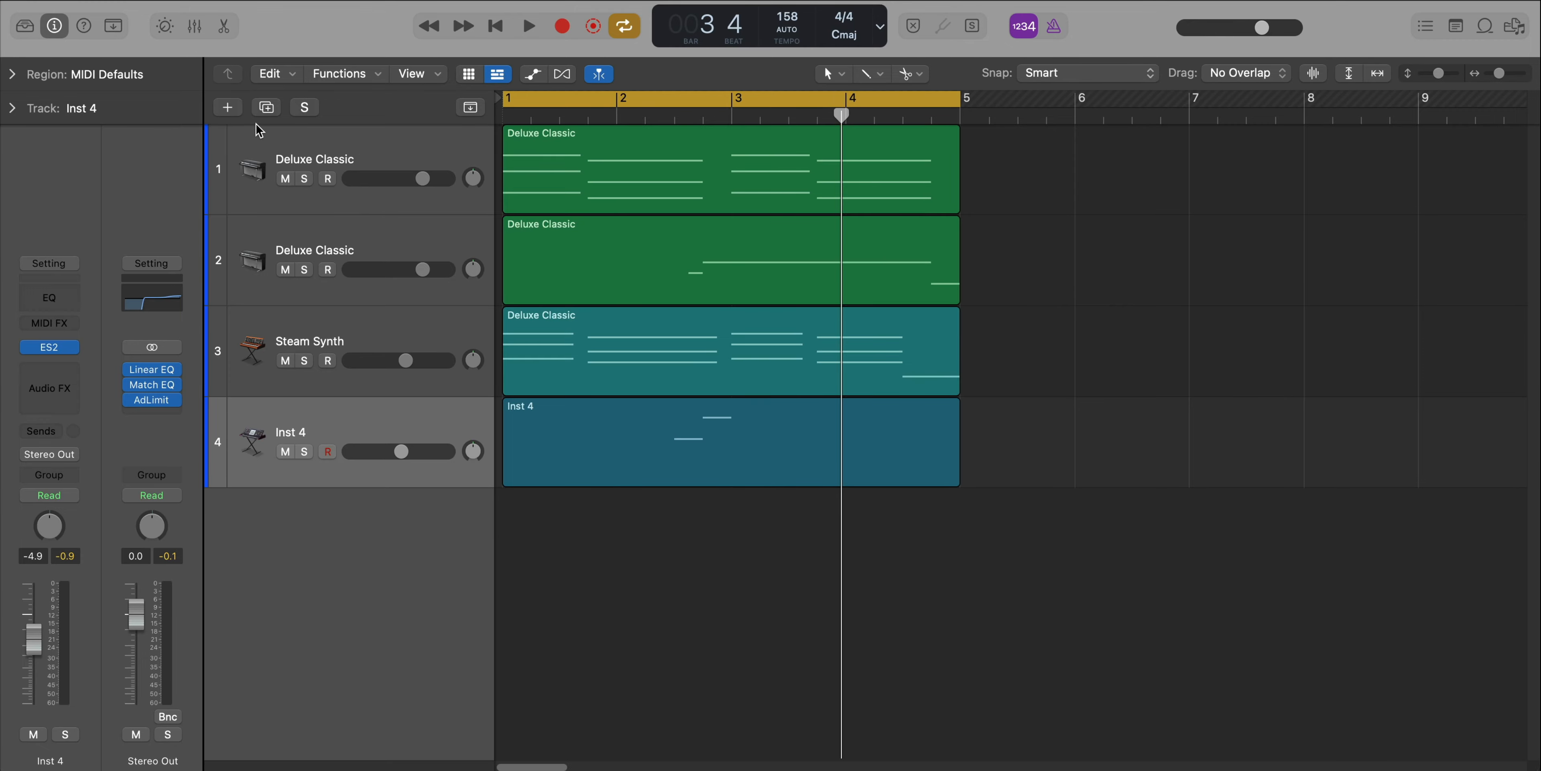
Add a fifth software instrument track and load the ES2 synth on it.
{"action": "left_click", "coordinate": [228, 106]}
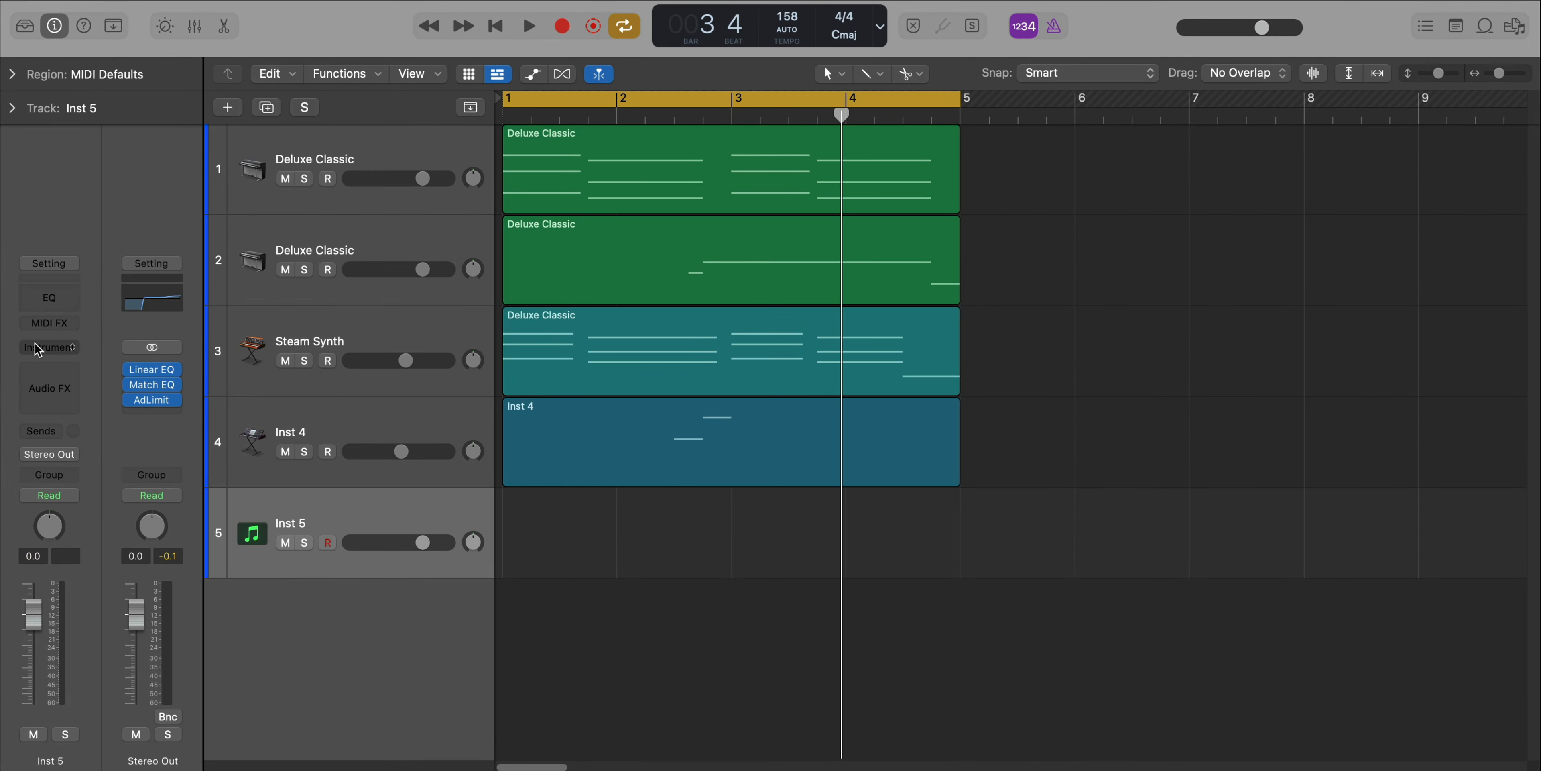
{"action": "left_click", "coordinate": [47, 347]}
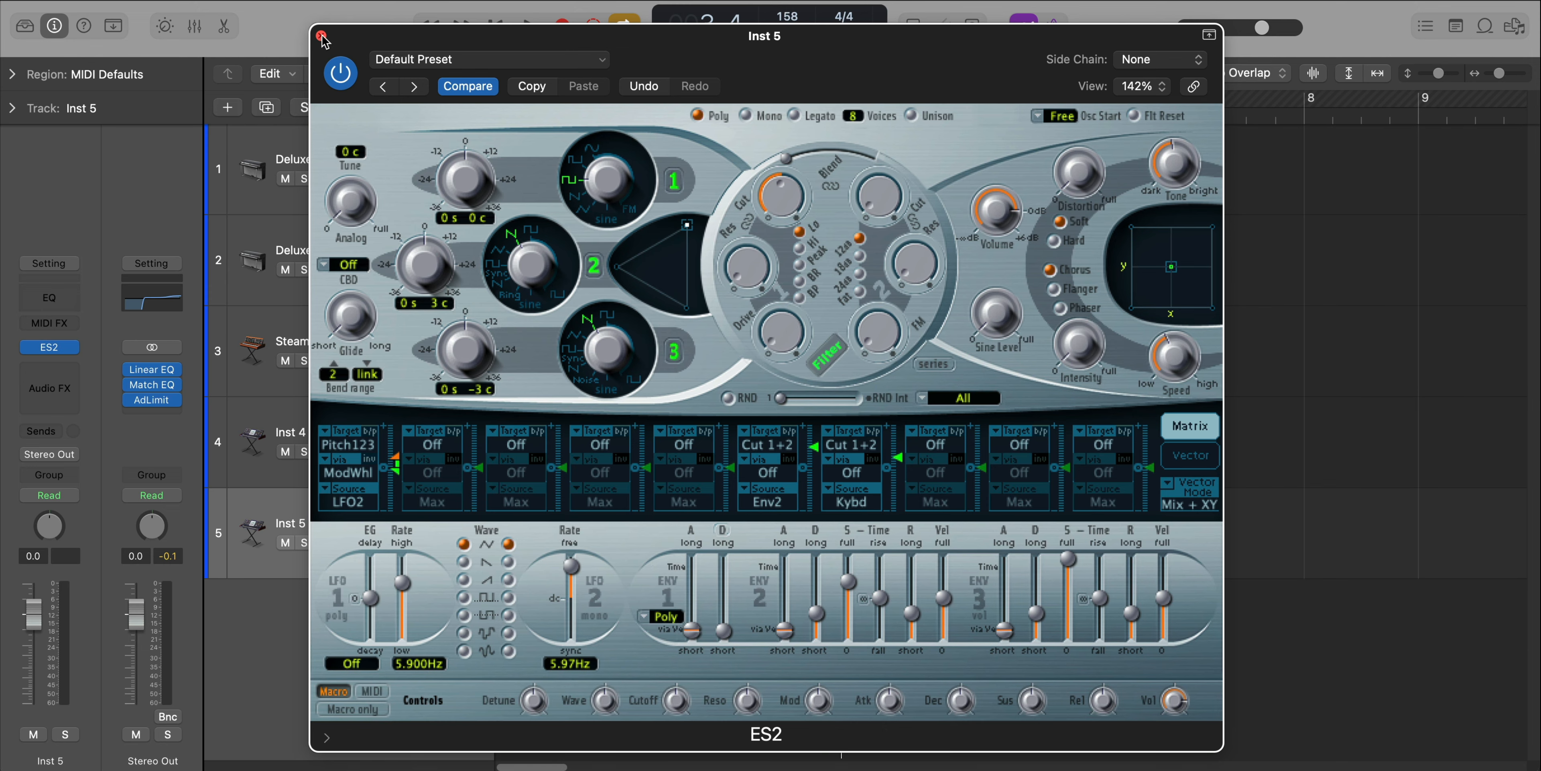
{"action": "left_click", "coordinate": [321, 36]}
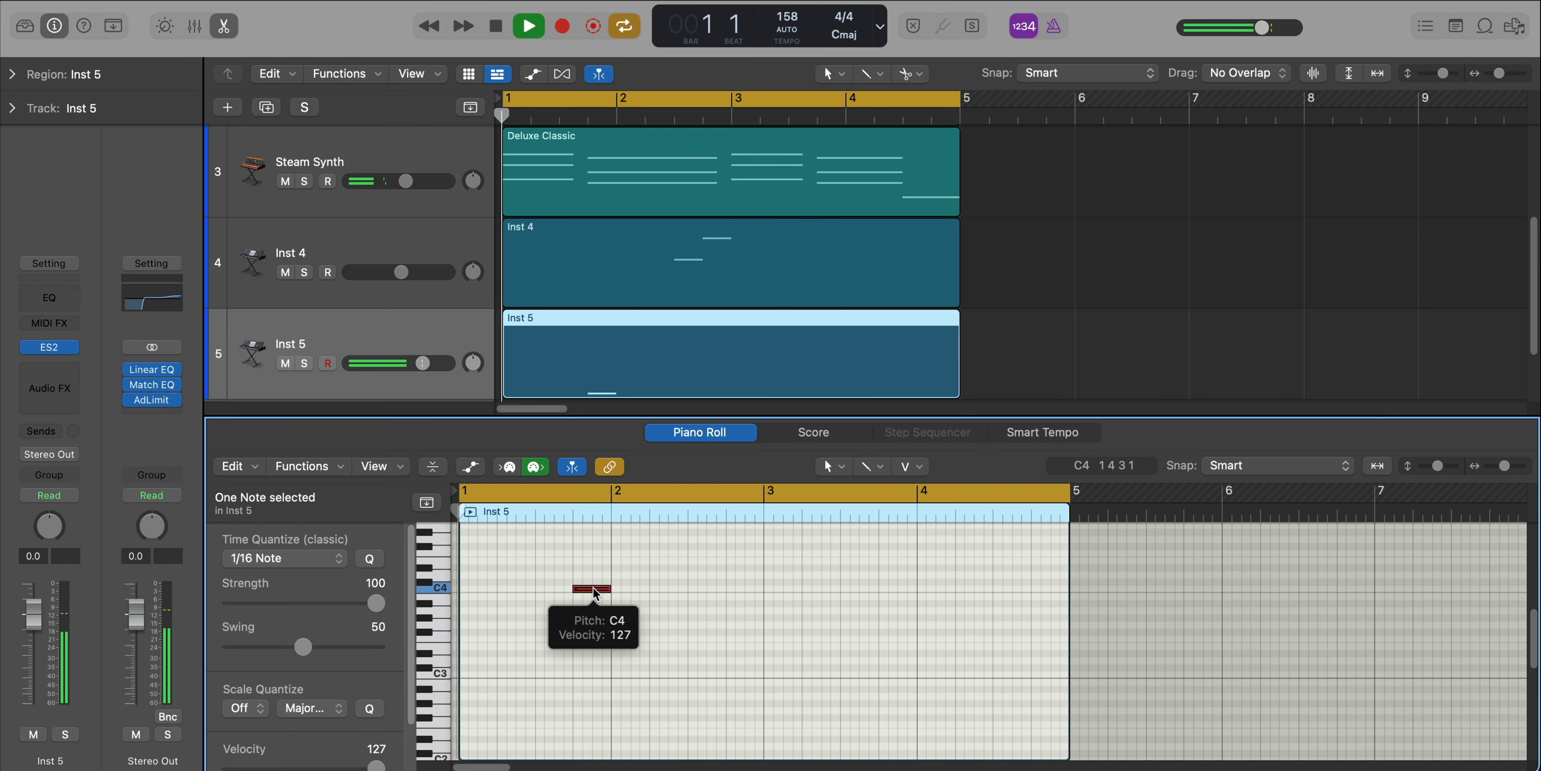
Draw a short C4 note and a longer note below it, then lower the velocity of the two C4 notes.
{"action": "left_click", "coordinate": [494, 26]}
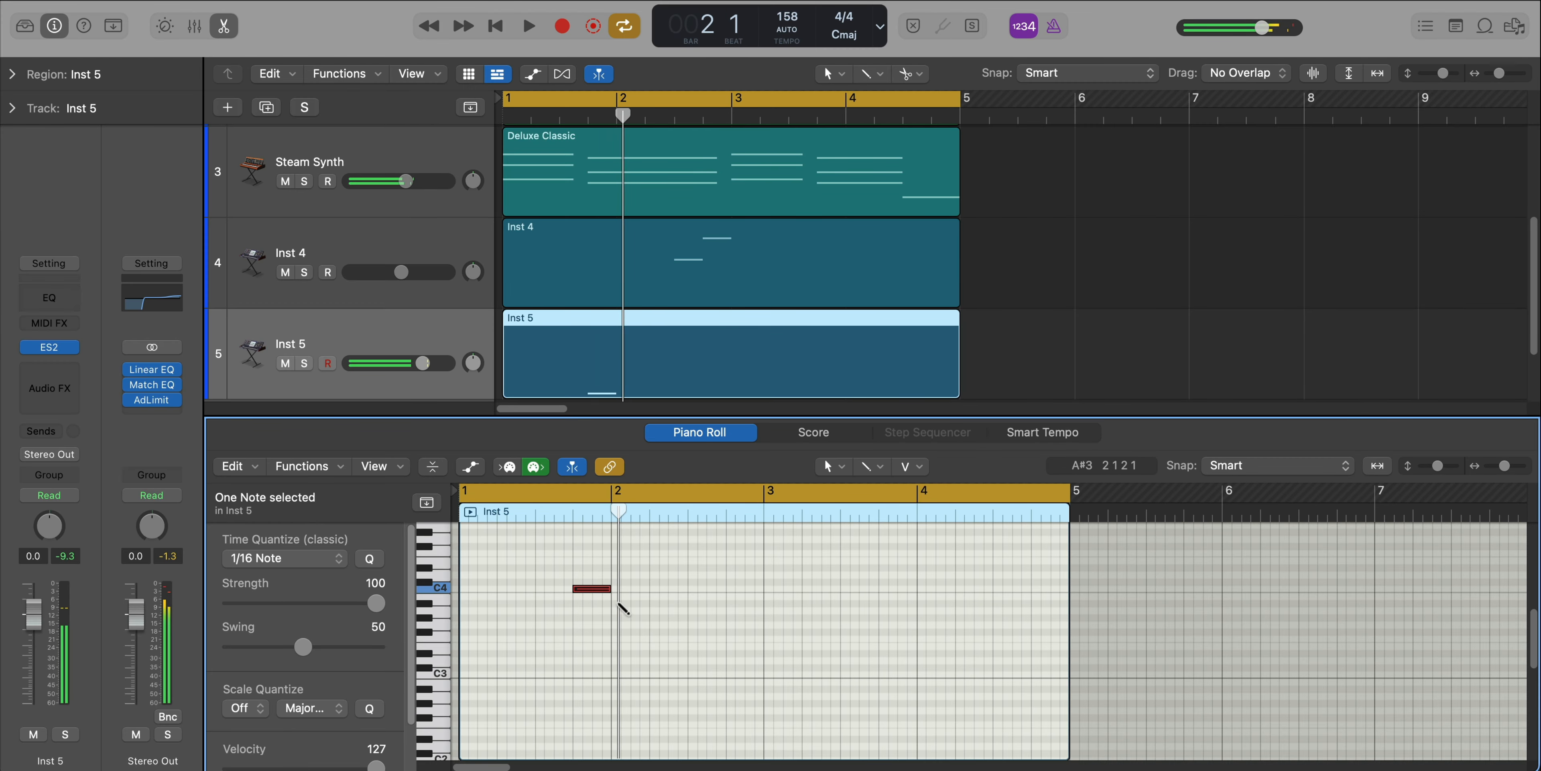
{"action": "left_click_drag", "start_coordinate": [609, 588], "coordinate": [698, 603]}
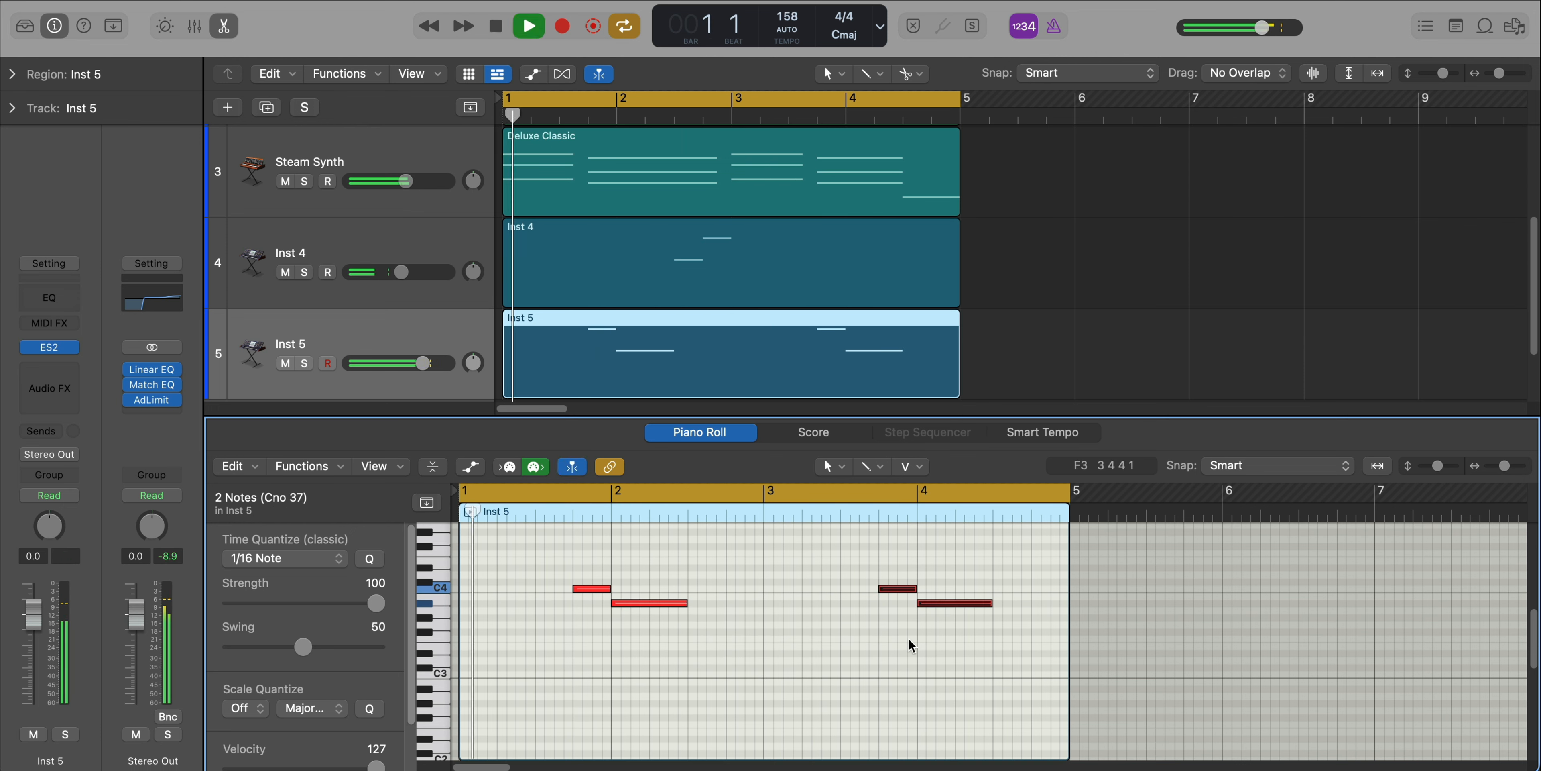
{"action": "left_click", "coordinate": [526, 26]}
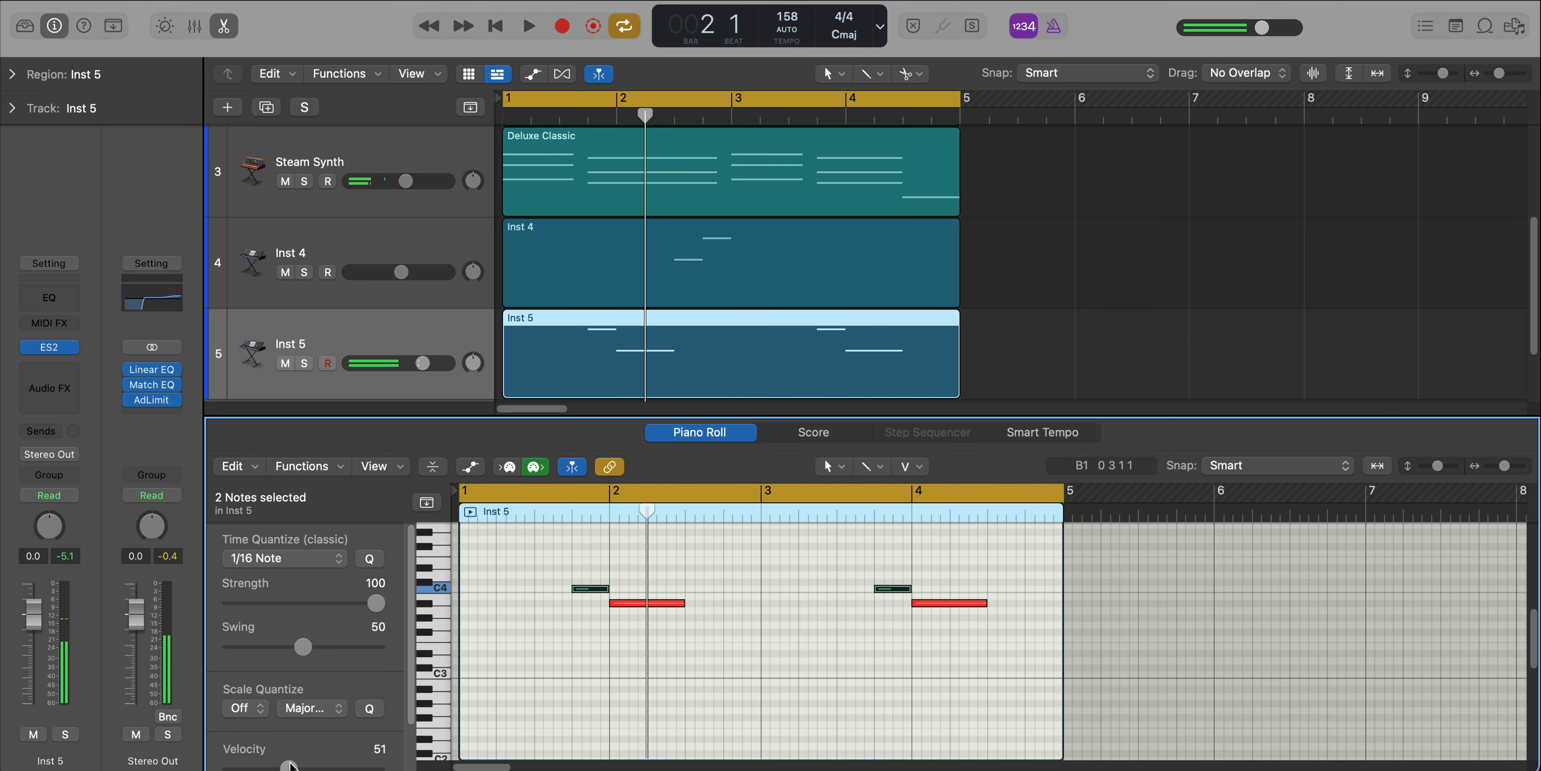
{"action": "left_click", "coordinate": [528, 26]}
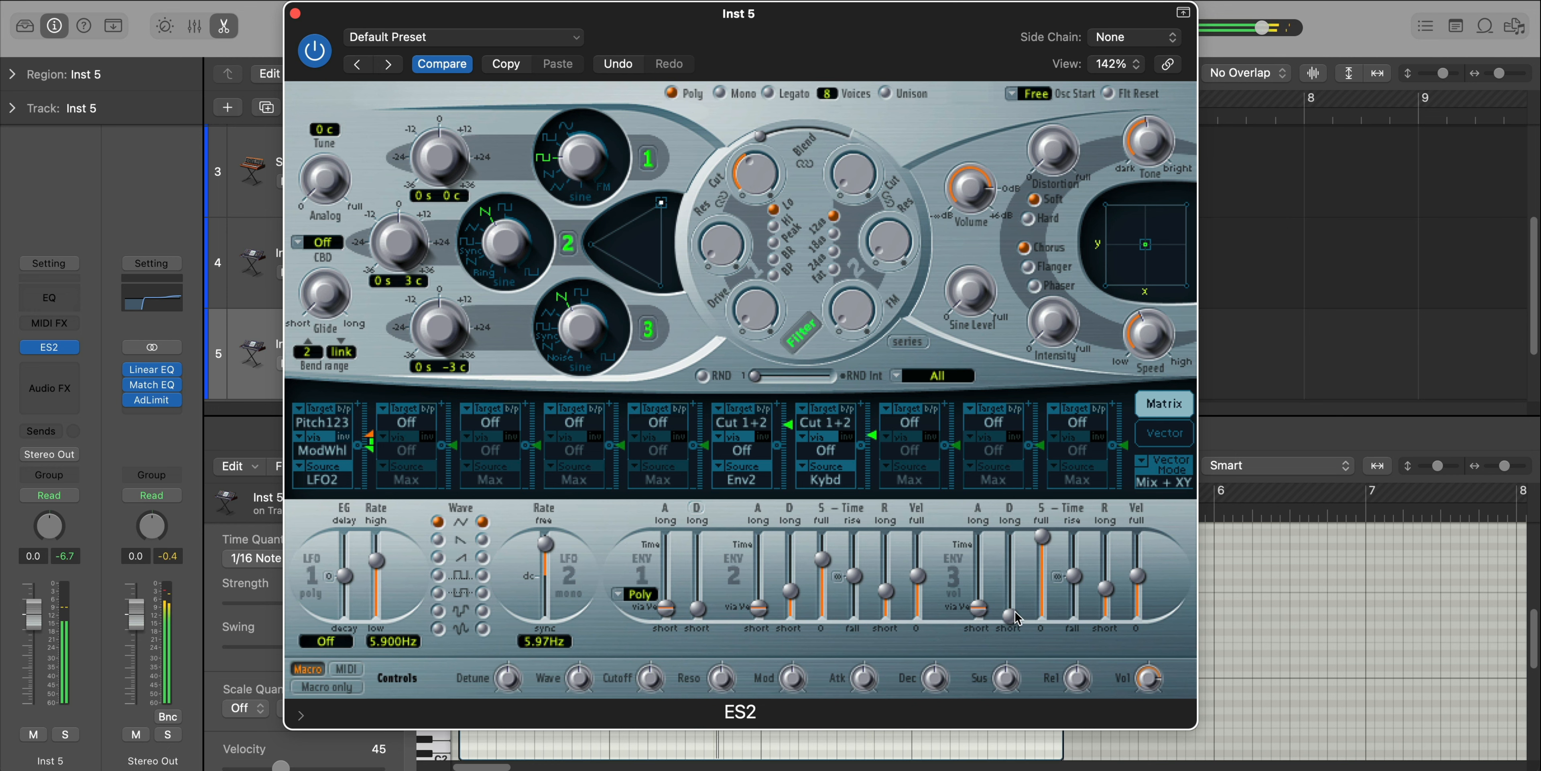
Adjust the Inst 5 ES2 amplitude envelope and insert Channel EQ on the track.
{"action": "left_click", "coordinate": [49, 368]}
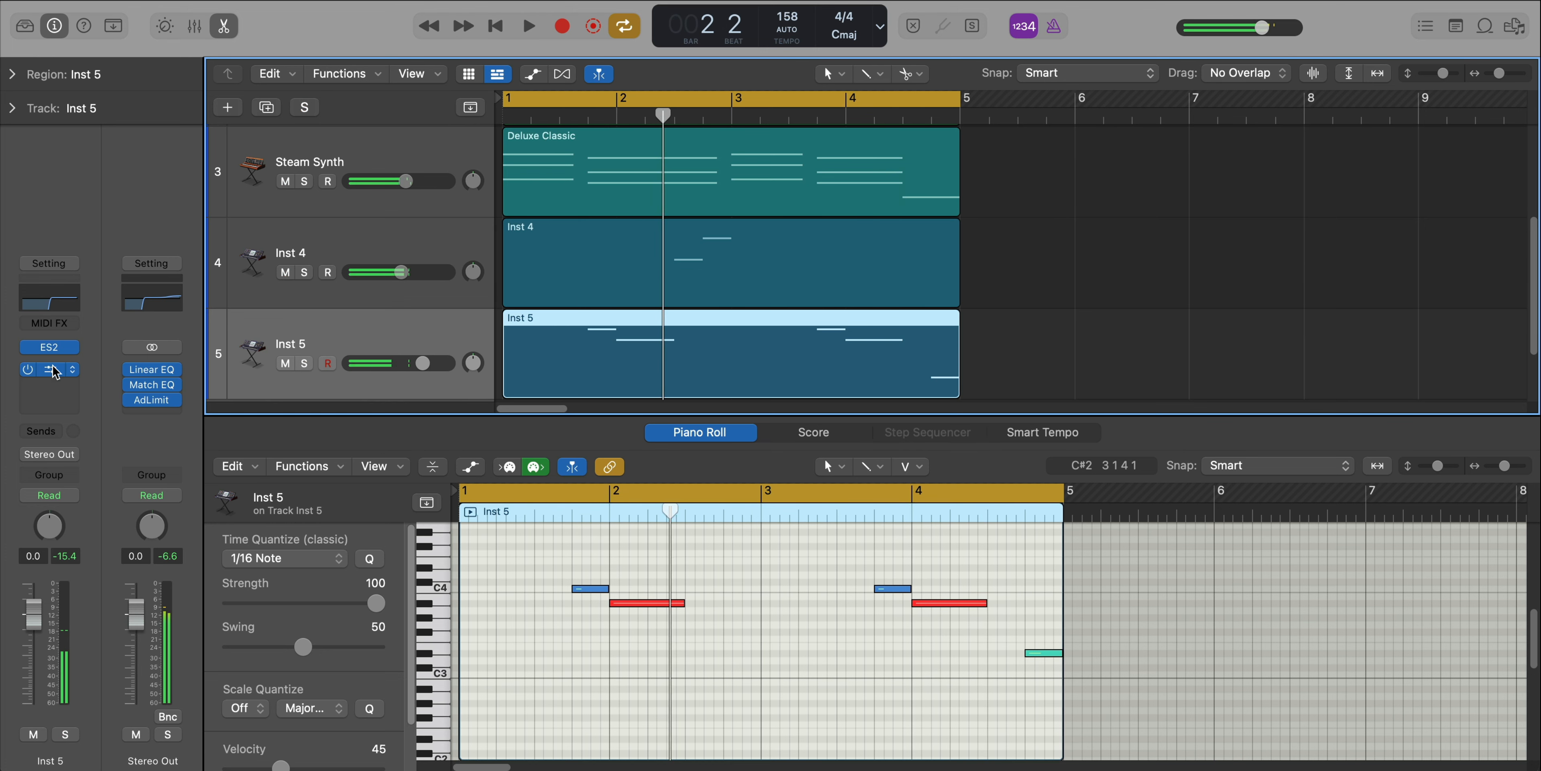
{"action": "left_click", "coordinate": [48, 368]}
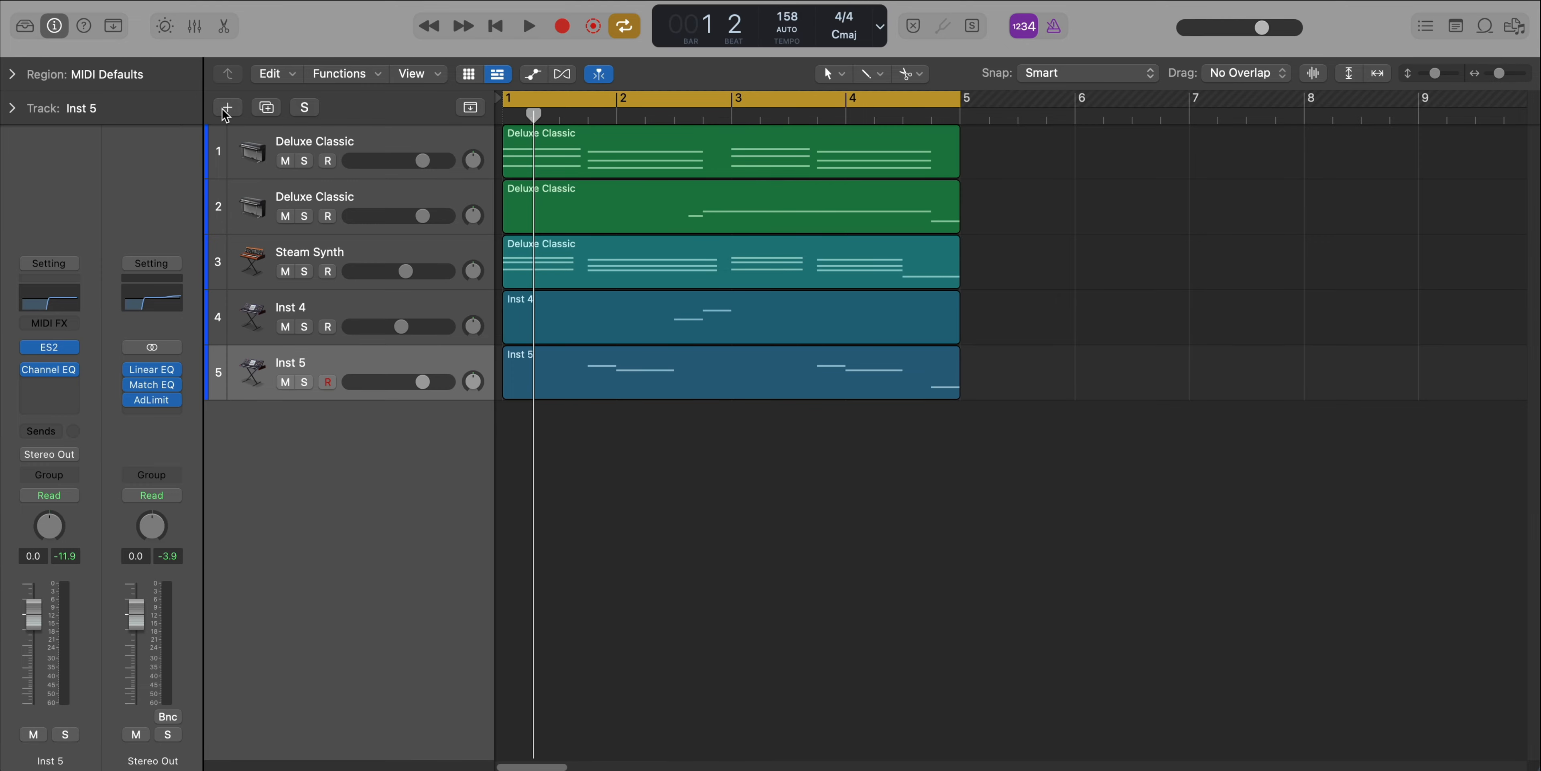
Add a sixth software instrument track running ES2.
{"action": "left_click", "coordinate": [228, 106]}
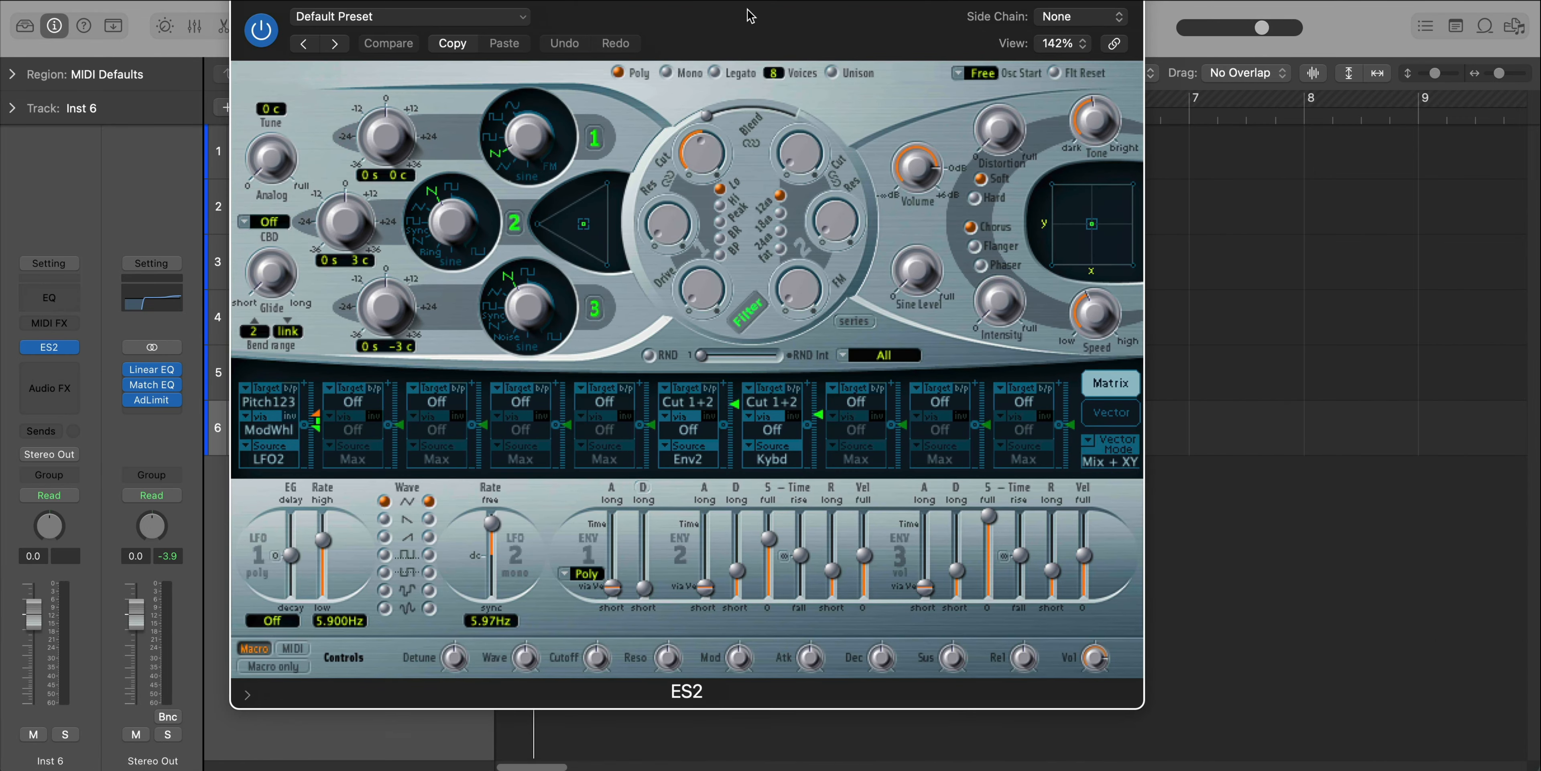
{"action": "mouse_move", "coordinate": [543, 172]}
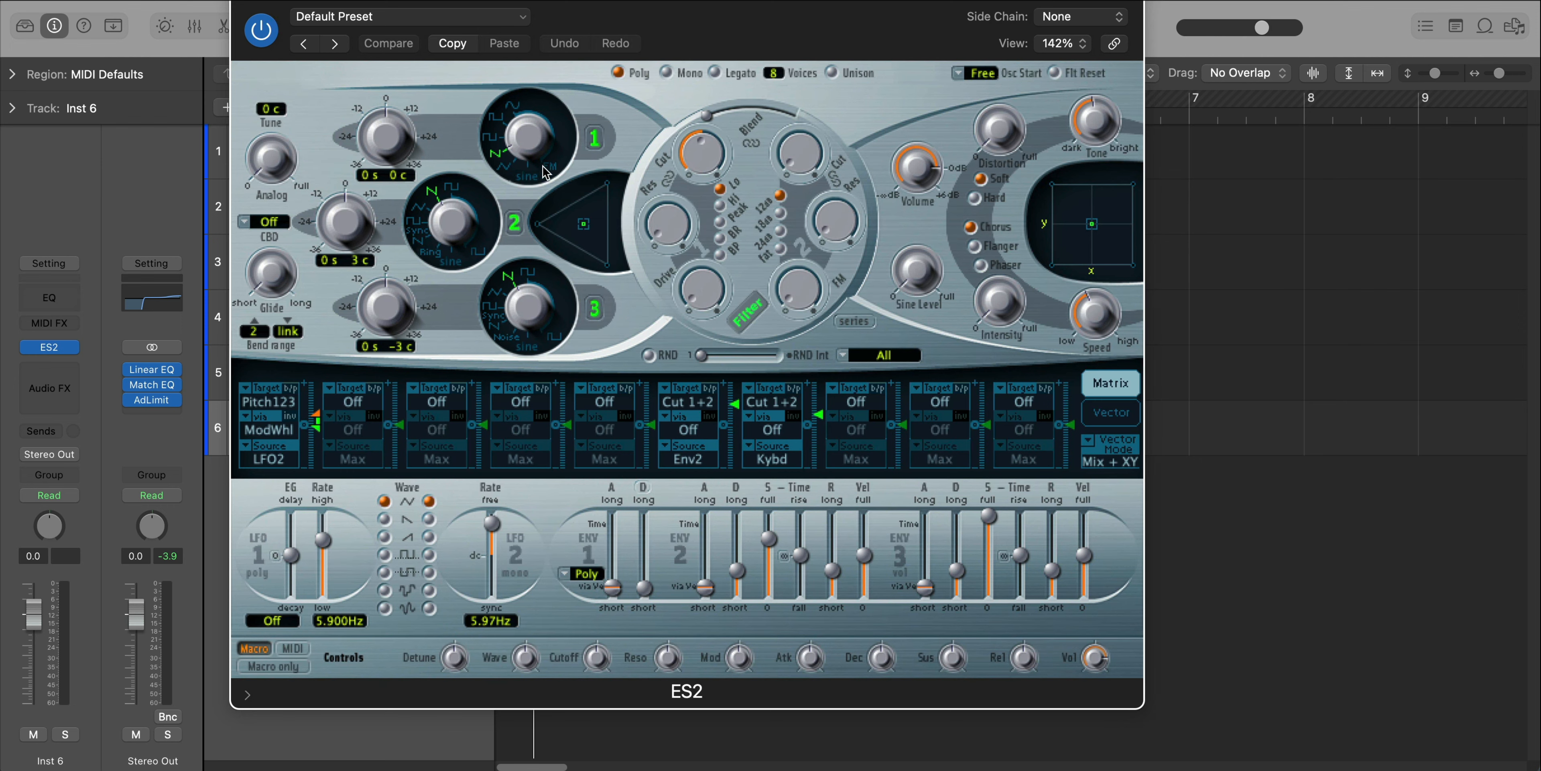
{"action": "mouse_move", "coordinate": [524, 341]}
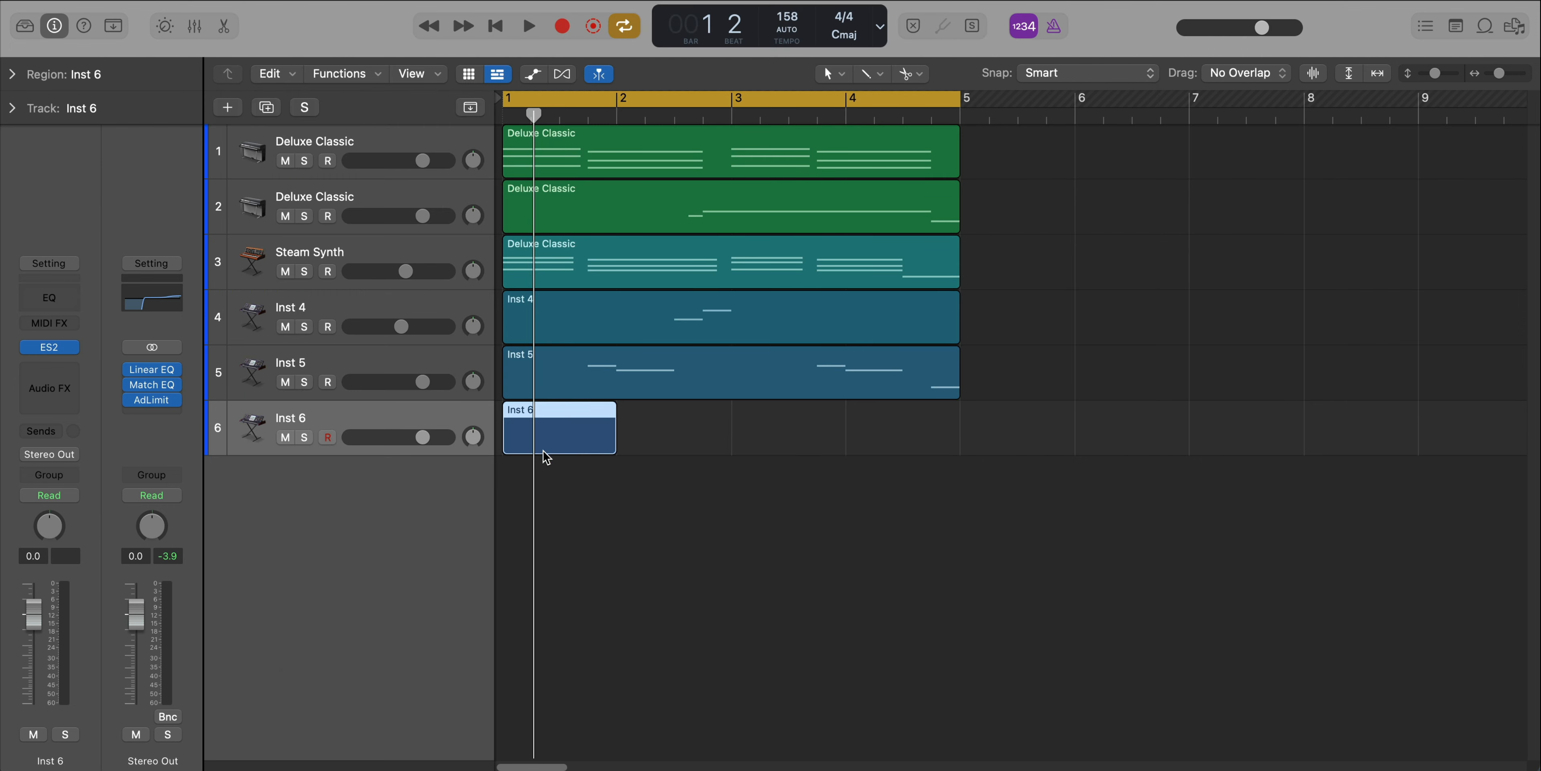
Stretch the Inst 6 region to four bars and extend its last bass note to bar 5.
{"action": "left_click_drag", "start_coordinate": [614, 428], "coordinate": [959, 428]}
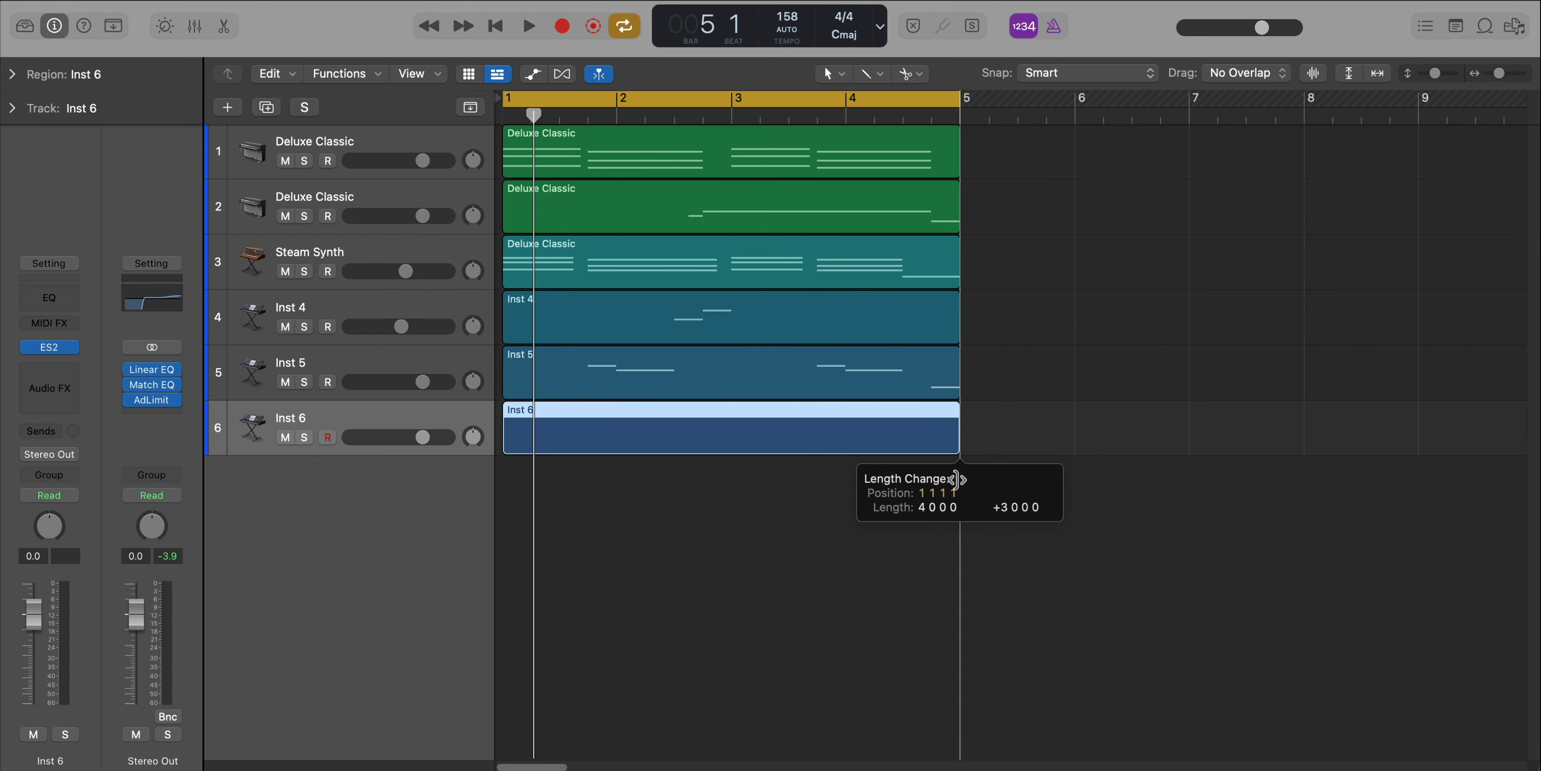
{"action": "left_click", "coordinate": [529, 25]}
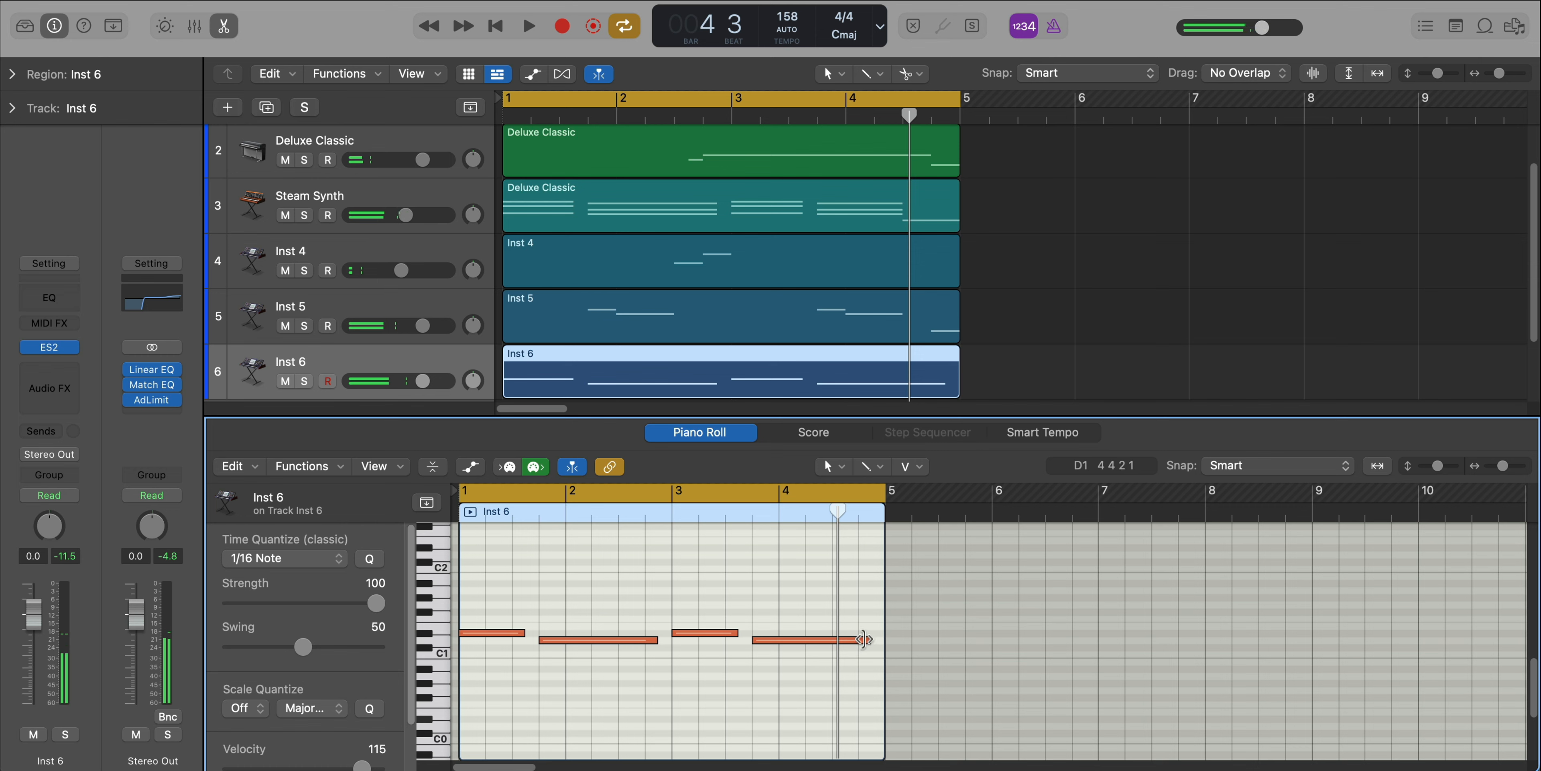
{"action": "left_click_drag", "start_coordinate": [863, 639], "coordinate": [831, 639]}
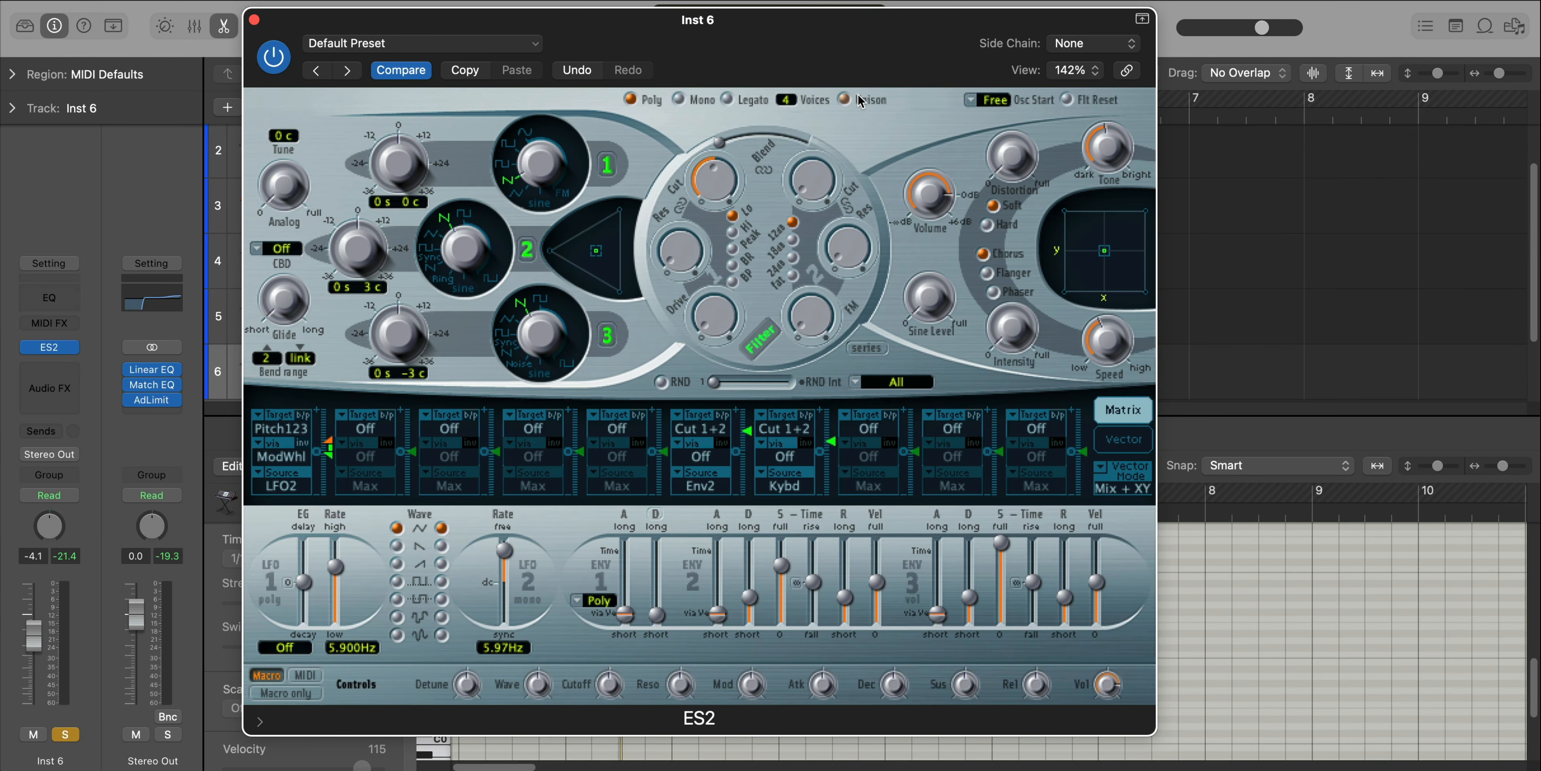
Enable Unison, tune Osc 2 up +12 semitones, and lower the Inst 6 volume to -5.5 dB.
{"action": "left_click", "coordinate": [842, 98]}
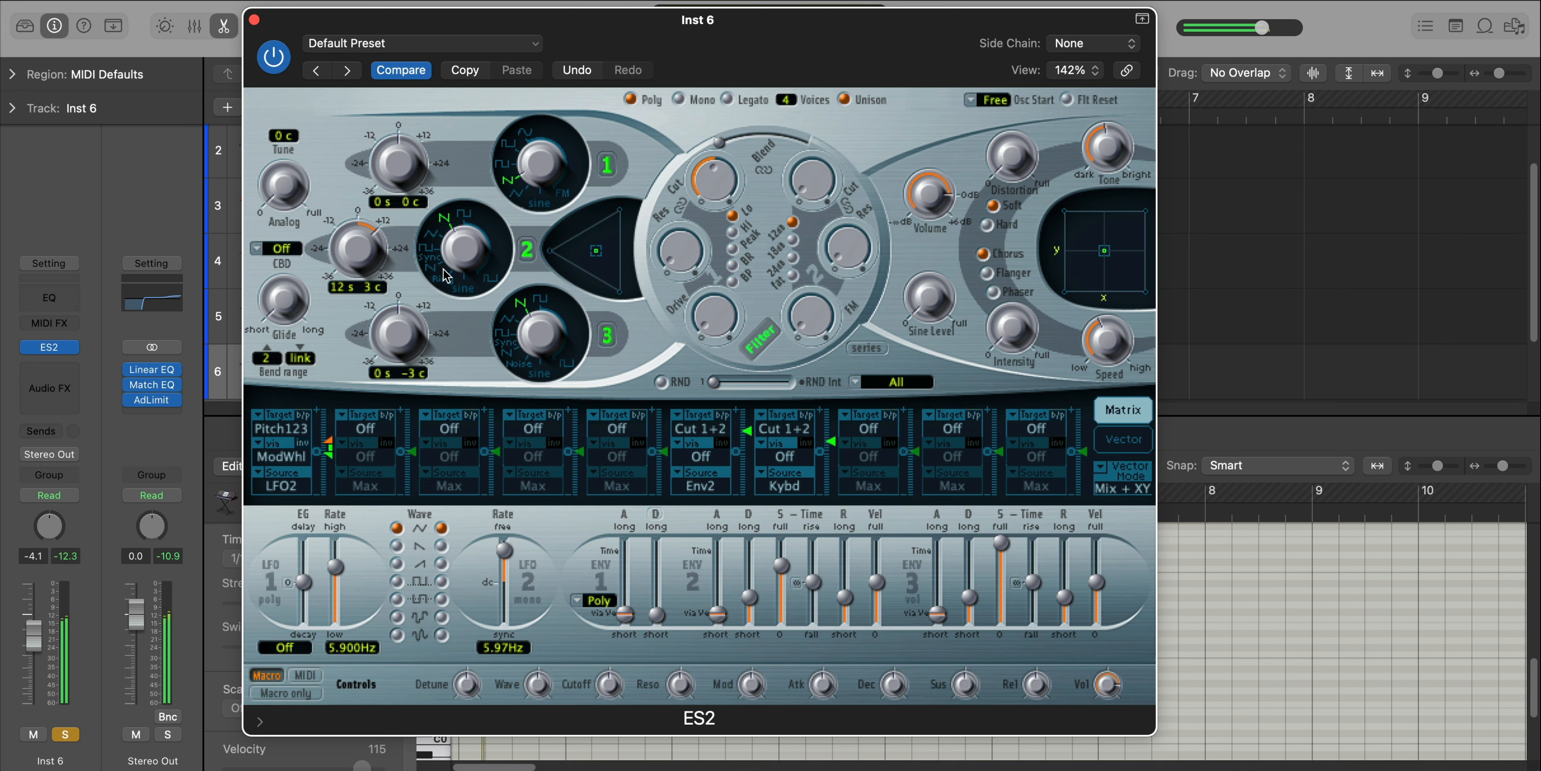
{"action": "left_click_drag", "start_coordinate": [282, 187], "coordinate": [282, 176]}
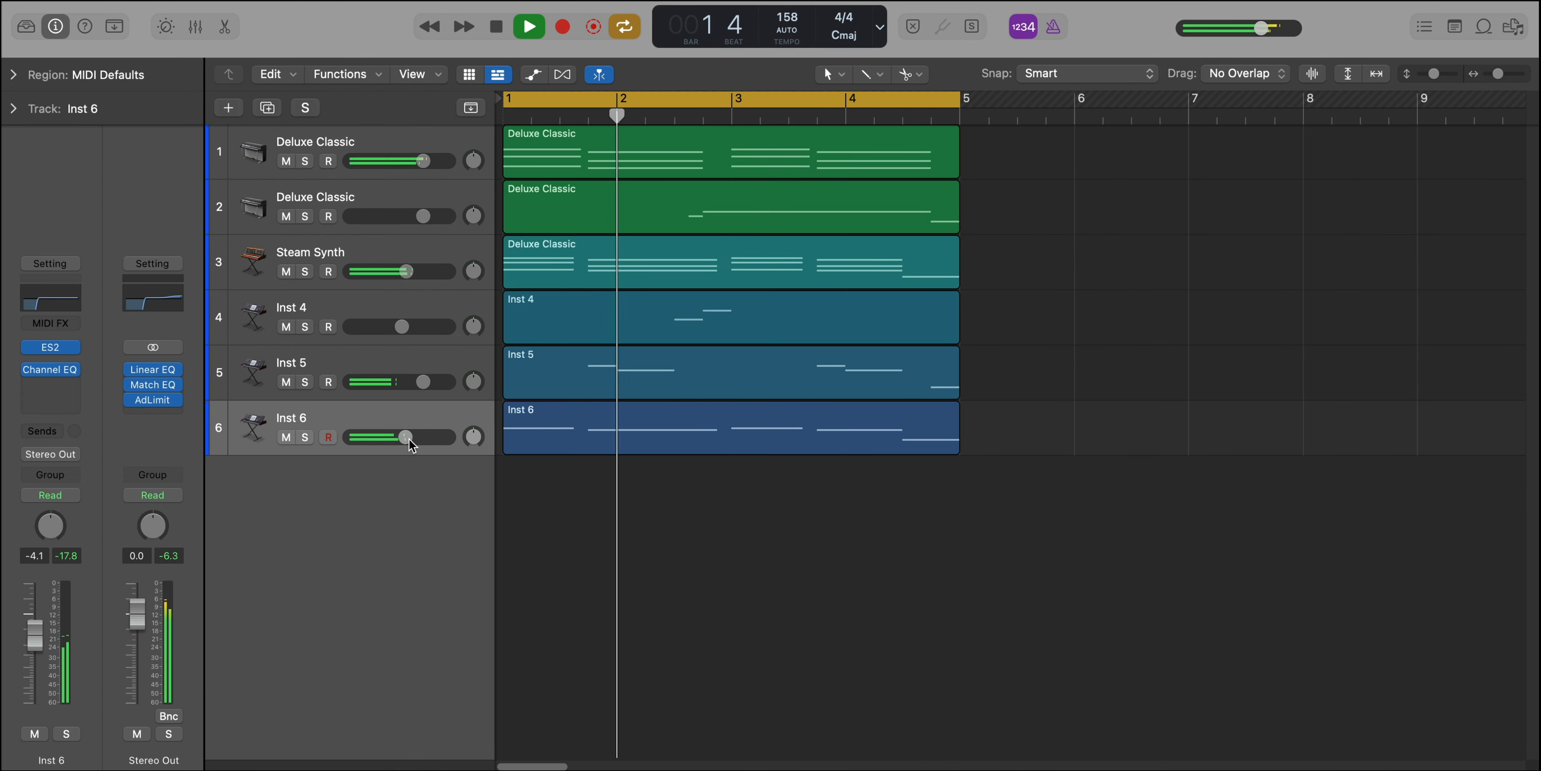
{"action": "left_click_drag", "start_coordinate": [412, 436], "coordinate": [398, 437]}
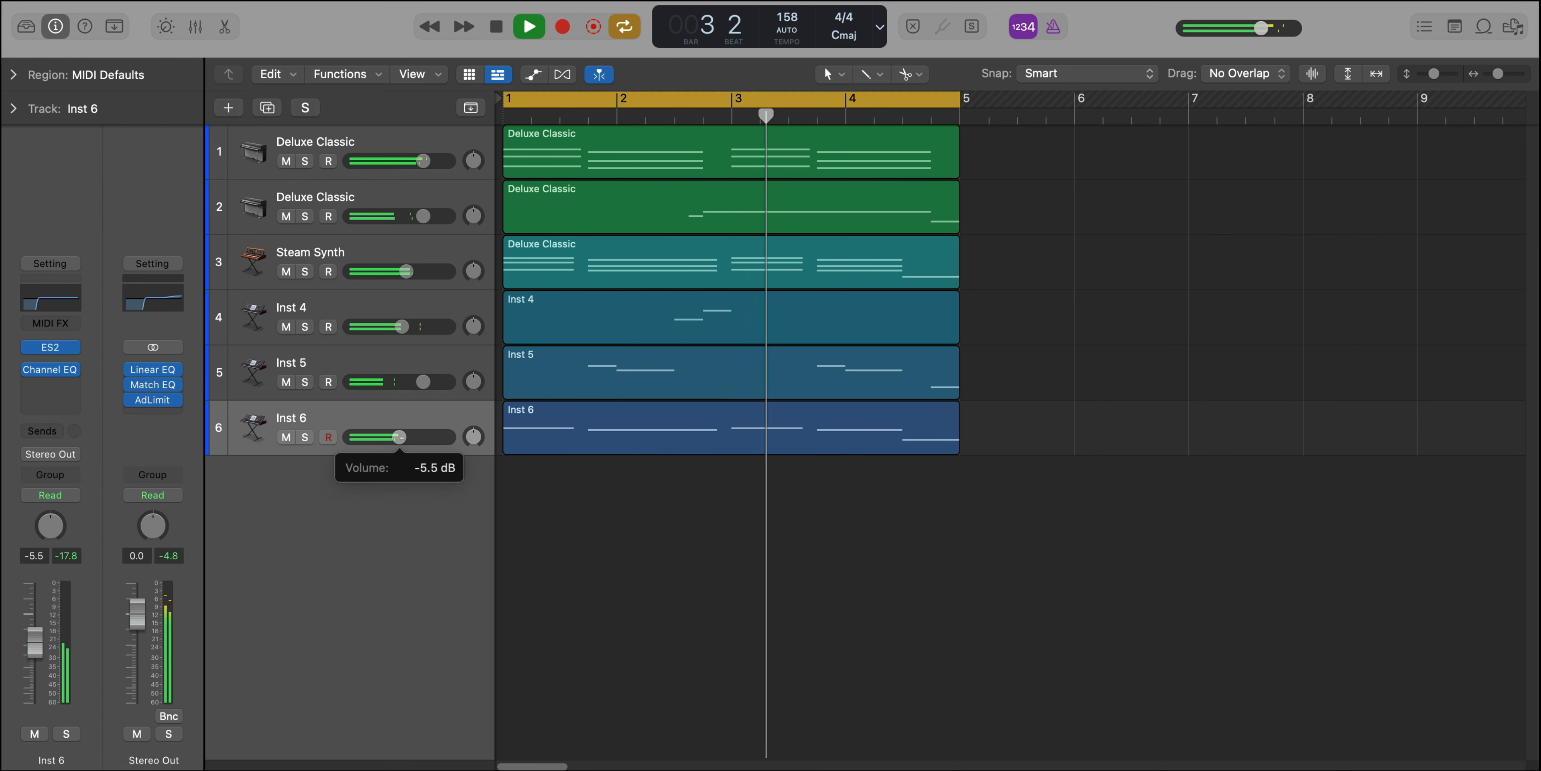
{"action": "left_click_drag", "start_coordinate": [400, 437], "coordinate": [402, 436]}
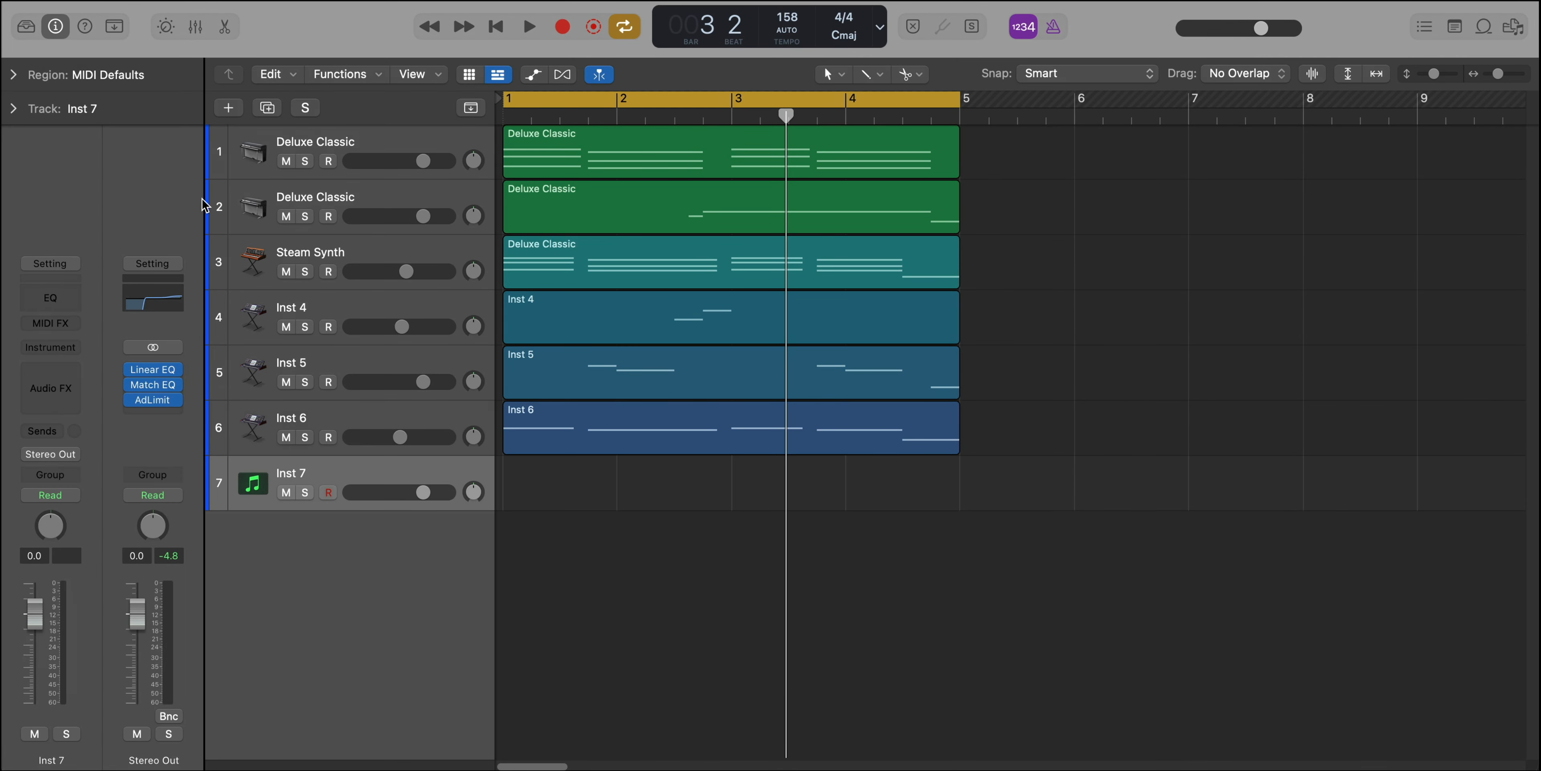
Load BA Classic Metro Moog on track 7, copy the Inst 6 bass region onto it and solo it.
{"action": "left_click", "coordinate": [25, 26]}
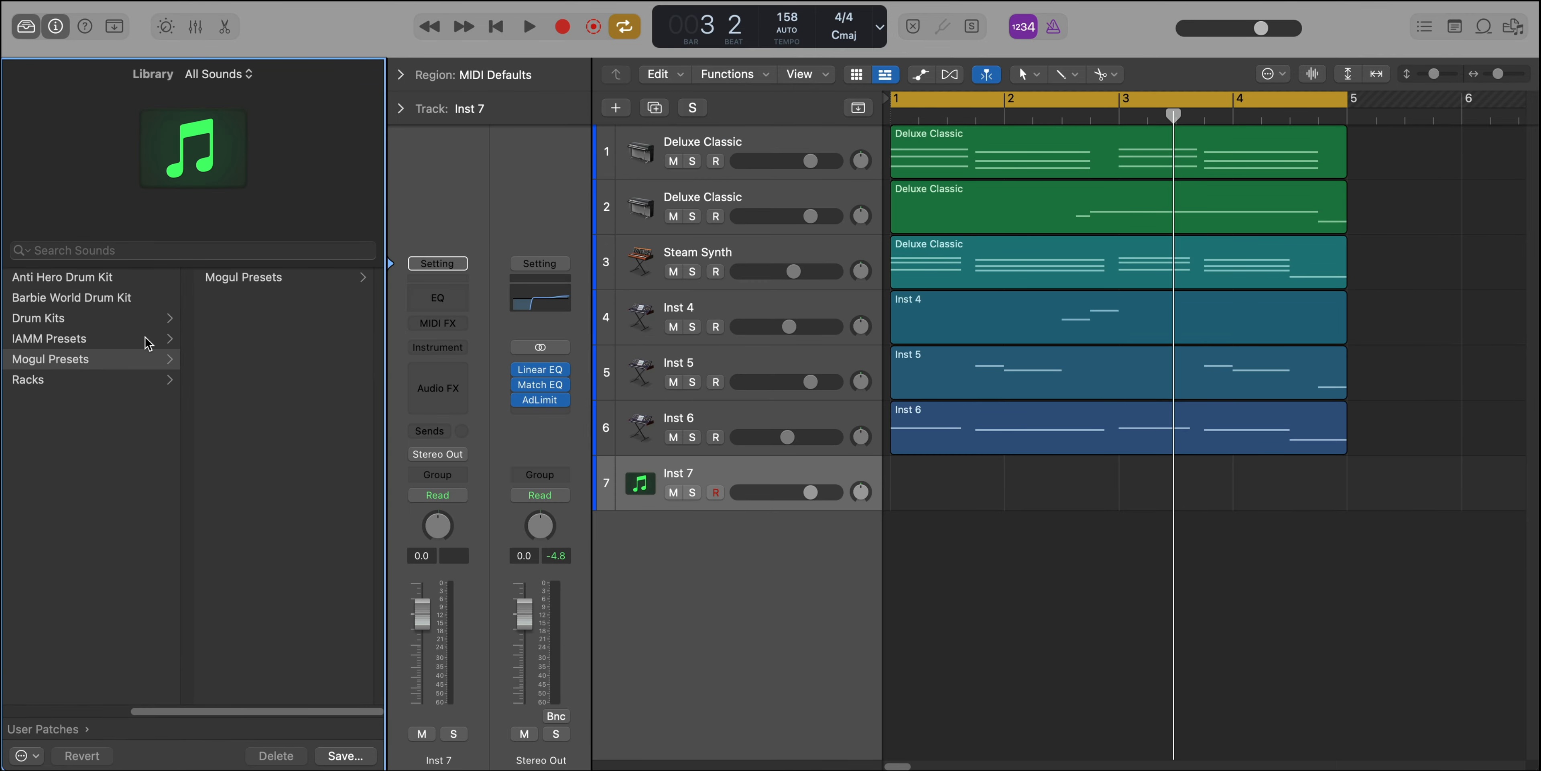
{"action": "left_click", "coordinate": [84, 399]}
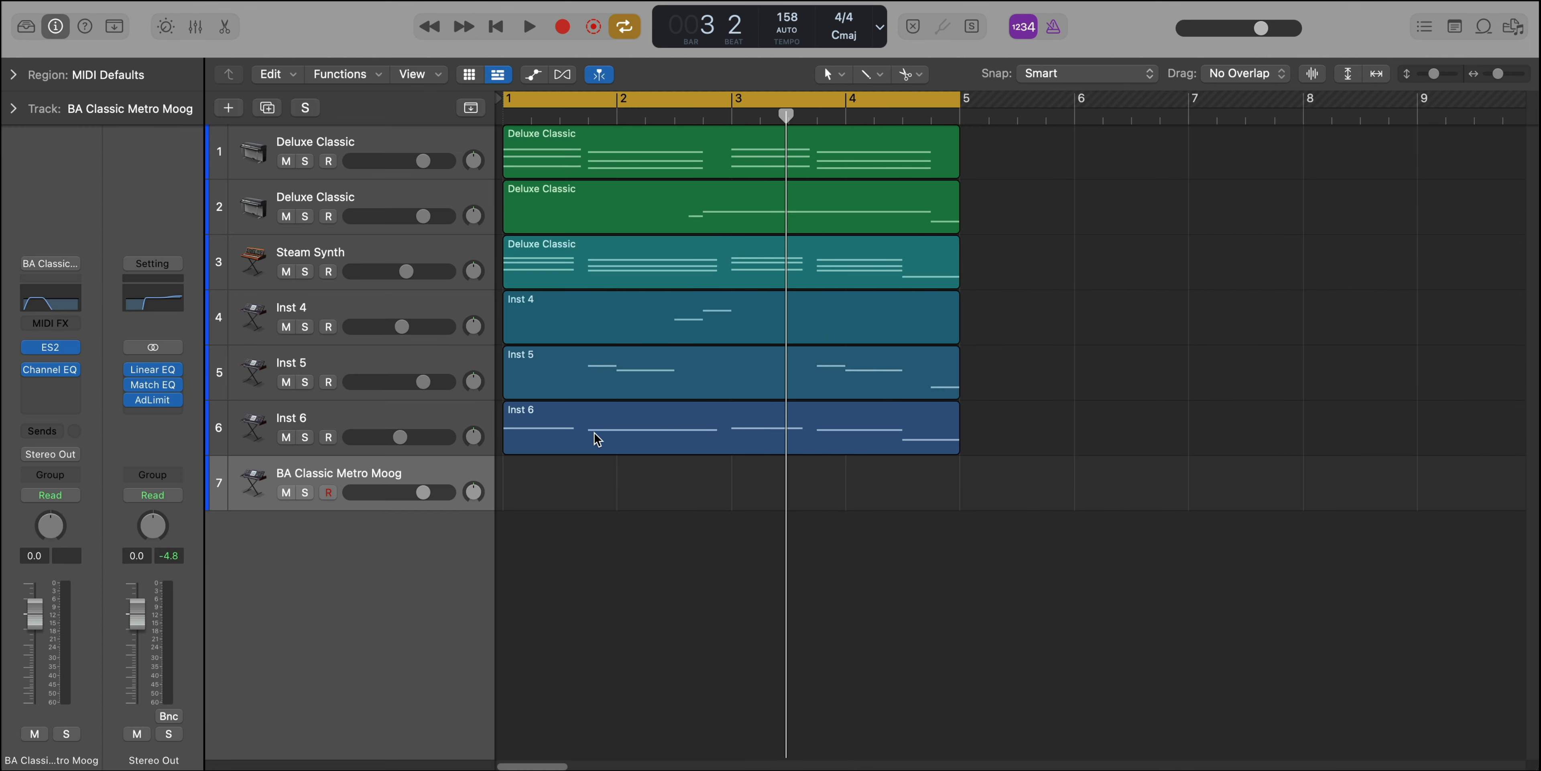
{"action": "left_click", "coordinate": [311, 492]}
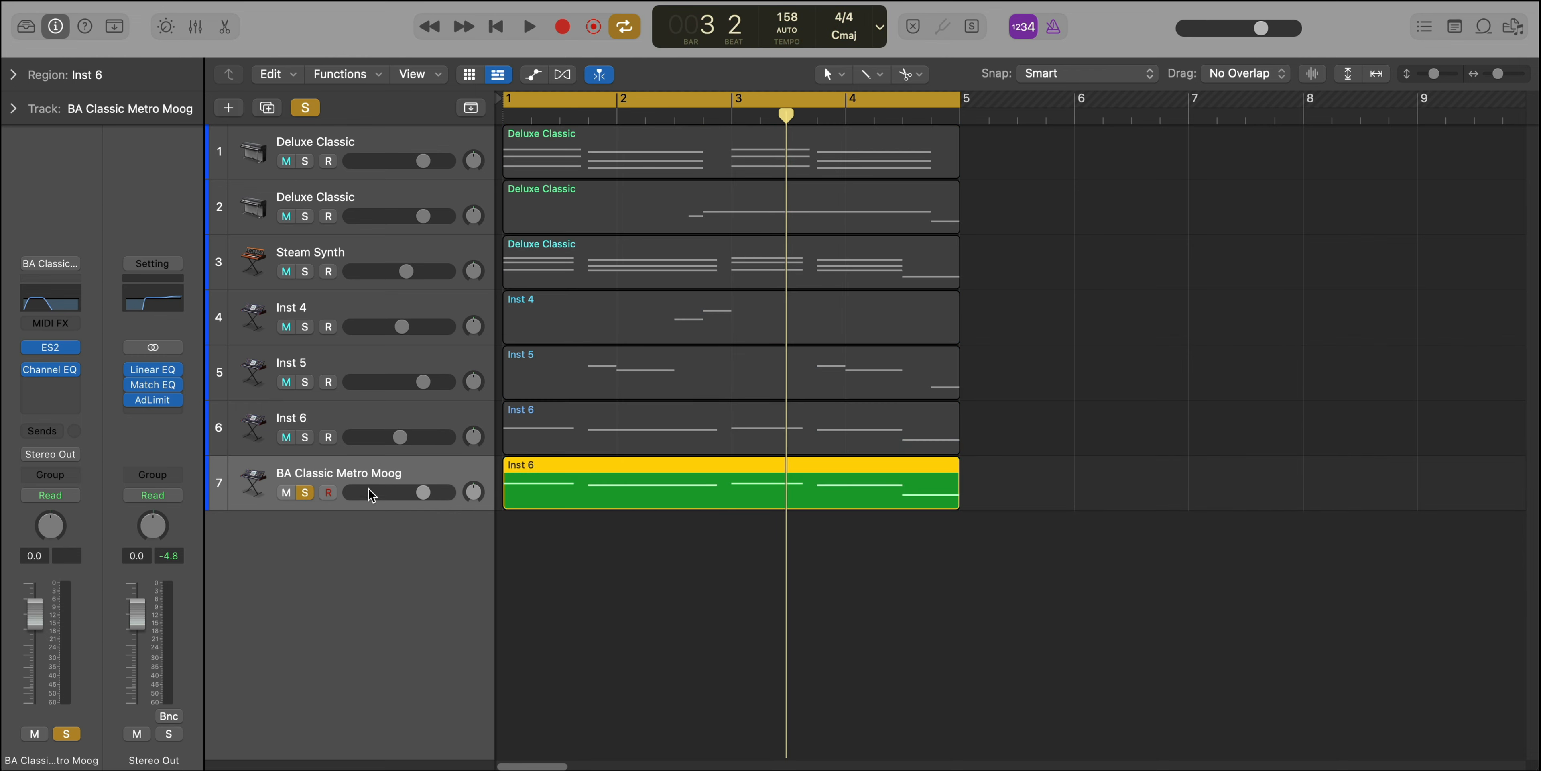
{"action": "left_click", "coordinate": [529, 27]}
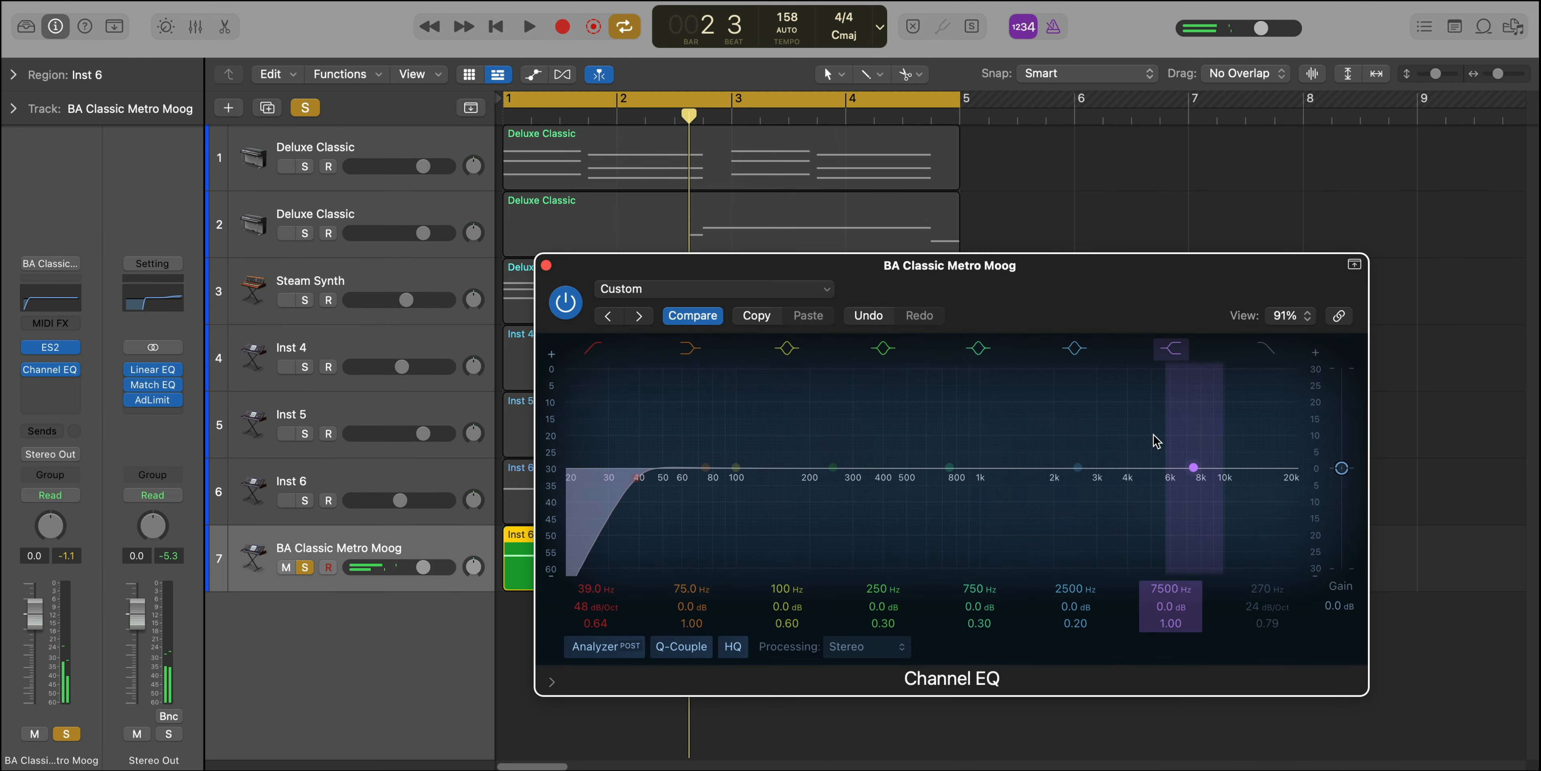
Audition the Metro Moog bass, set its Channel EQ low cut near 308 Hz at 48 dB/Oct, and close the EQ.
{"action": "left_click", "coordinate": [528, 27]}
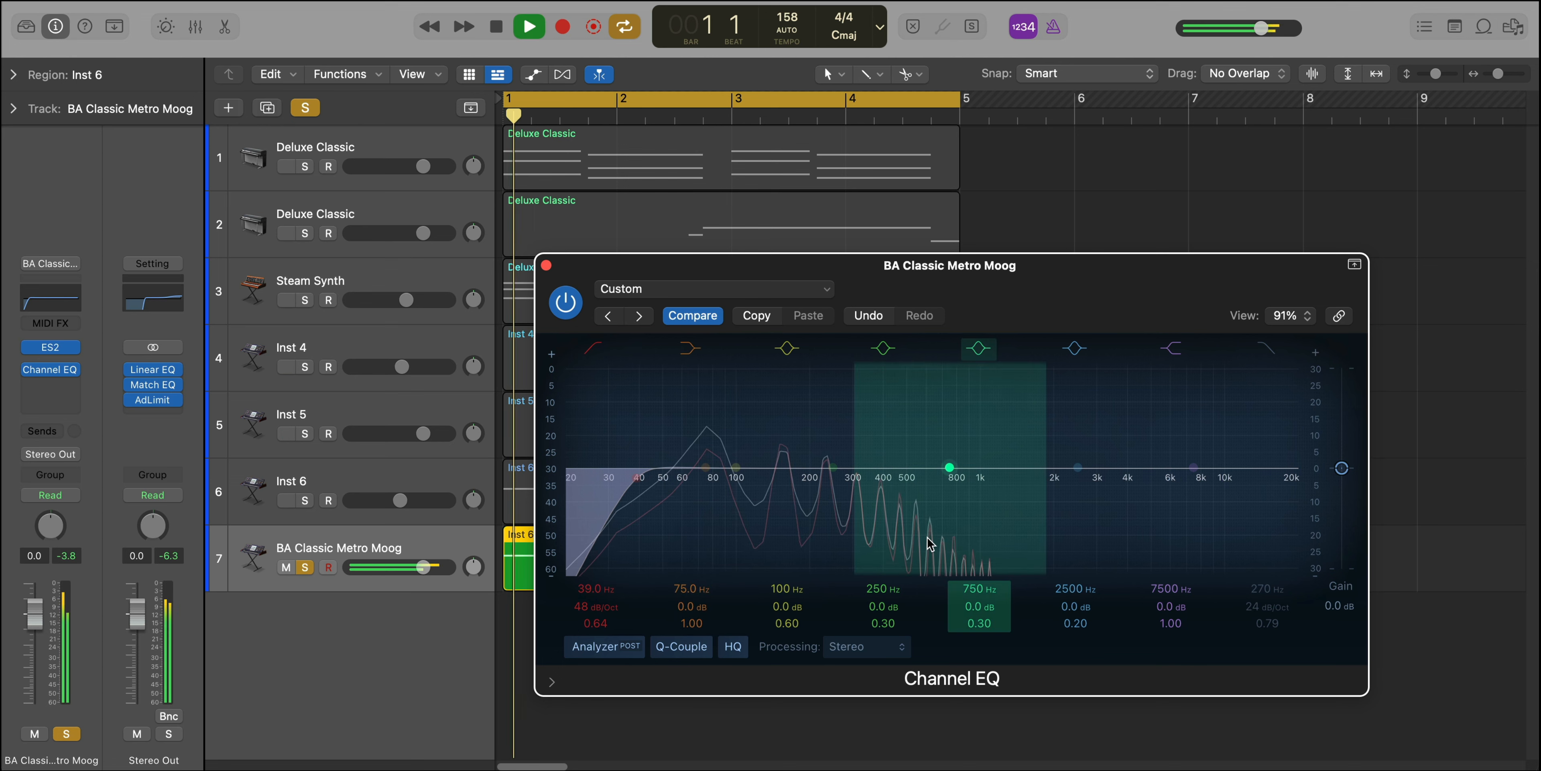
{"action": "left_click", "coordinate": [594, 349]}
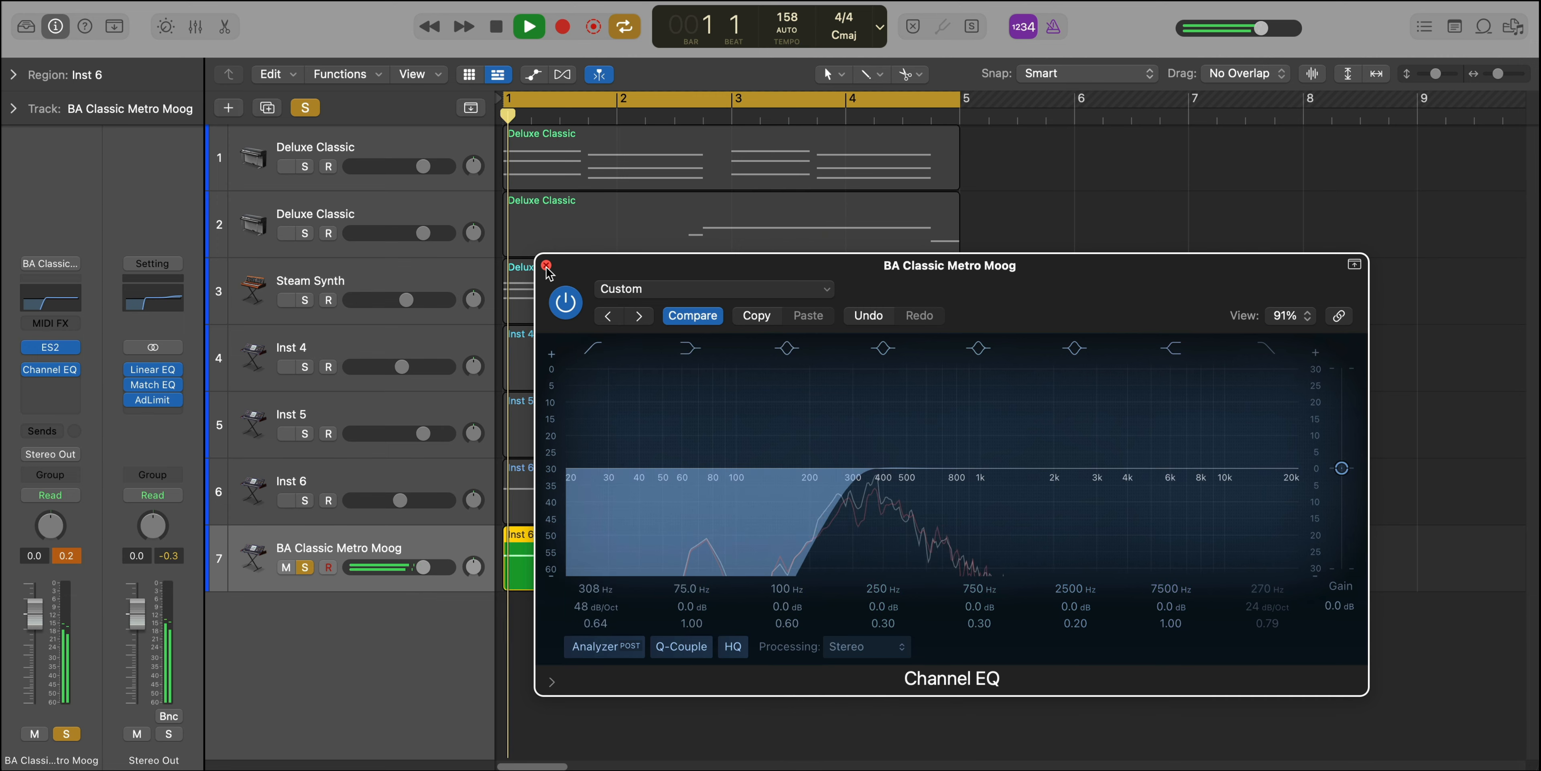
{"action": "left_click", "coordinate": [548, 266]}
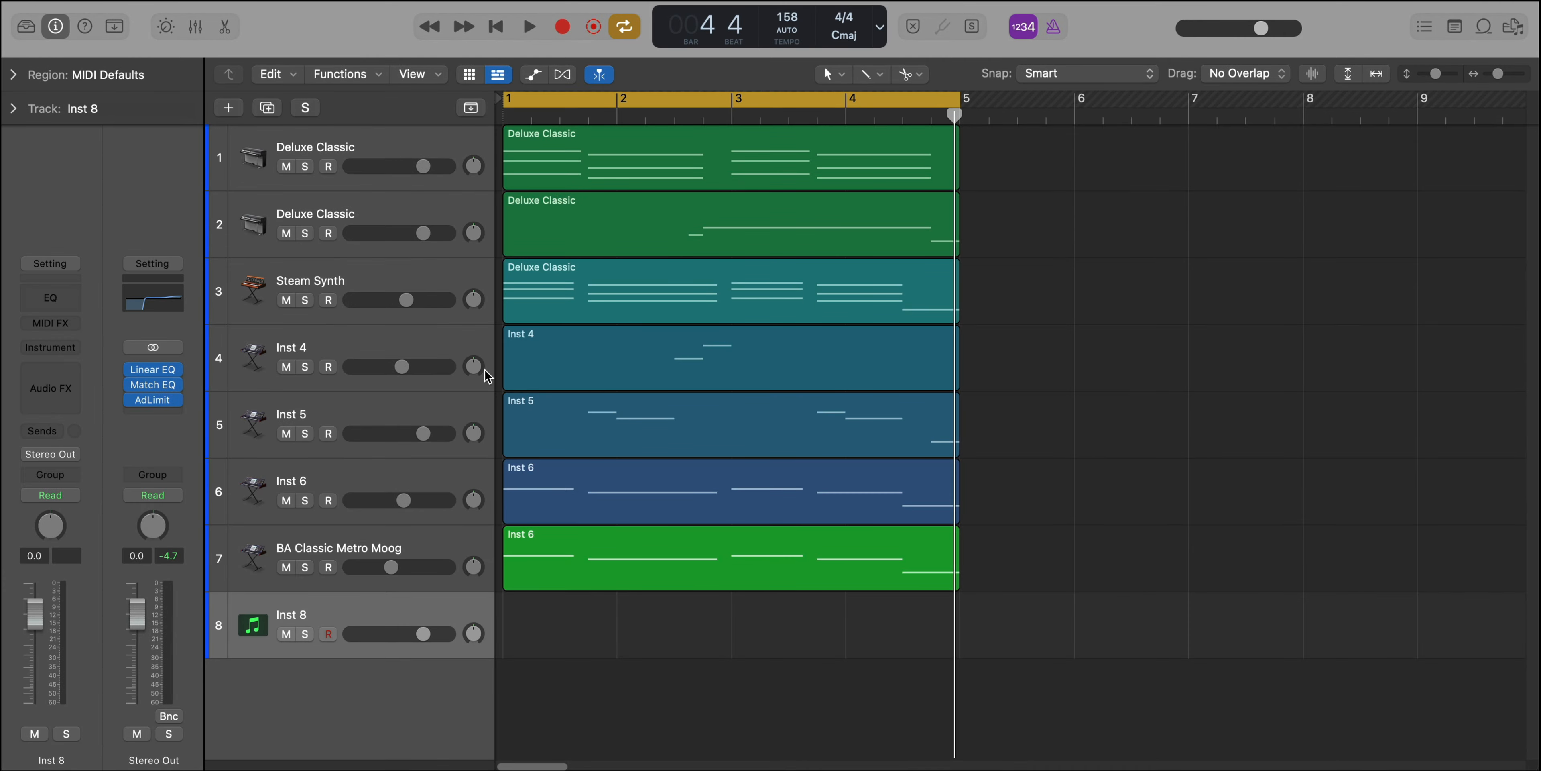
Load Synthesizer > Brass > The Final Lead from the Library onto track 8.
{"action": "left_click", "coordinate": [25, 26]}
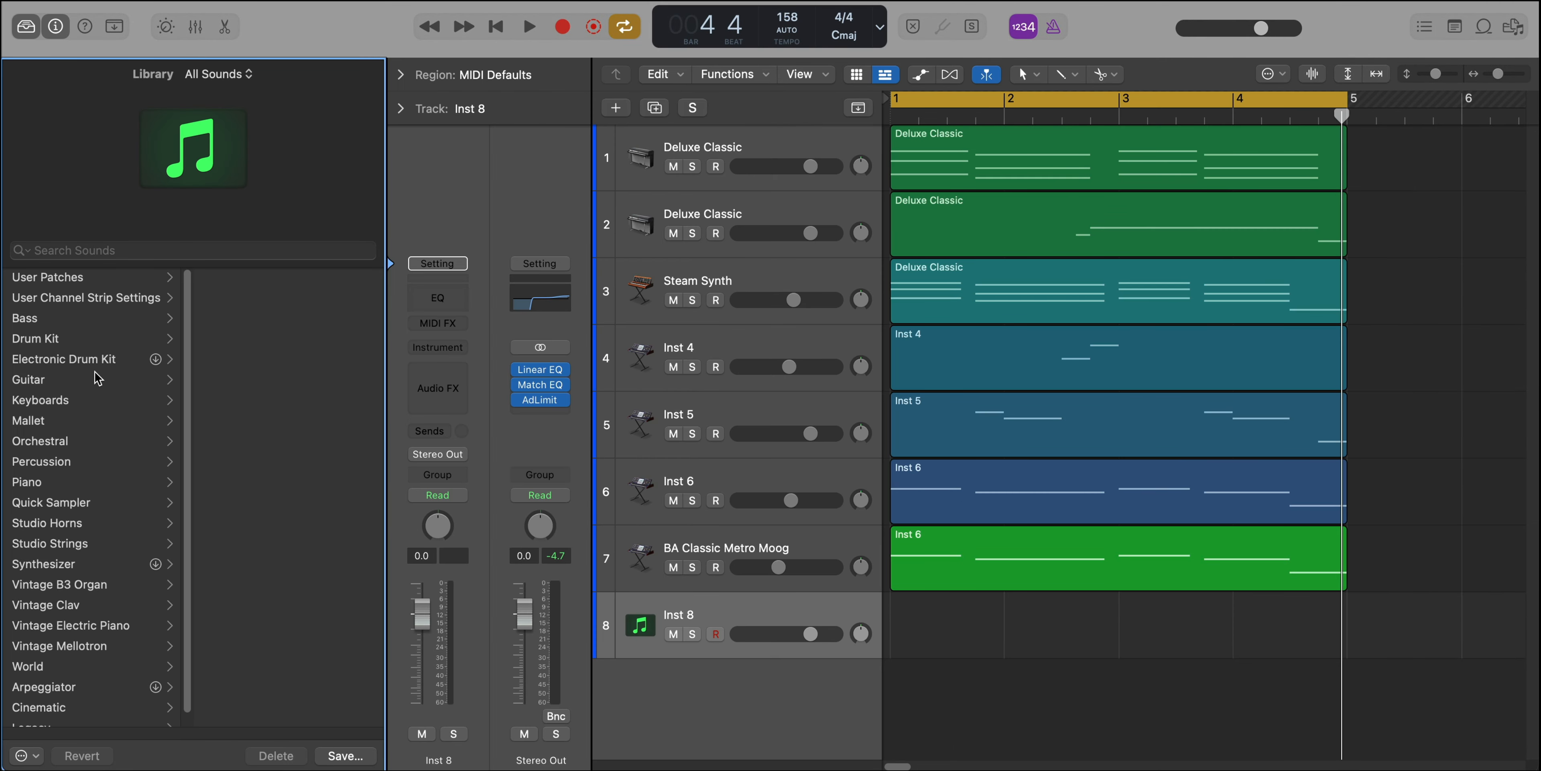
{"action": "left_click", "coordinate": [49, 563]}
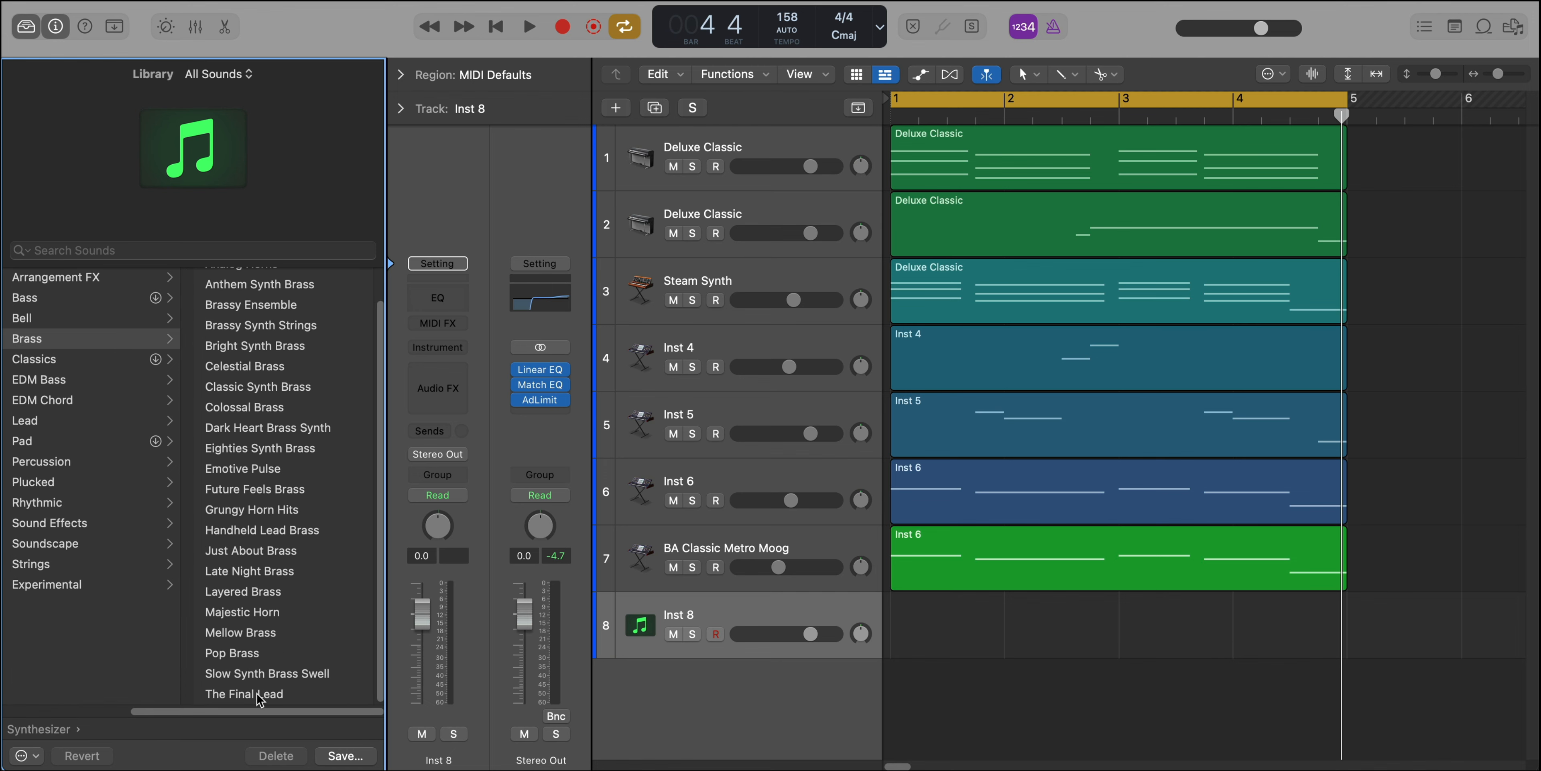
{"action": "left_click", "coordinate": [245, 693]}
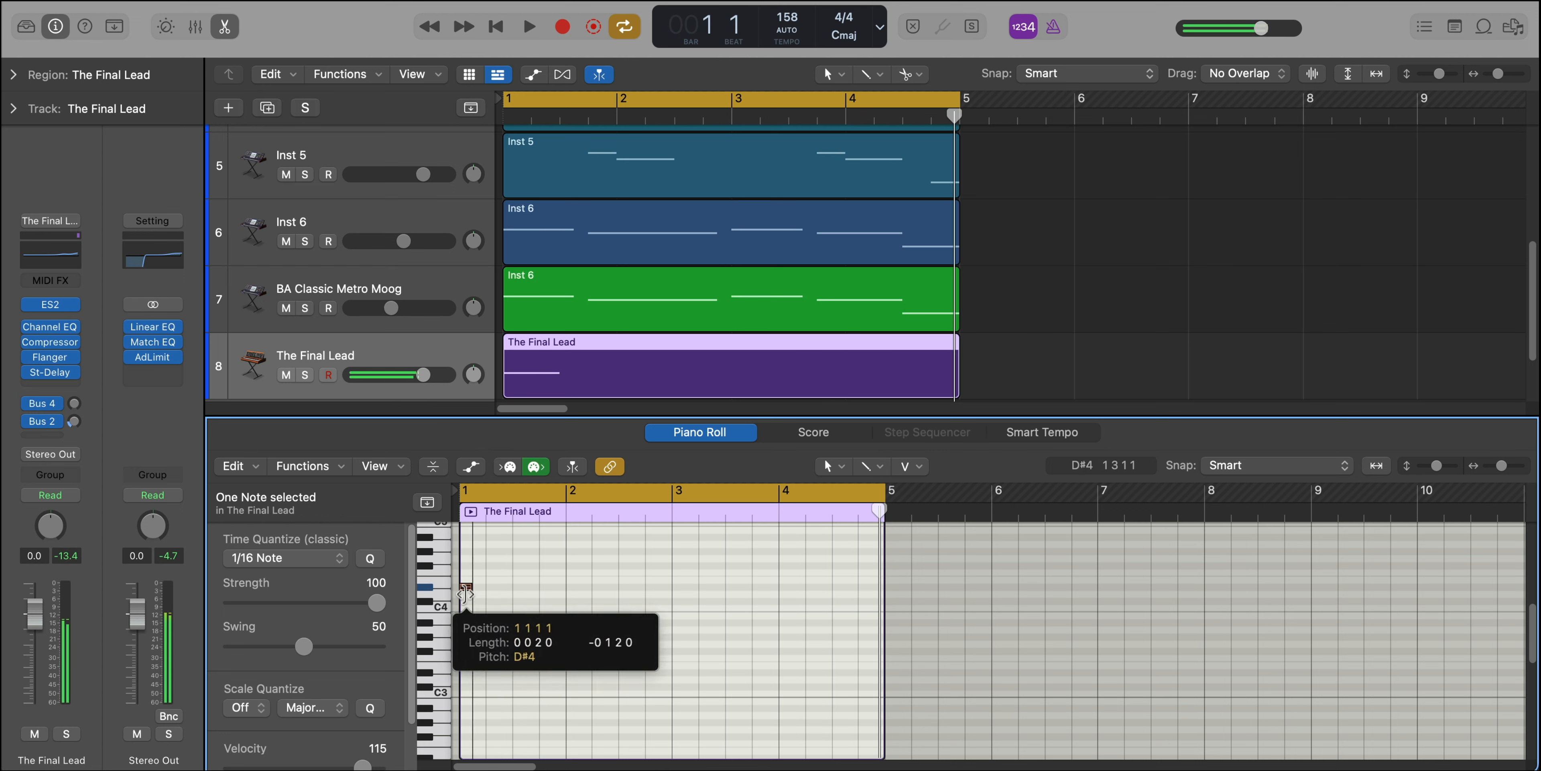
Draw a D#4 note at bar 1 of The Final Lead region and a second D#4 placed later in the loop.
{"action": "left_click", "coordinate": [529, 27]}
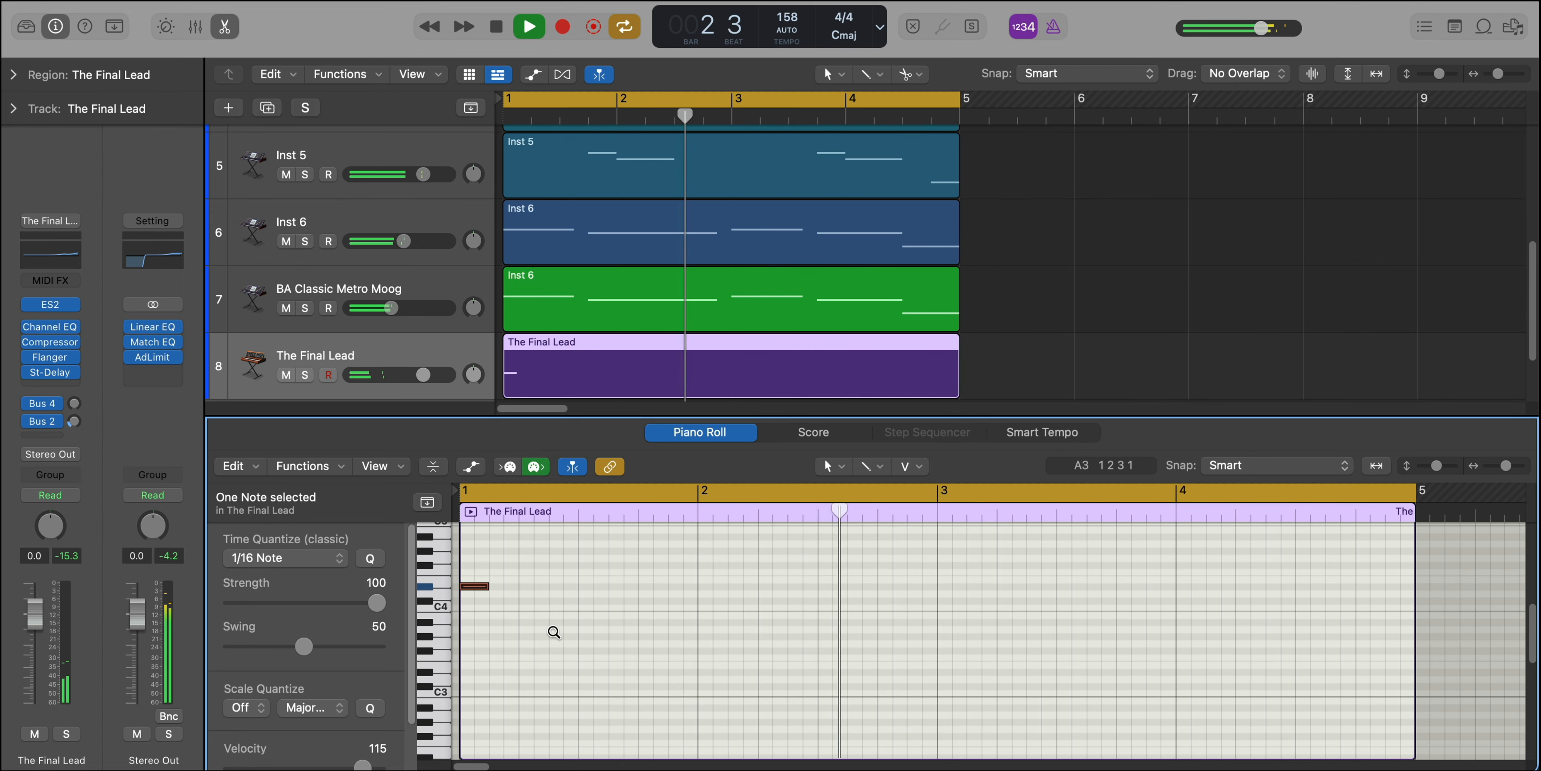
{"action": "left_click", "coordinate": [528, 26]}
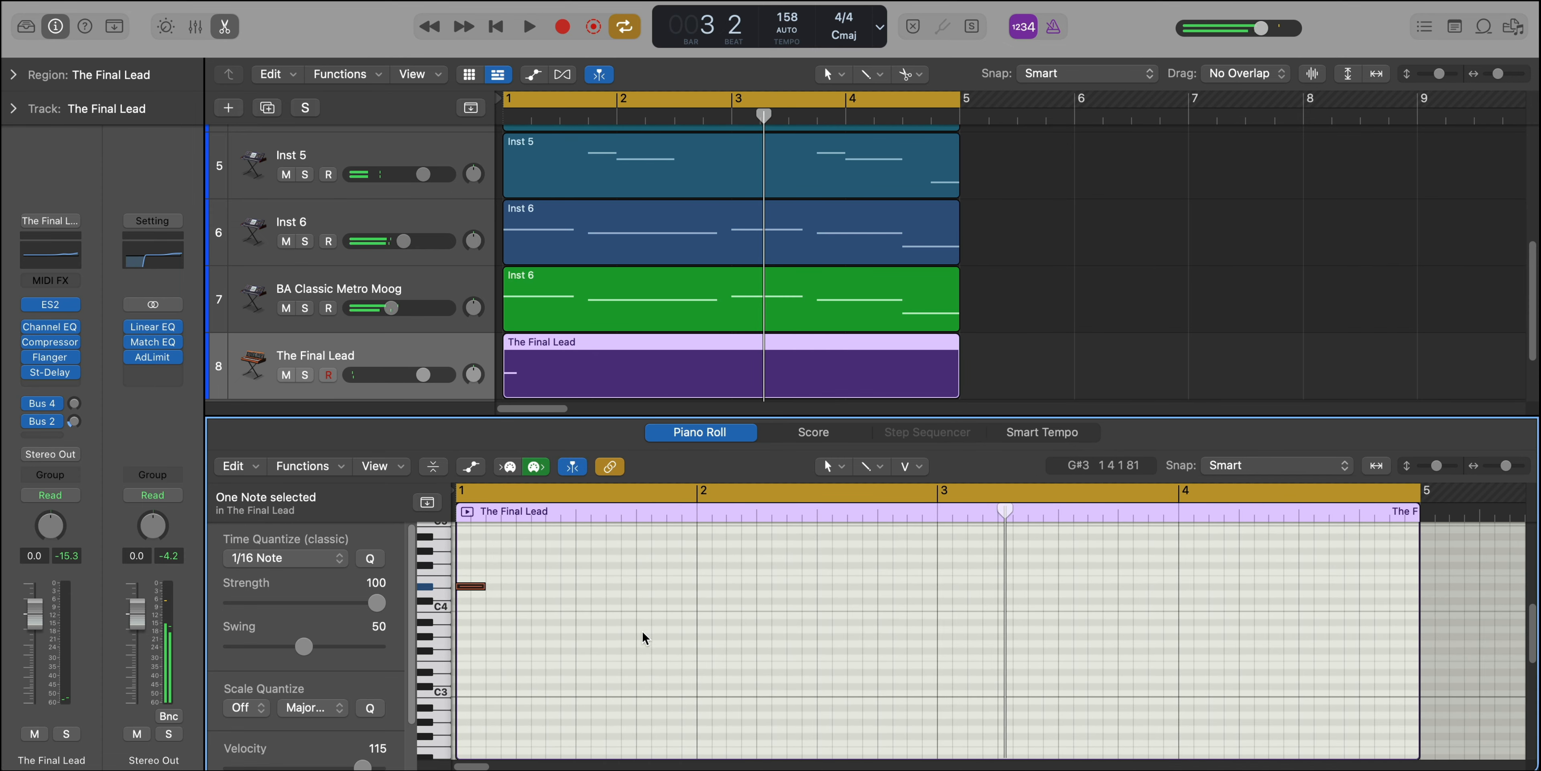
{"action": "left_click", "coordinate": [526, 587]}
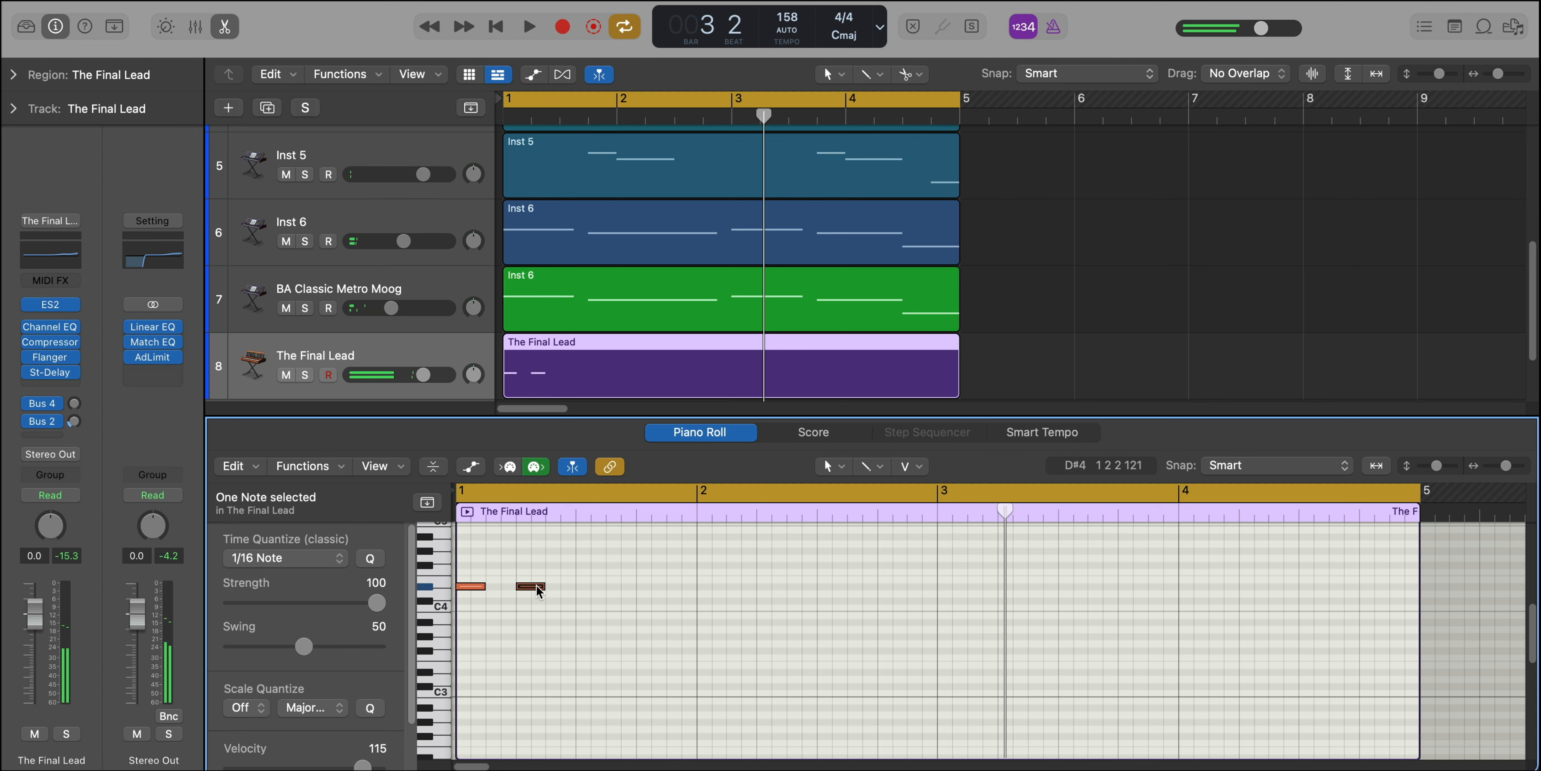
{"action": "left_click_drag", "start_coordinate": [530, 588], "coordinate": [710, 586]}
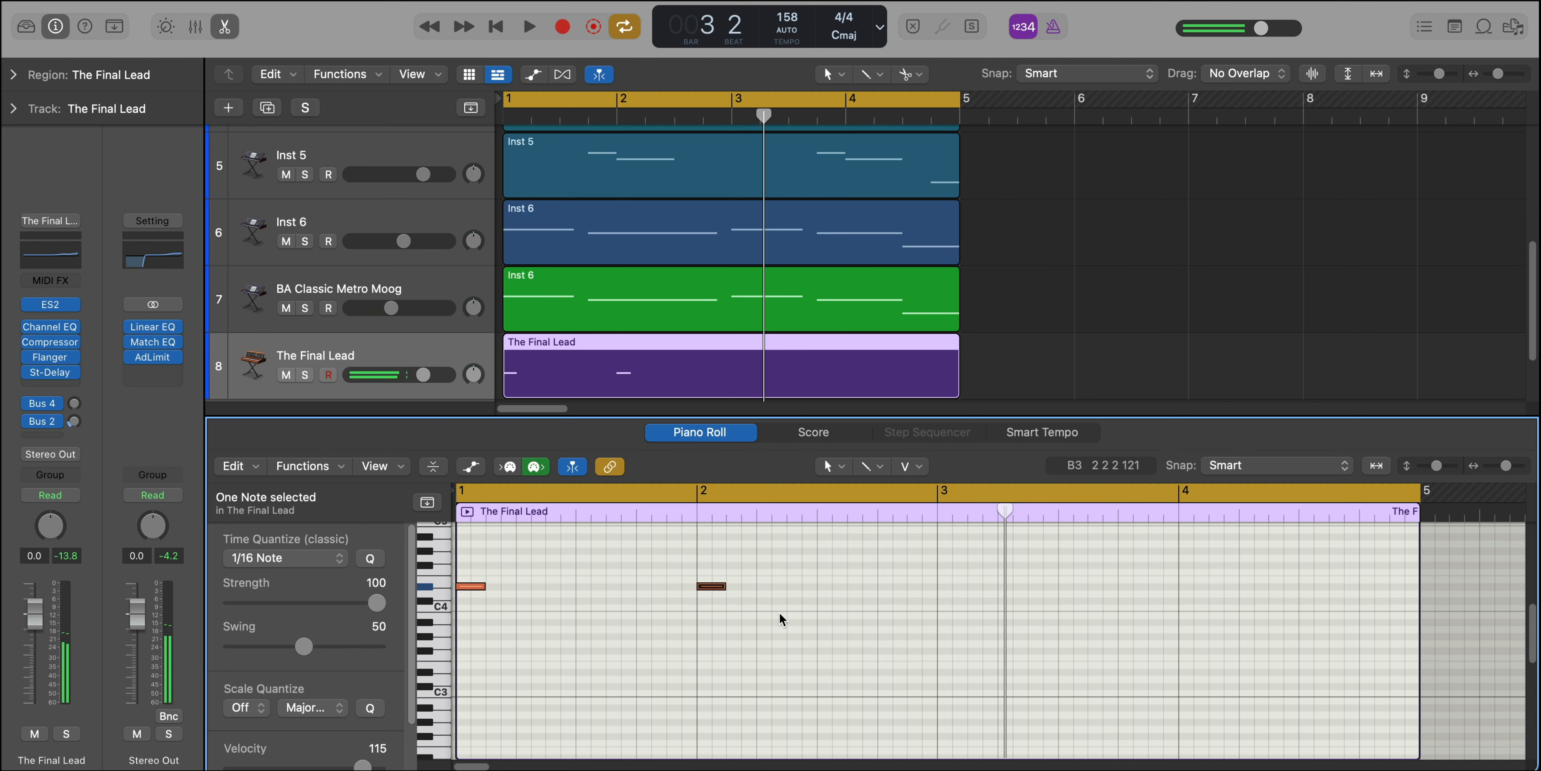
{"action": "left_click", "coordinate": [529, 26]}
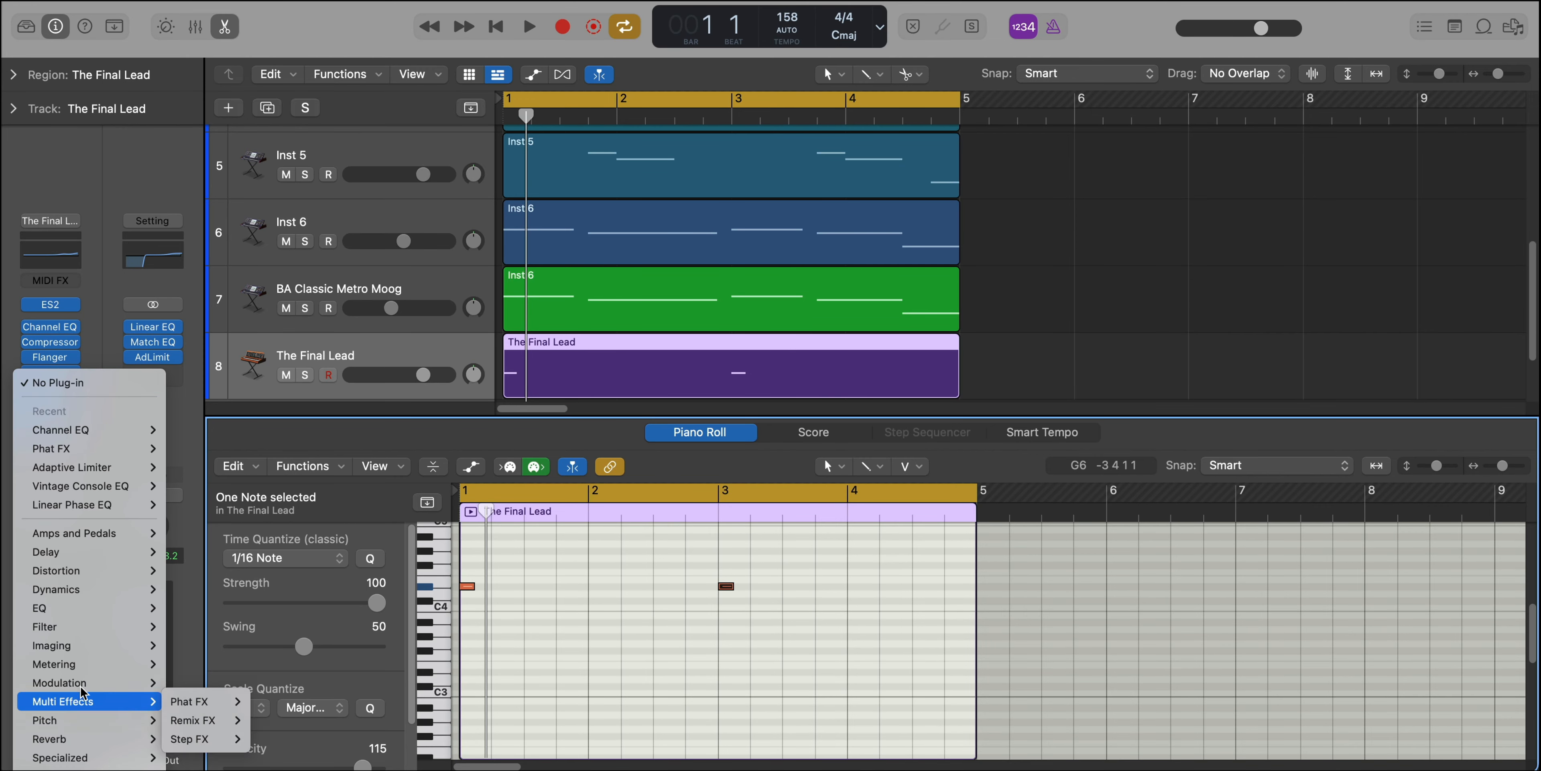
{"action": "mouse_move", "coordinate": [49, 739]}
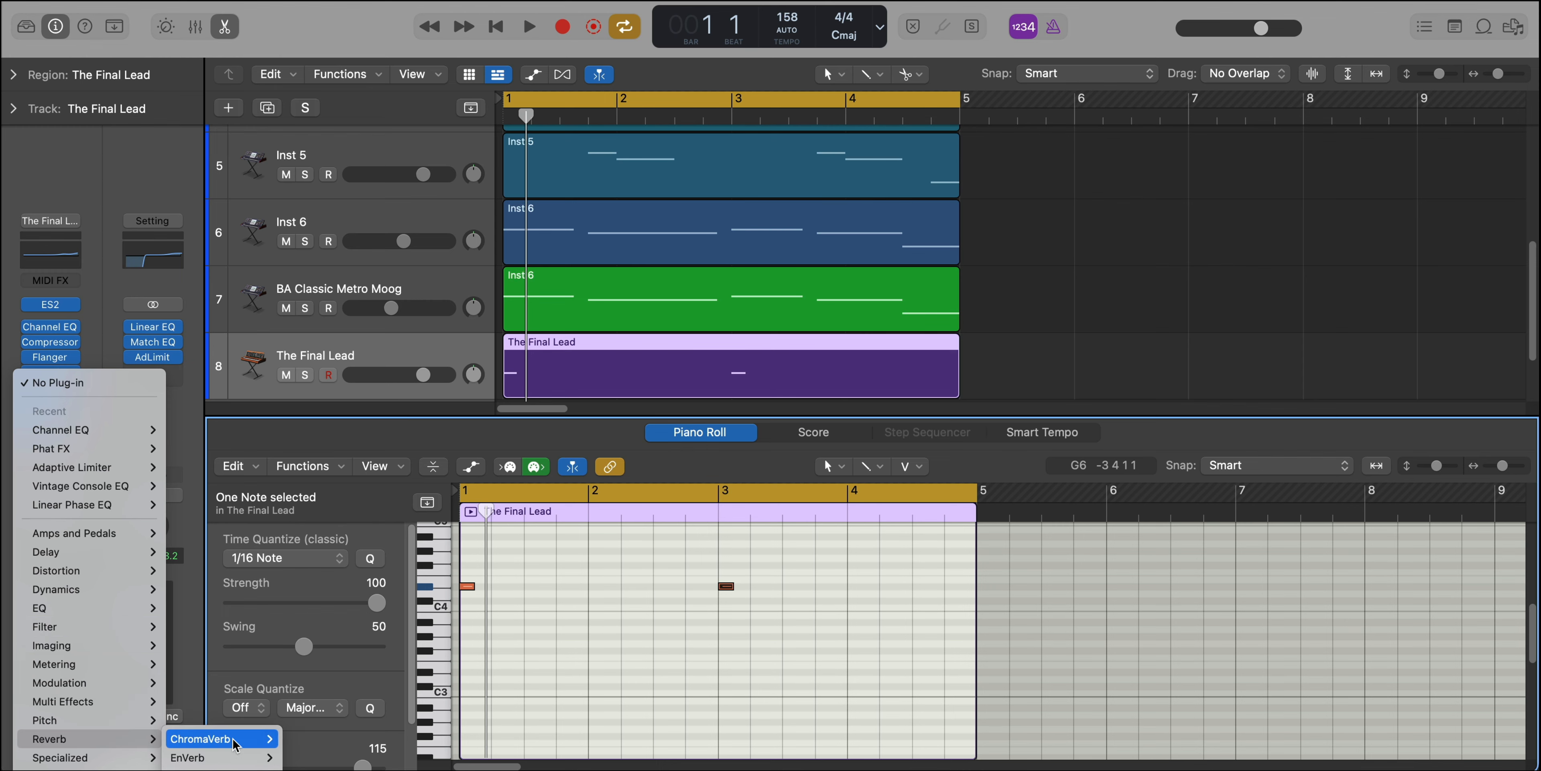
Insert ChromaVerb on The Final Lead with the Spherical preset, 3 s decay and 100% density.
{"action": "left_click", "coordinate": [202, 739]}
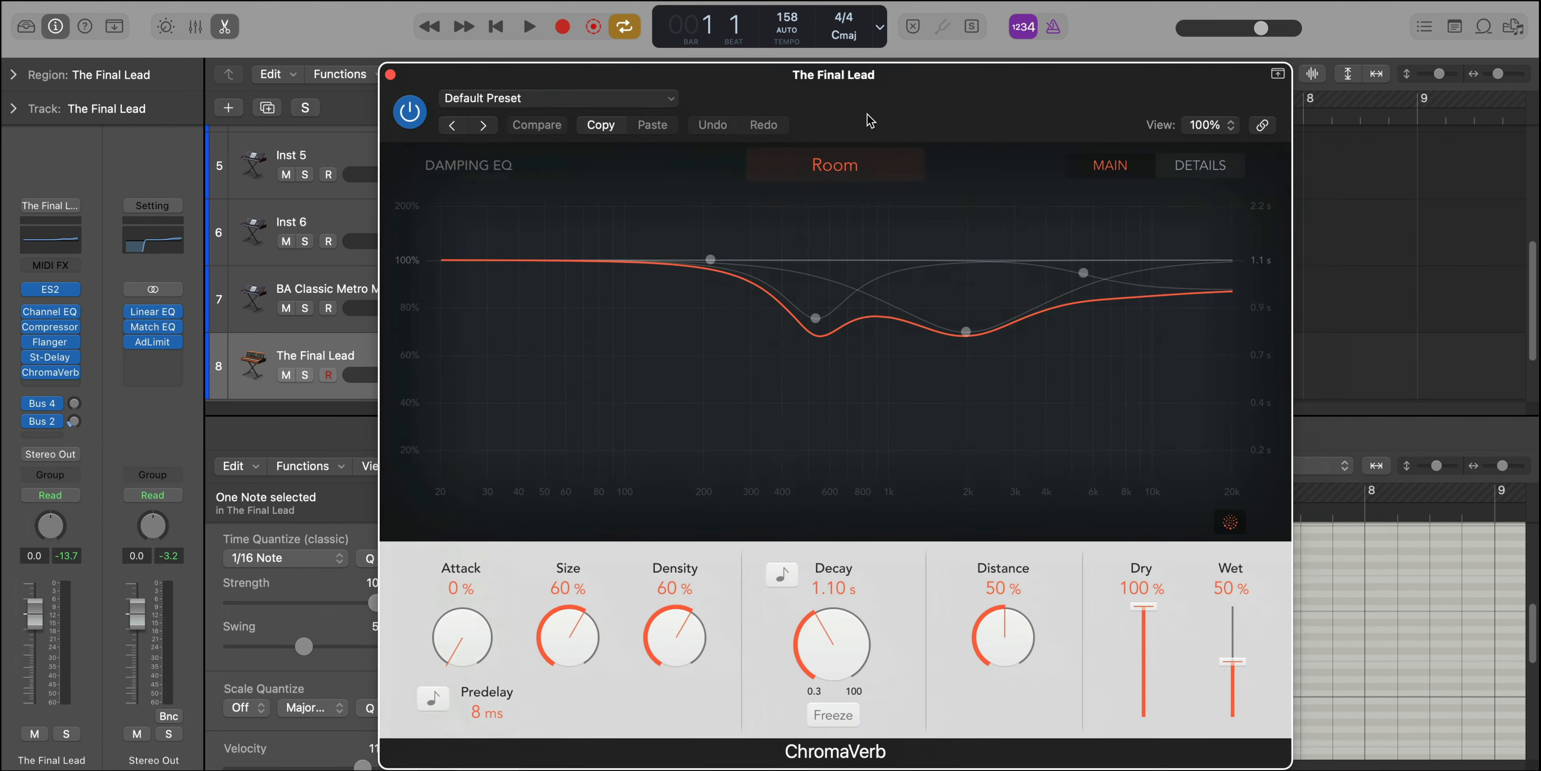
{"action": "left_click", "coordinate": [559, 98]}
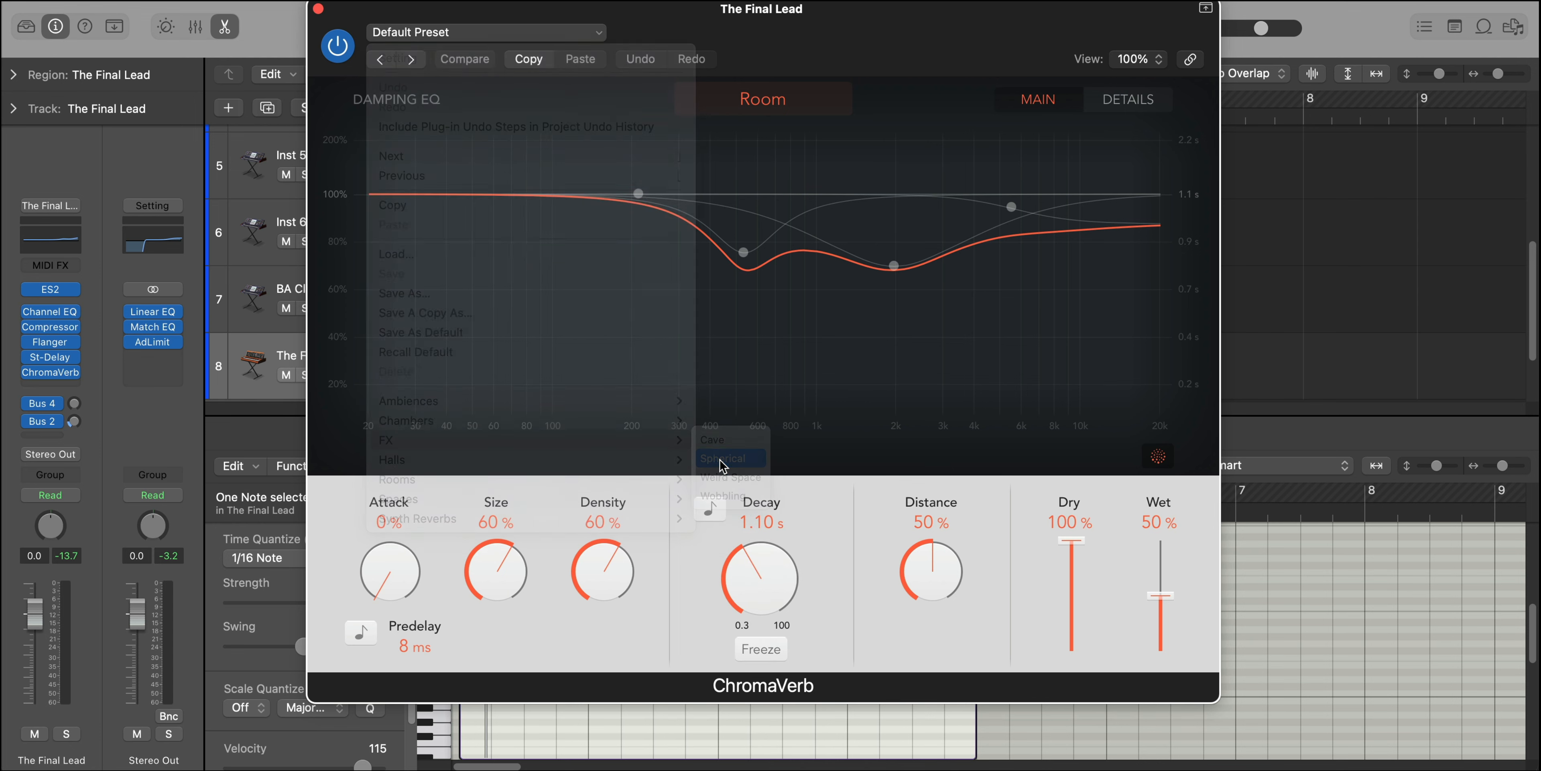
{"action": "left_click", "coordinate": [726, 459]}
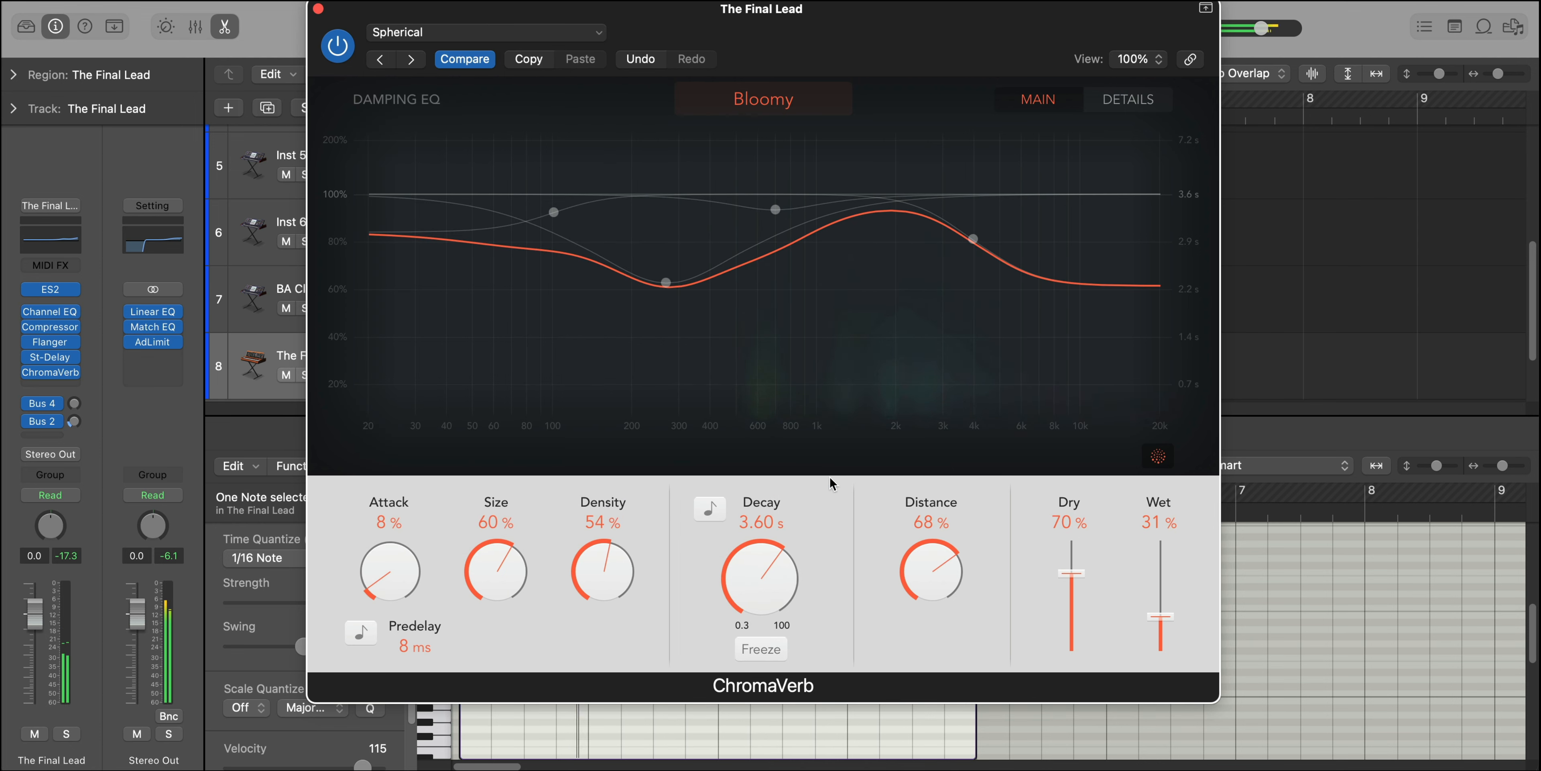
{"action": "left_click_drag", "start_coordinate": [760, 570], "coordinate": [771, 565]}
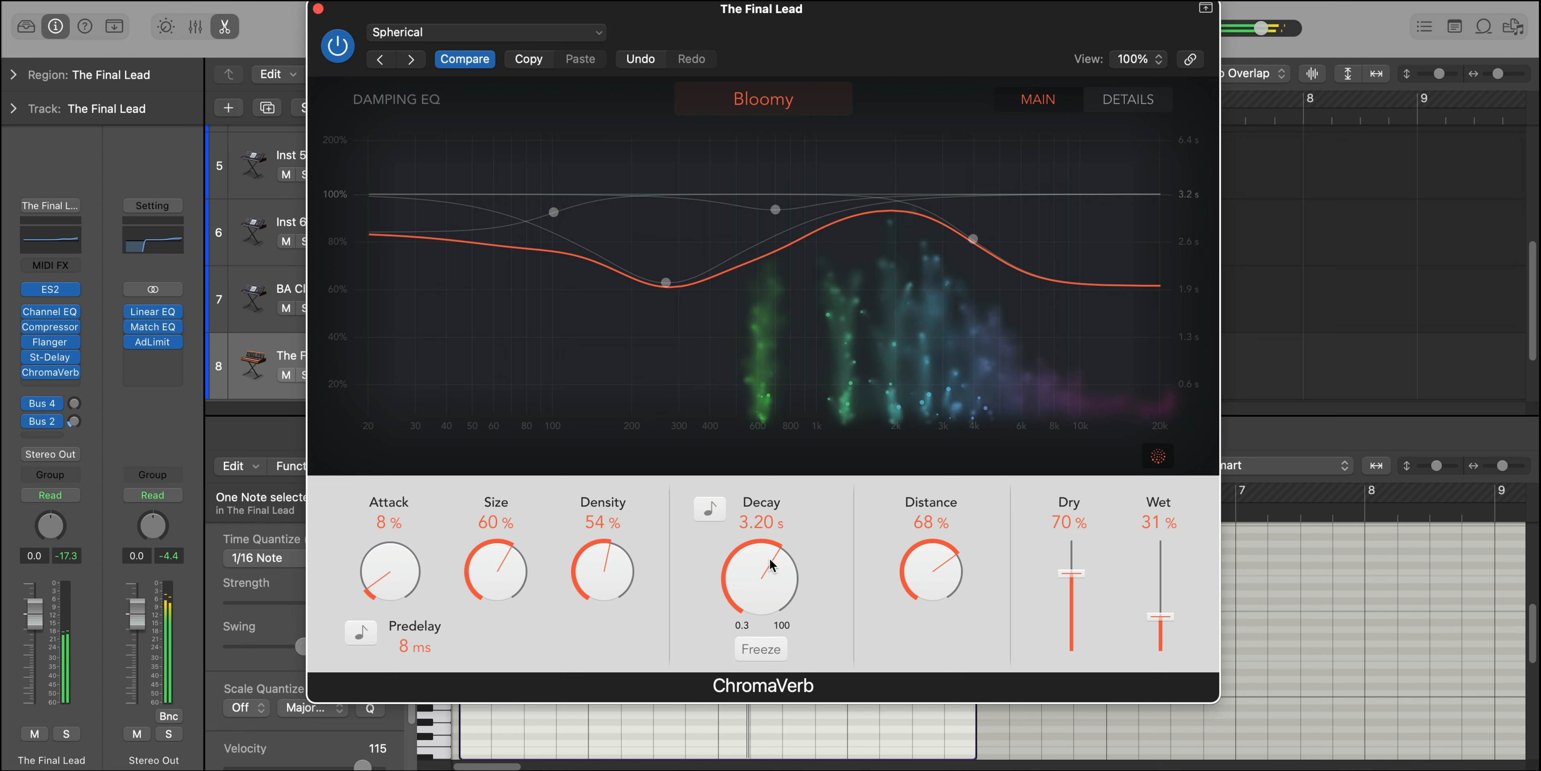
{"action": "left_click_drag", "start_coordinate": [771, 565], "coordinate": [767, 570]}
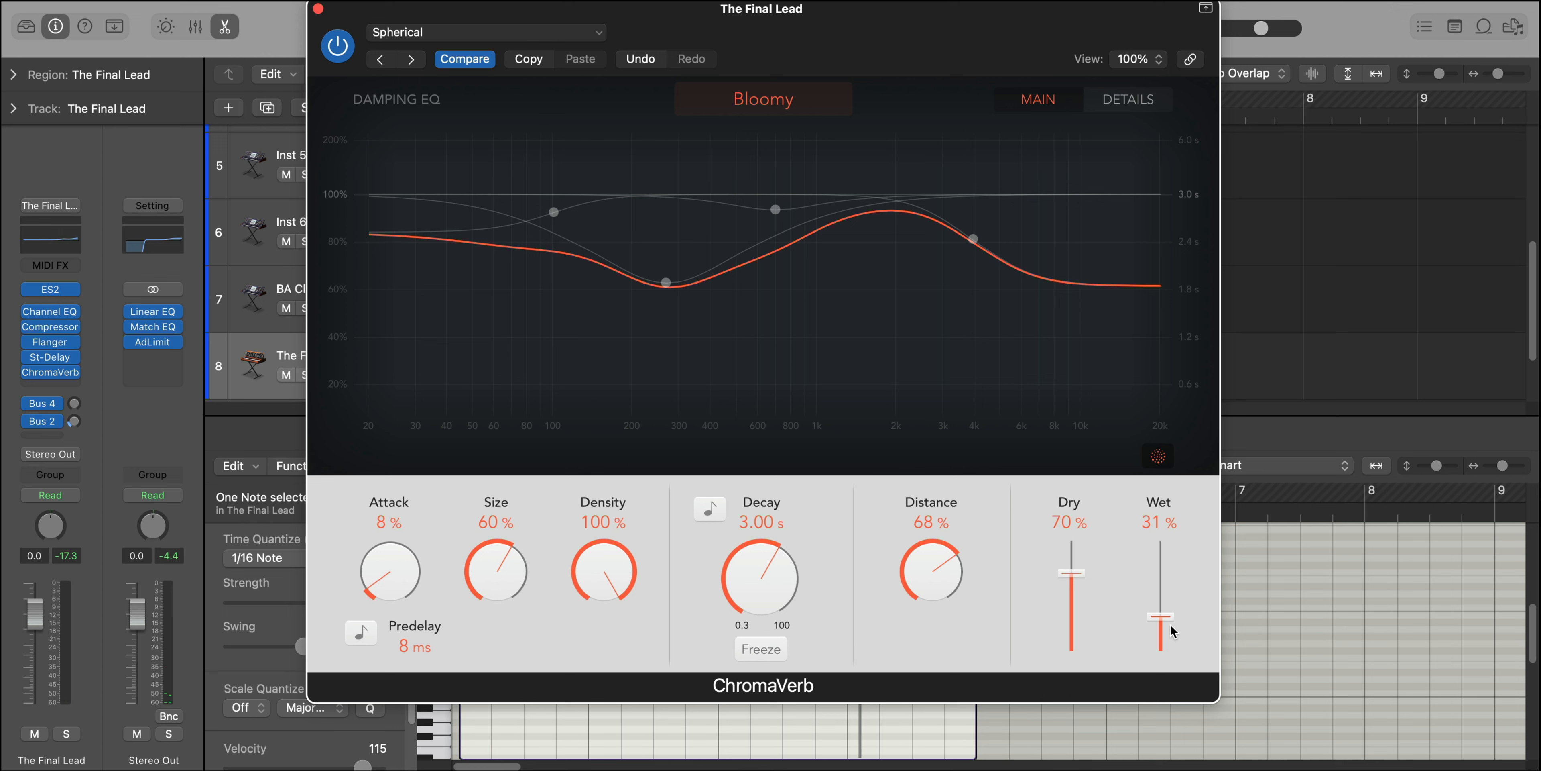
Set ChromaVerb wet to 100% and dry to about half, then lower The Final Lead fader to -5.5 dB.
{"action": "left_click_drag", "start_coordinate": [1160, 627], "coordinate": [1160, 559]}
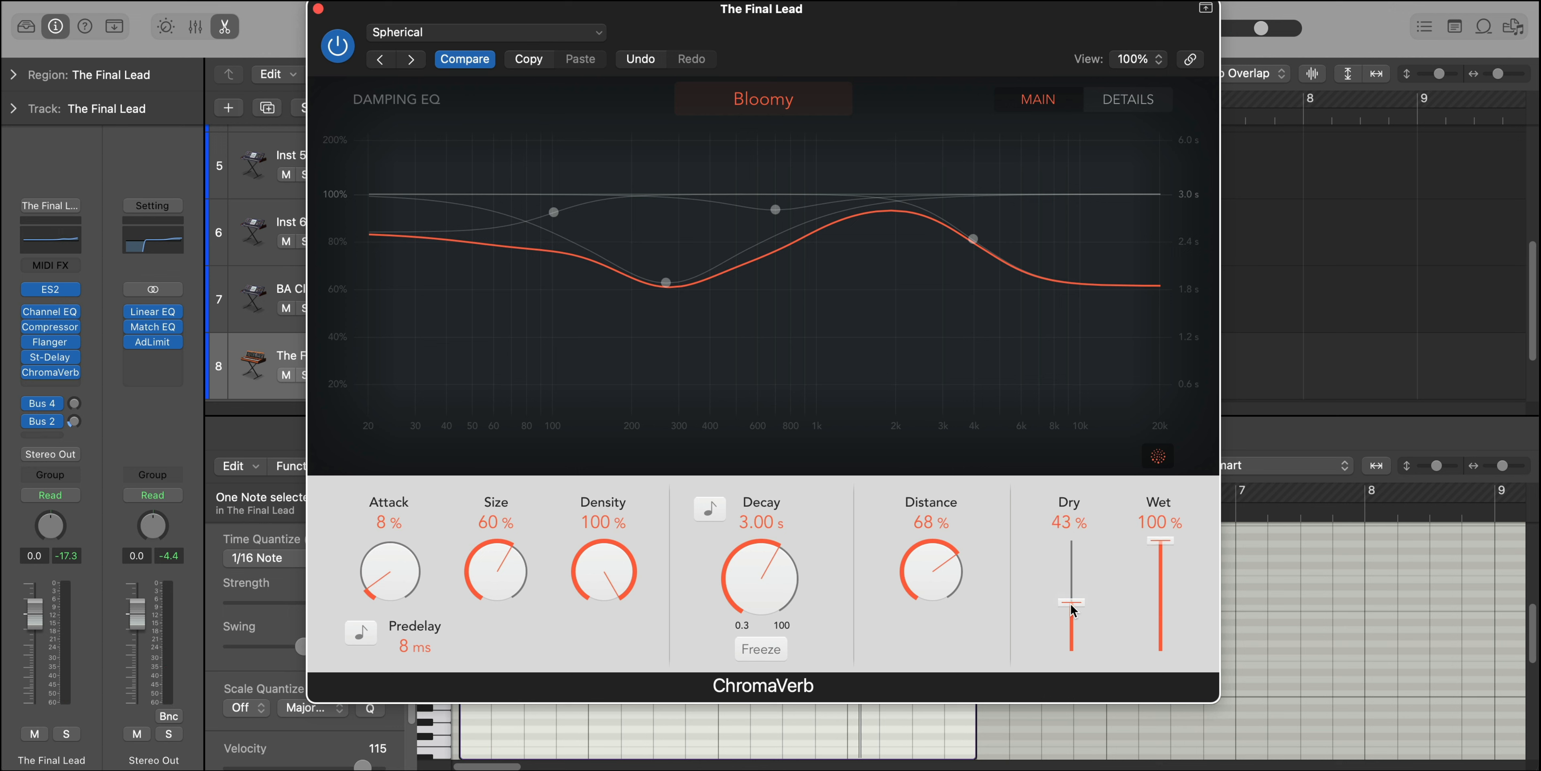
{"action": "left_click_drag", "start_coordinate": [1070, 602], "coordinate": [1070, 624]}
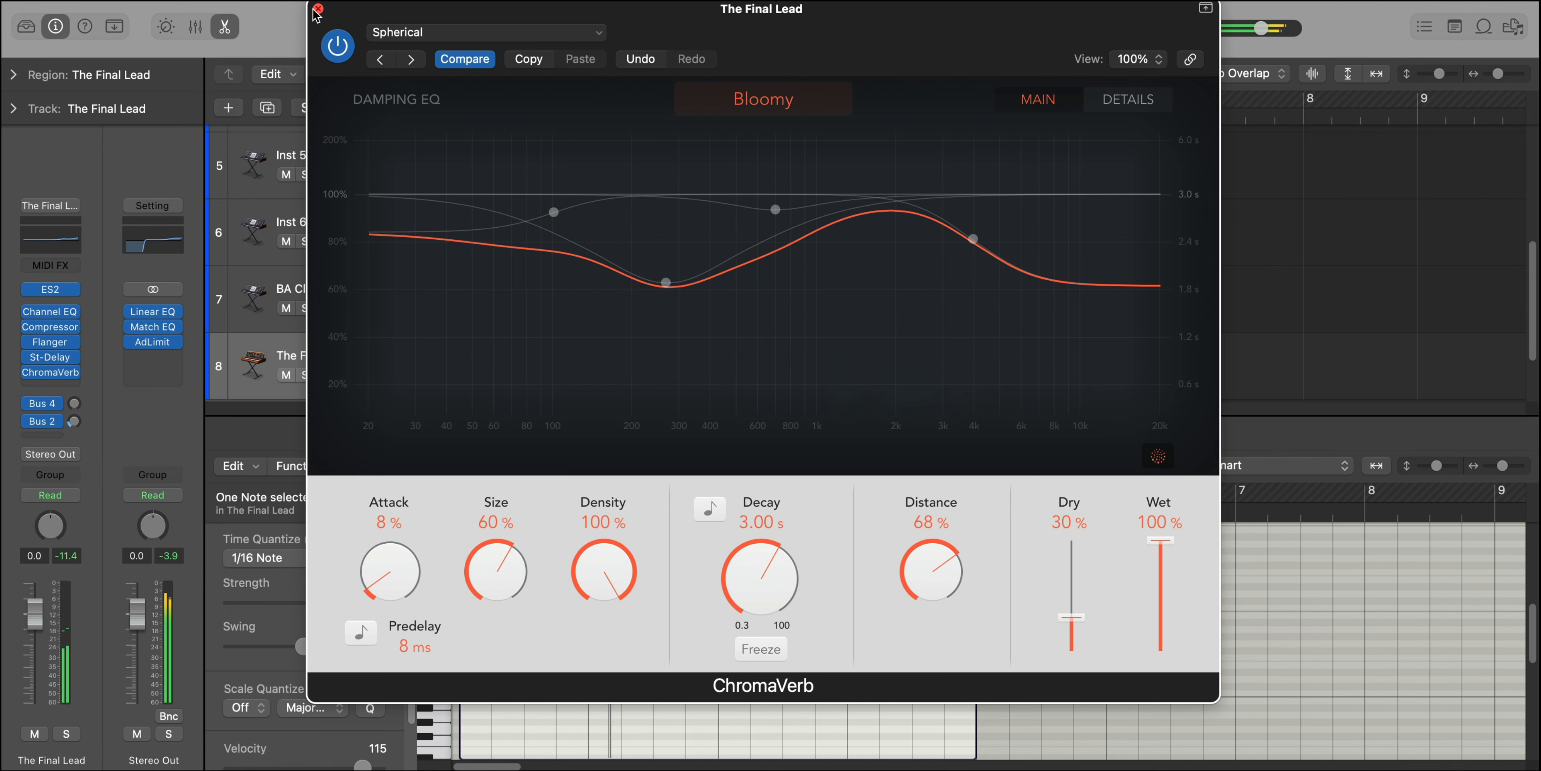
{"action": "left_click", "coordinate": [315, 13]}
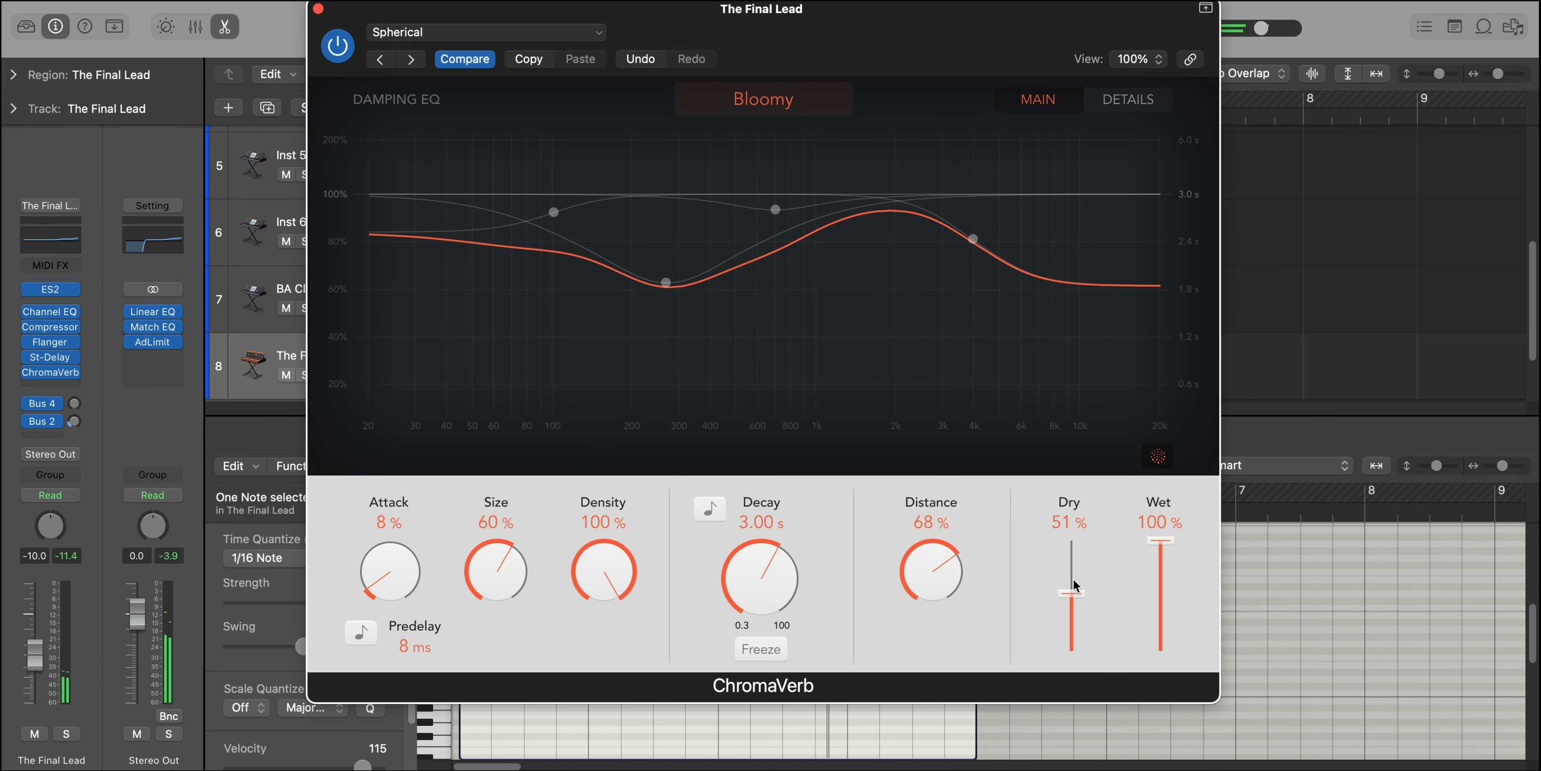
{"action": "left_click_drag", "start_coordinate": [1070, 586], "coordinate": [1070, 573]}
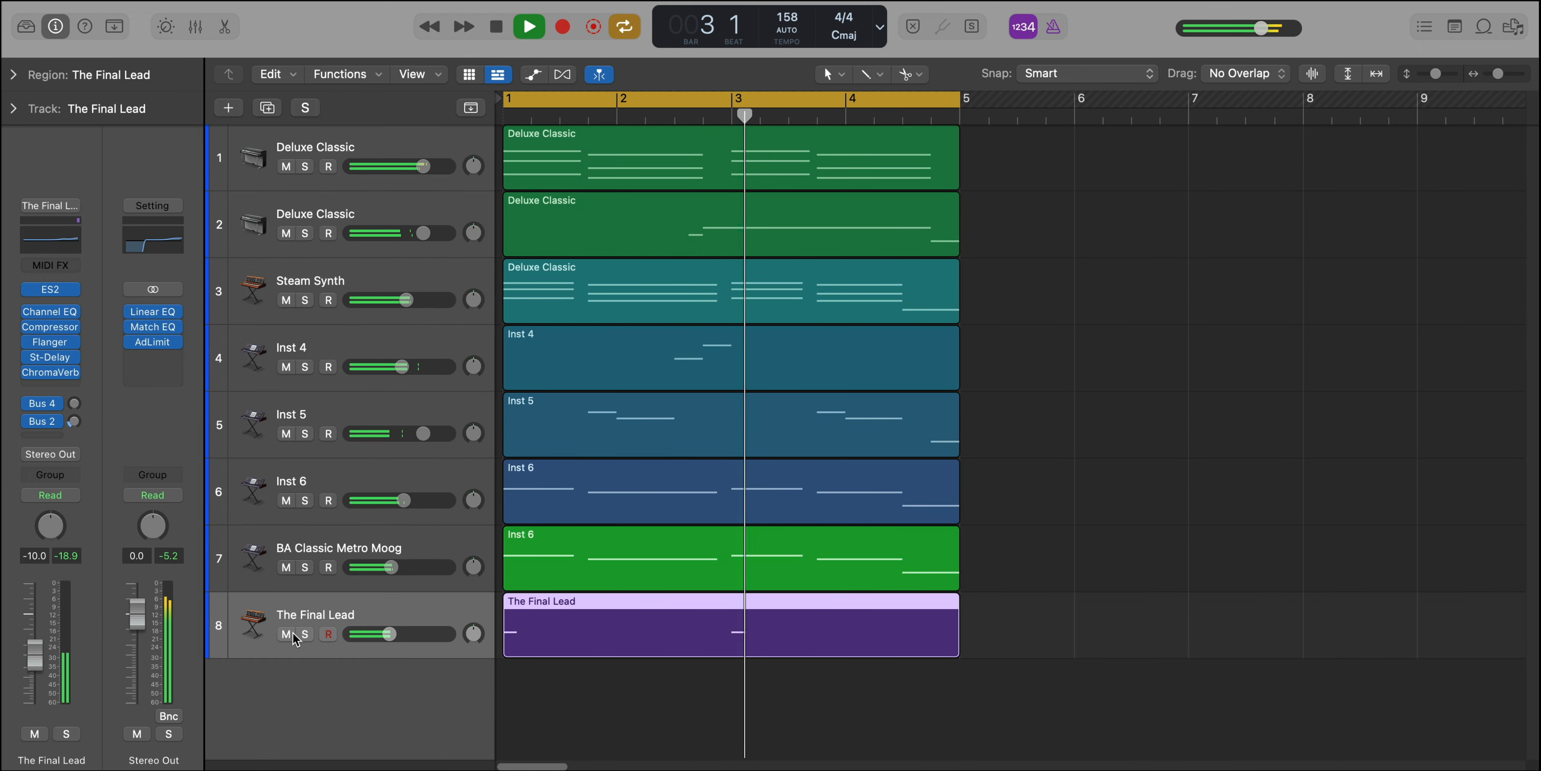
{"action": "left_click_drag", "start_coordinate": [373, 633], "coordinate": [396, 633]}
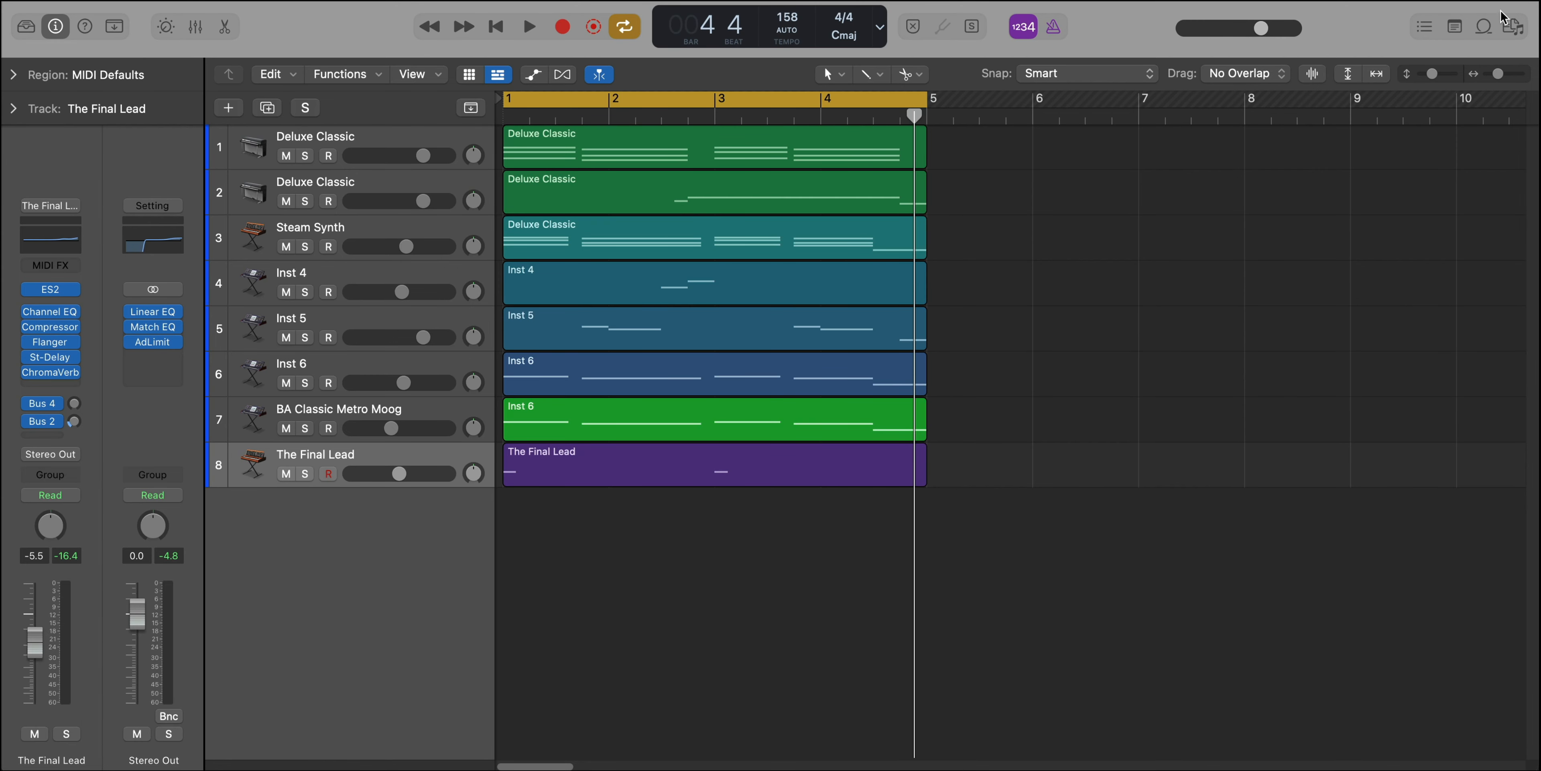
Browse to the beat's drum sample folder and build a Drum Machine Designer track from Snare 1.
{"action": "left_click", "coordinate": [1486, 26]}
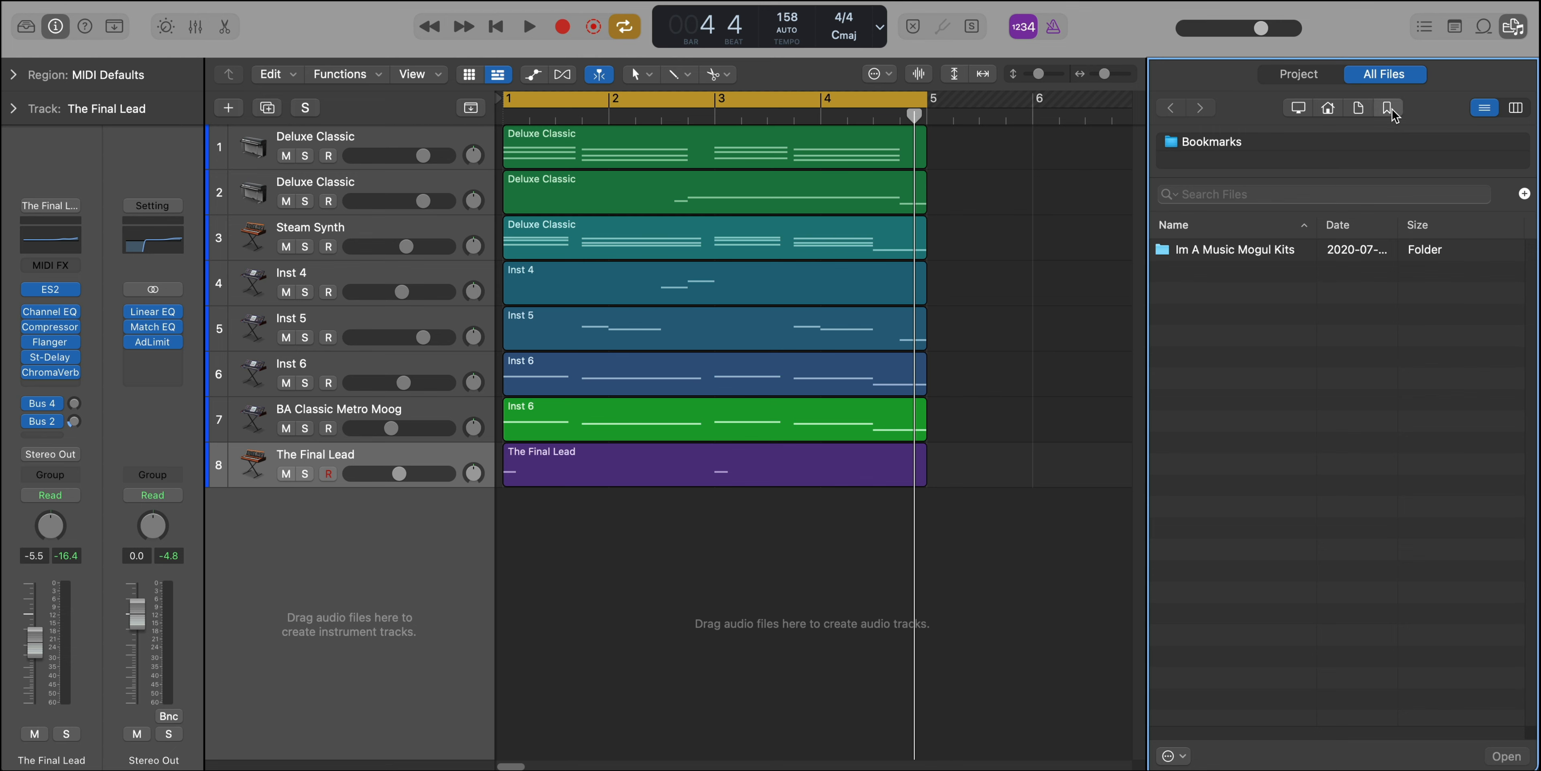
{"action": "double_click", "coordinate": [1236, 249]}
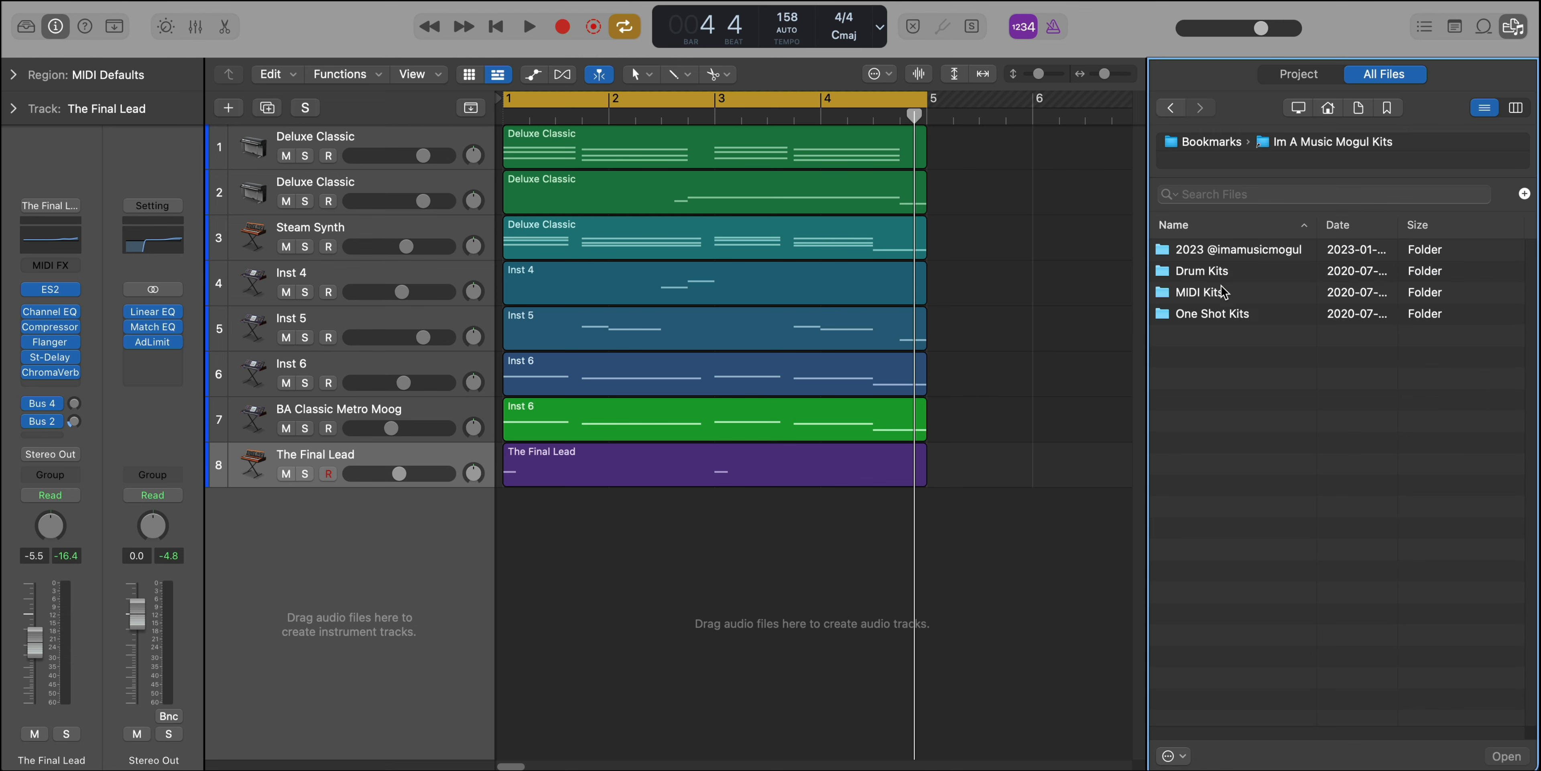
{"action": "double_click", "coordinate": [1201, 270]}
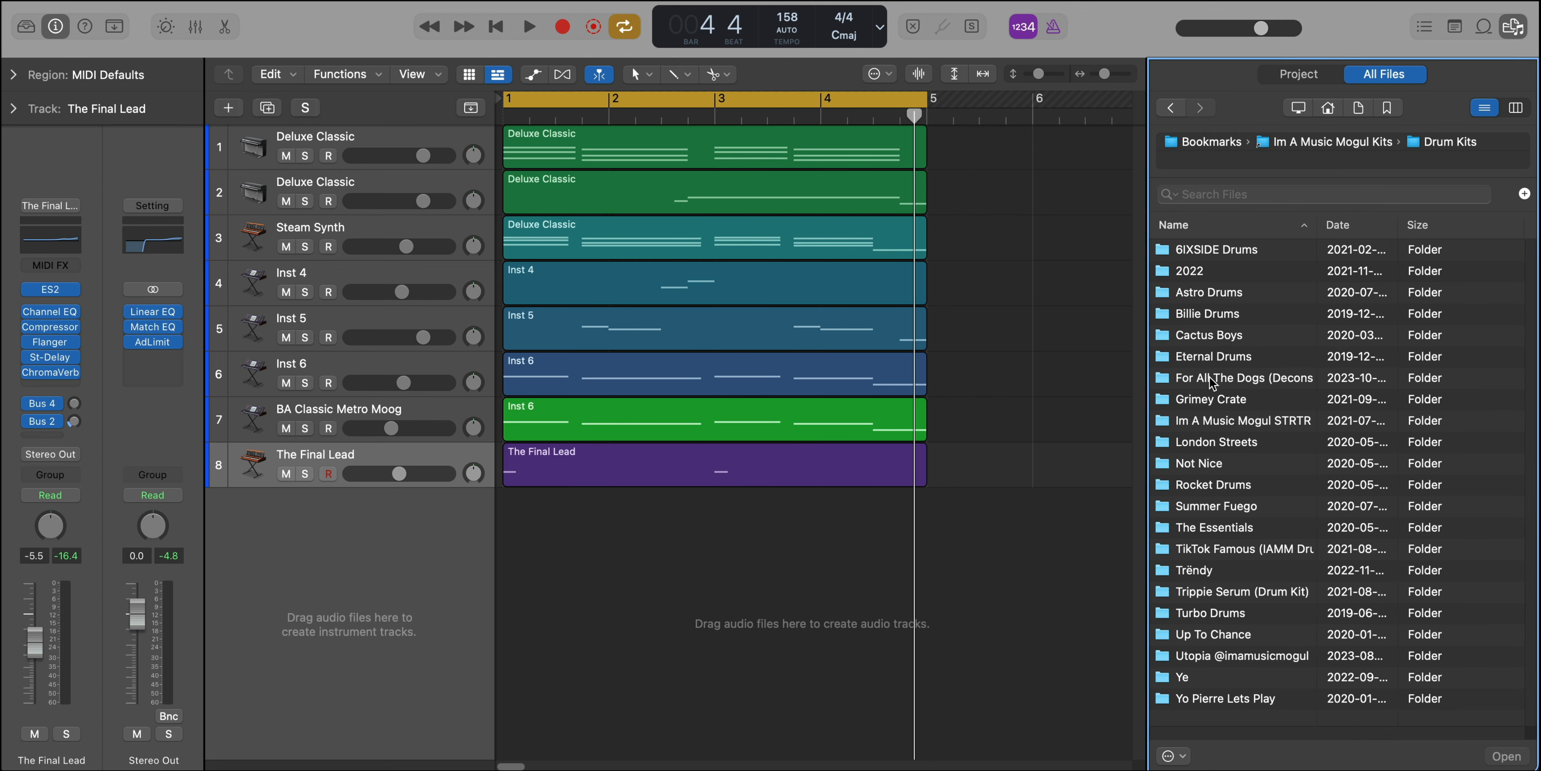
{"action": "double_click", "coordinate": [1245, 377]}
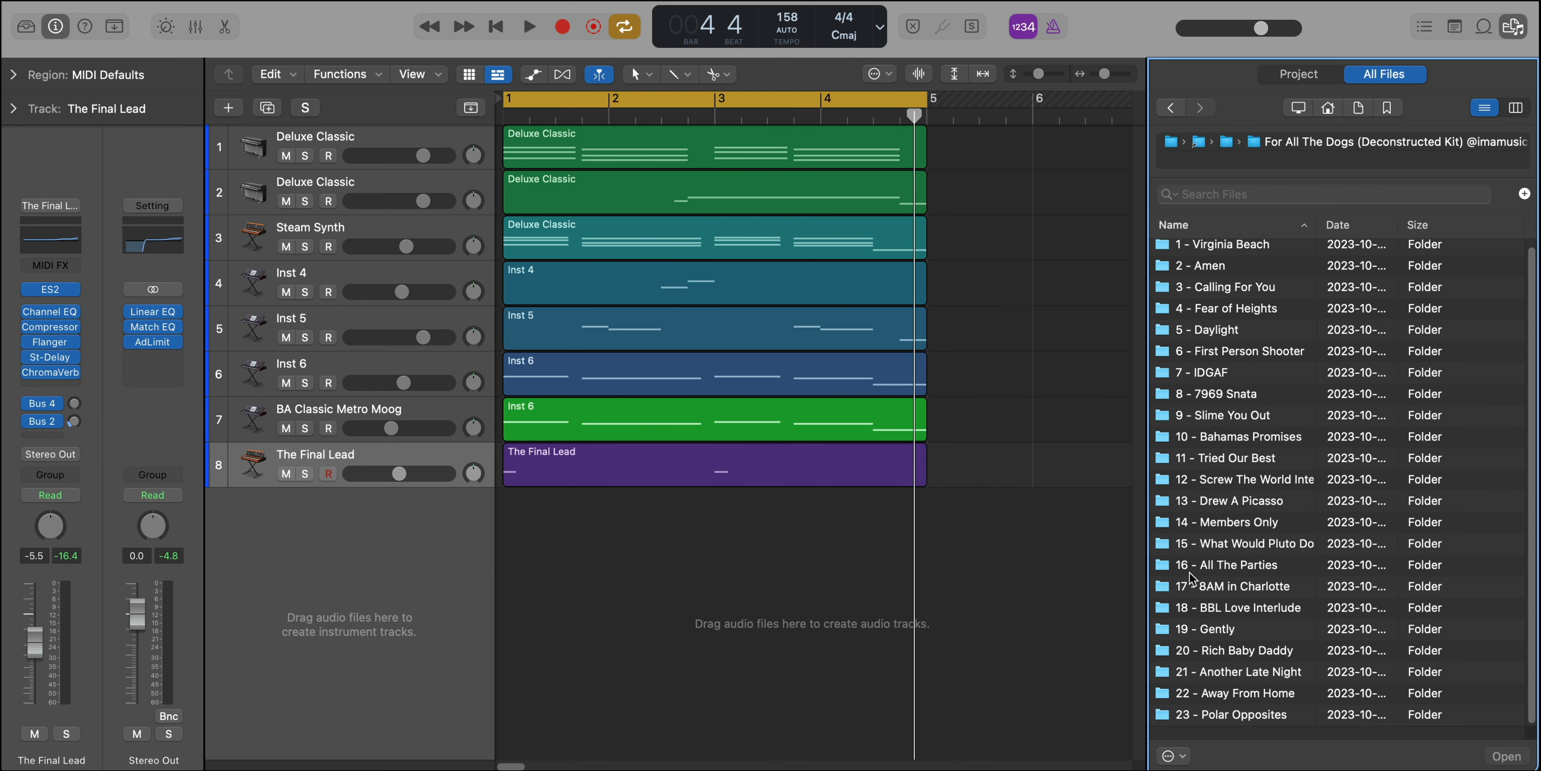
{"action": "double_click", "coordinate": [1242, 671]}
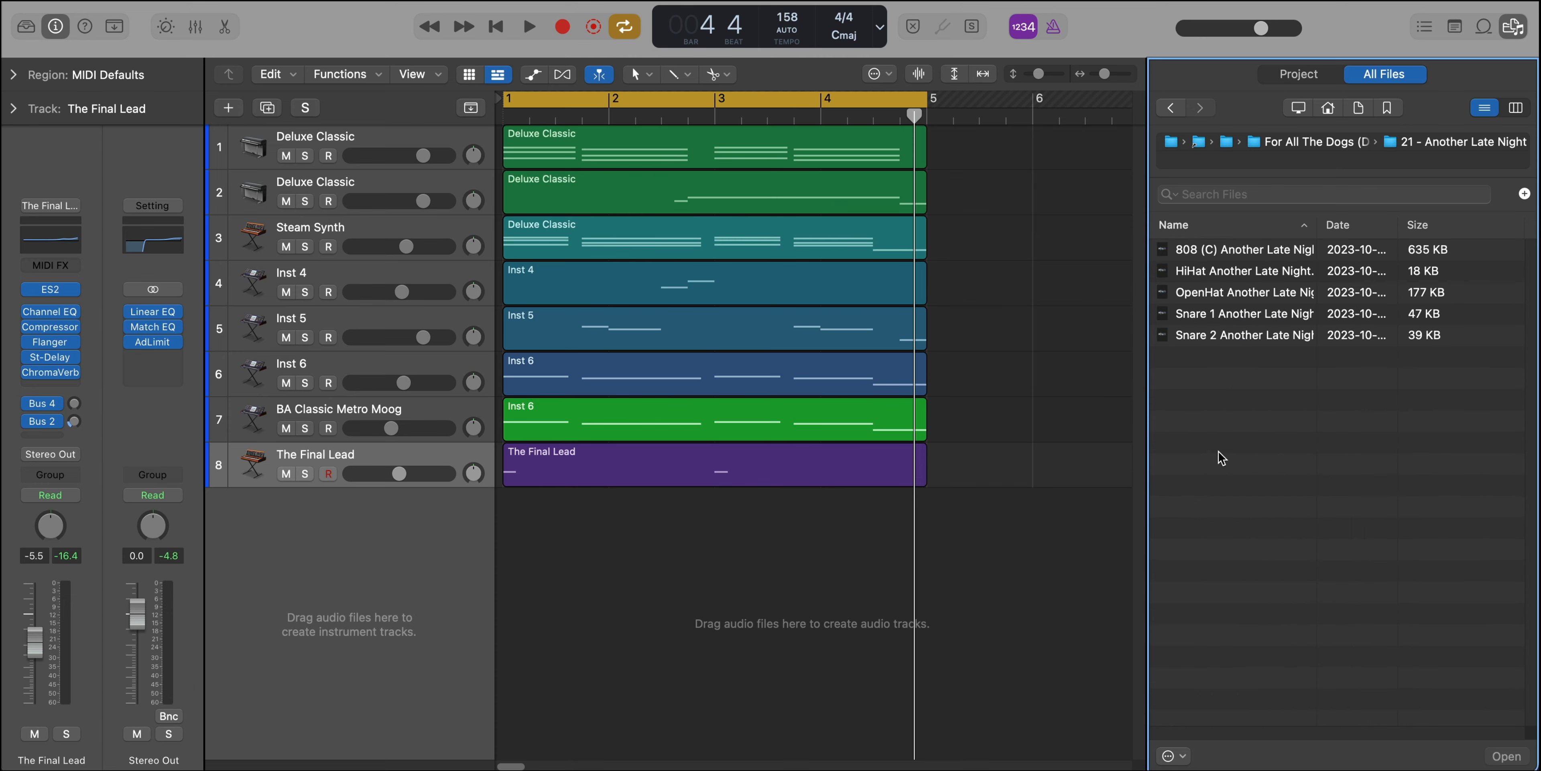
{"action": "mouse_move", "coordinate": [1215, 315]}
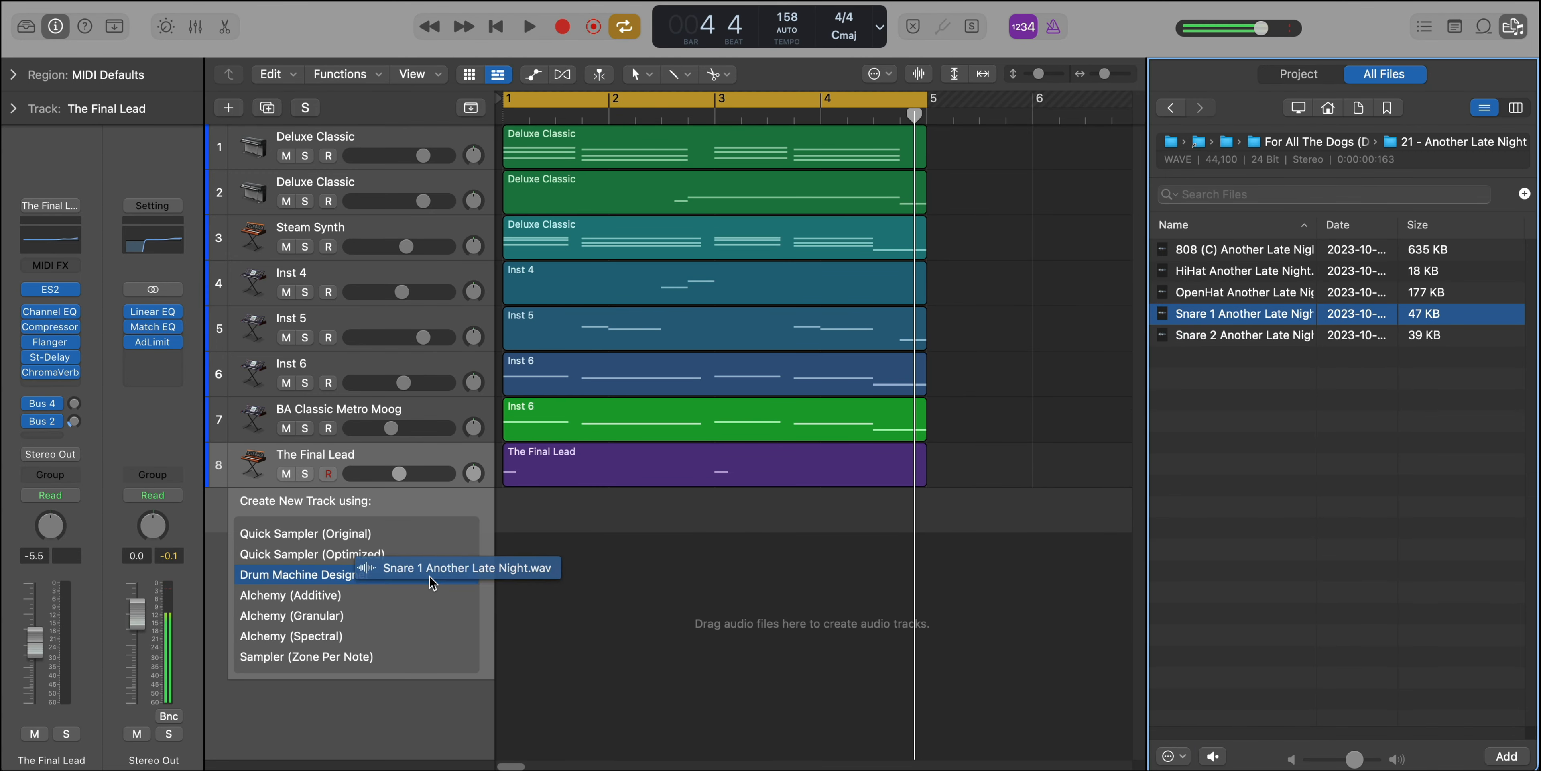
{"action": "left_click", "coordinate": [298, 574]}
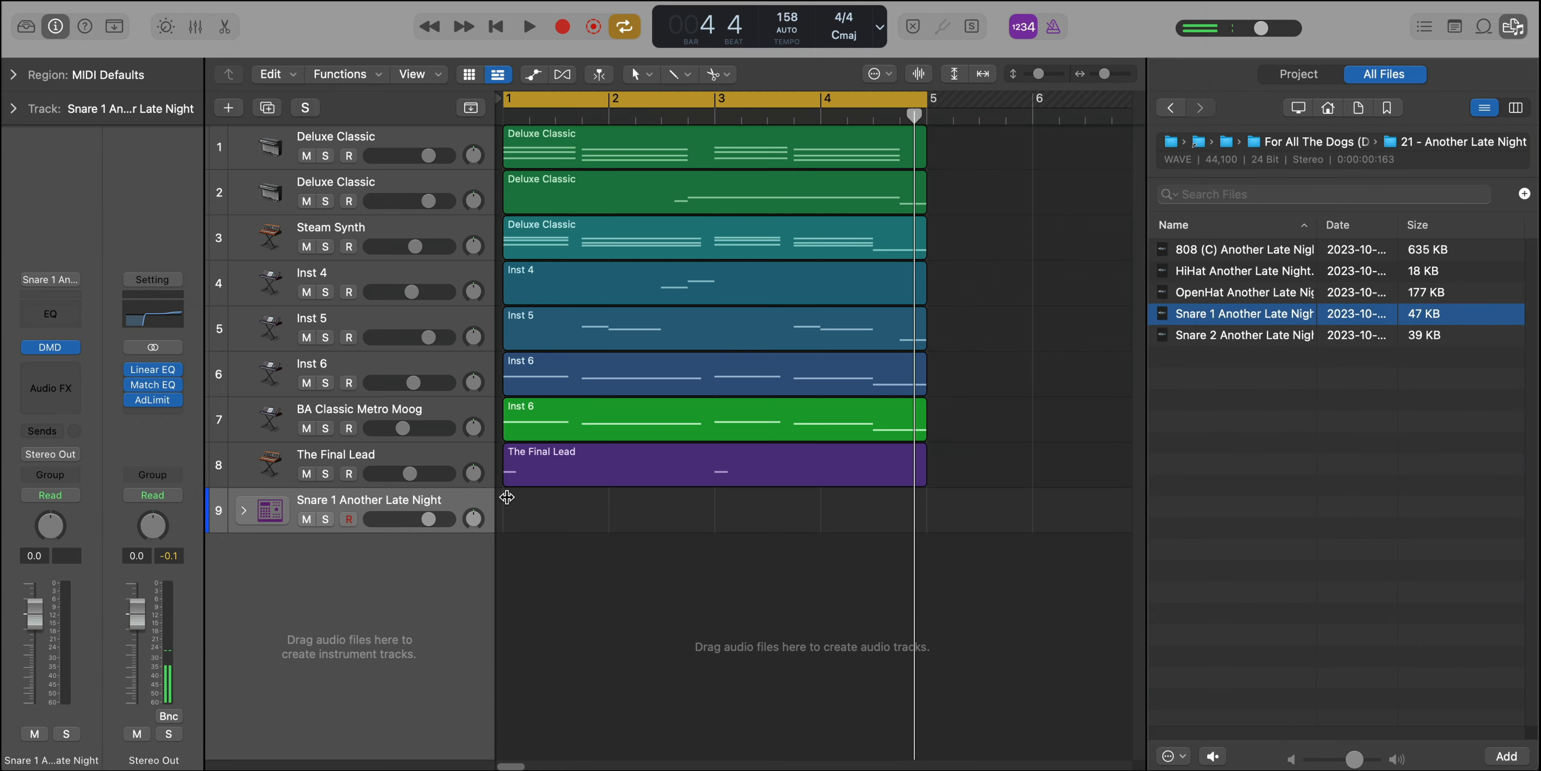
Create a pattern region on the snare lane and switch on its first snare hit.
{"action": "right_click", "coordinate": [609, 509]}
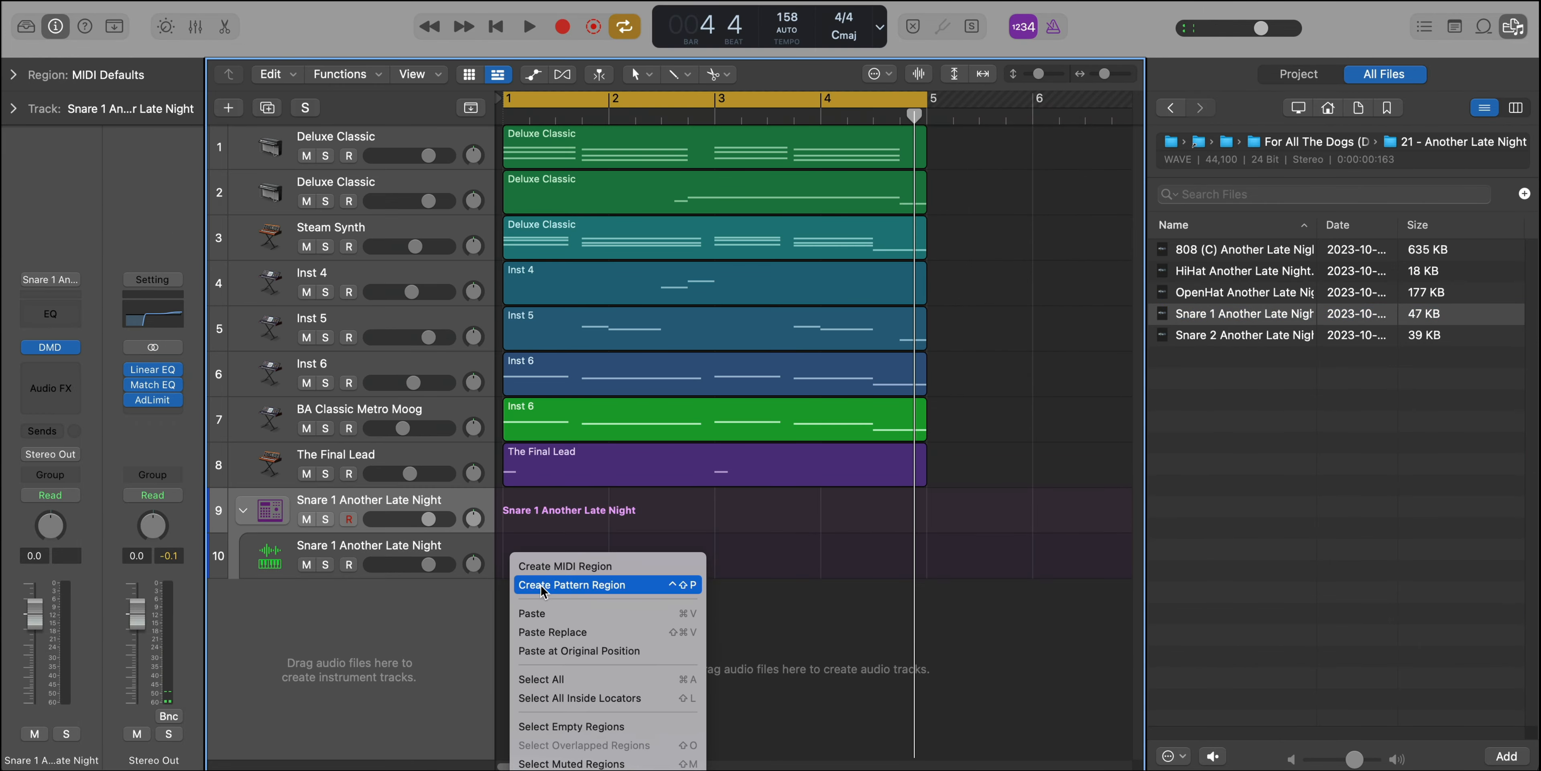
{"action": "left_click", "coordinate": [572, 584]}
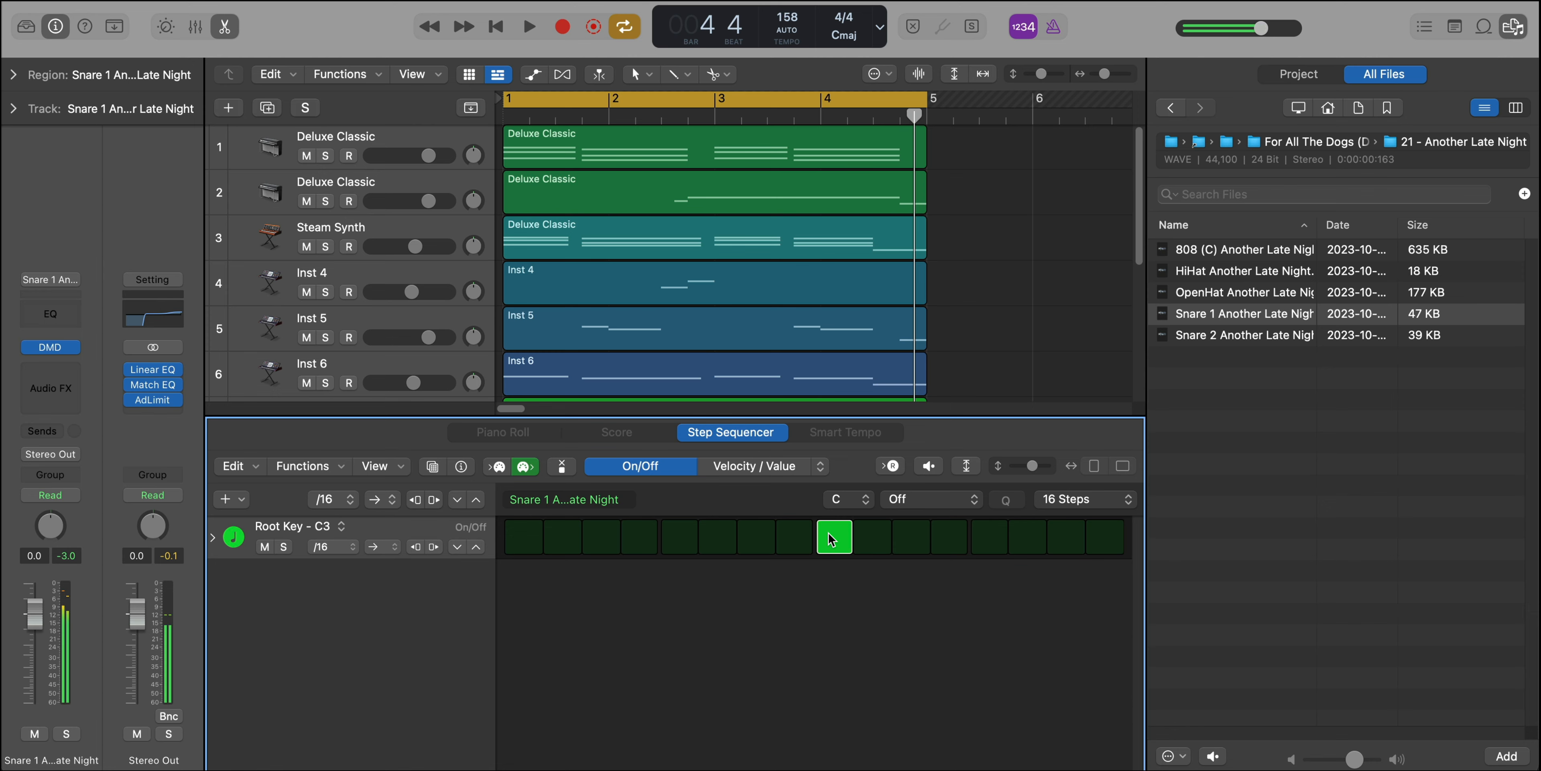
{"action": "left_click", "coordinate": [529, 26]}
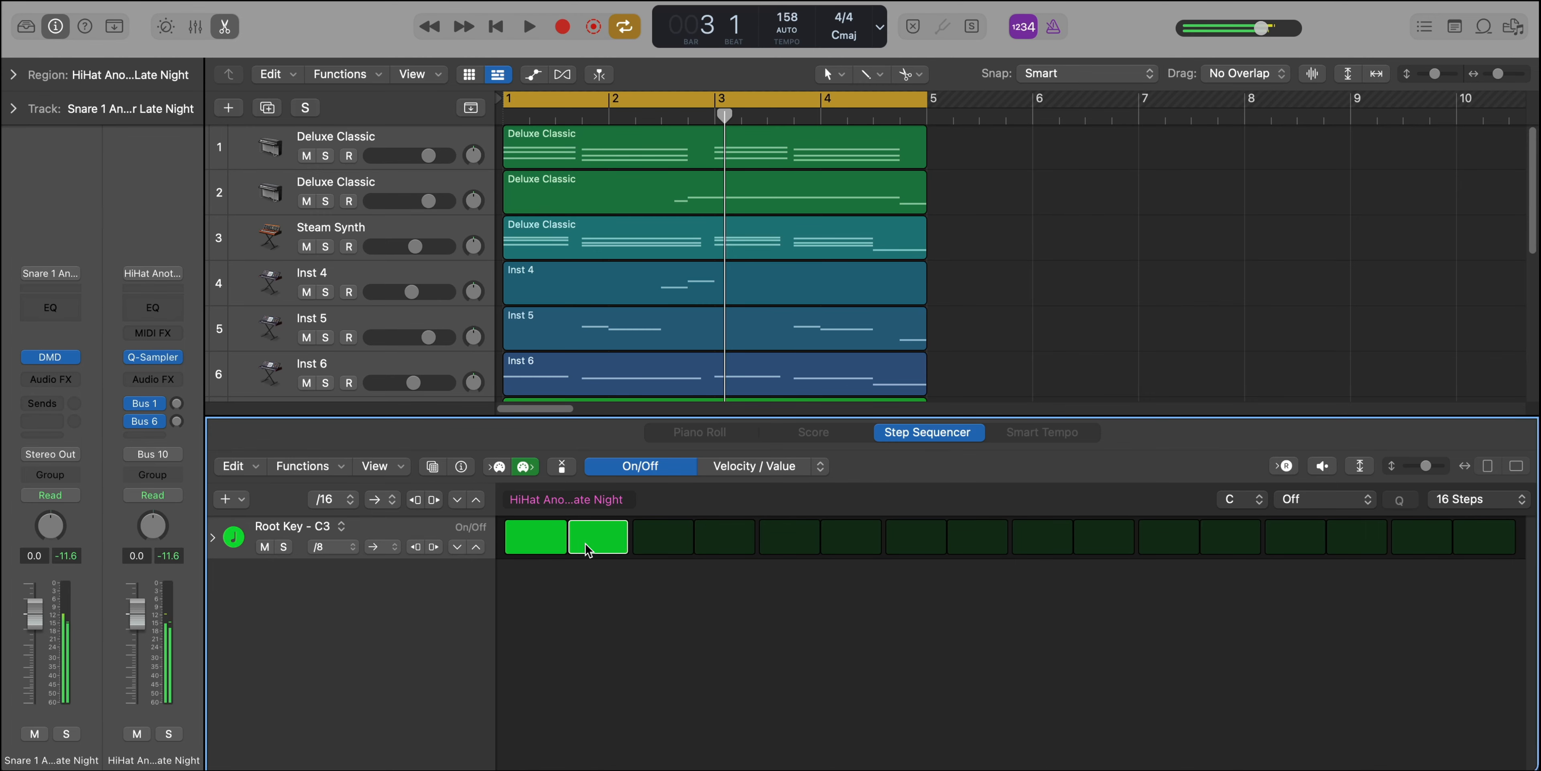
Switch on hi-hat steps and set the Step Sequencer edit mode to Repeat.
{"action": "left_click", "coordinate": [529, 27]}
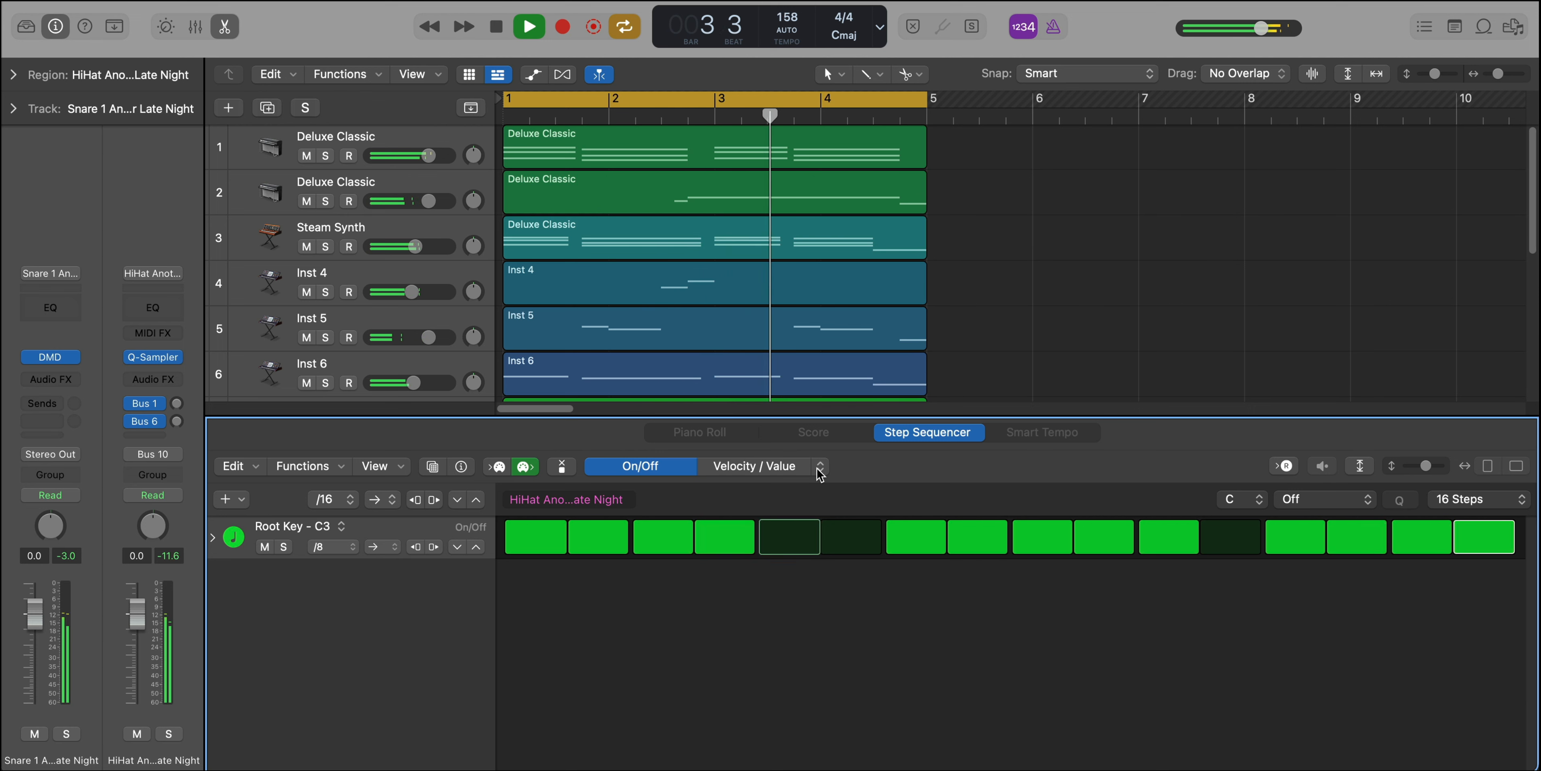
{"action": "left_click", "coordinate": [754, 466]}
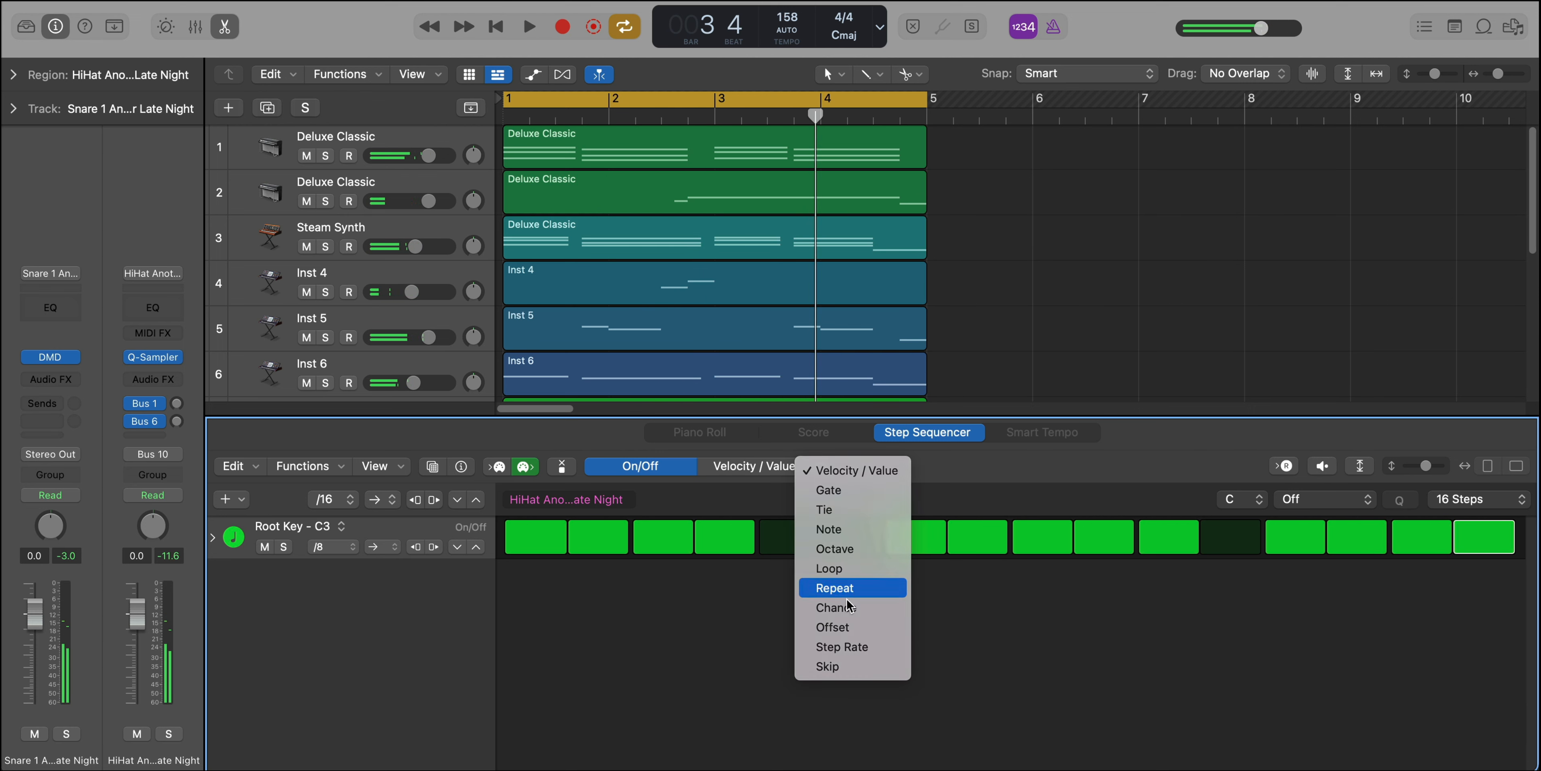
{"action": "left_click", "coordinate": [835, 587]}
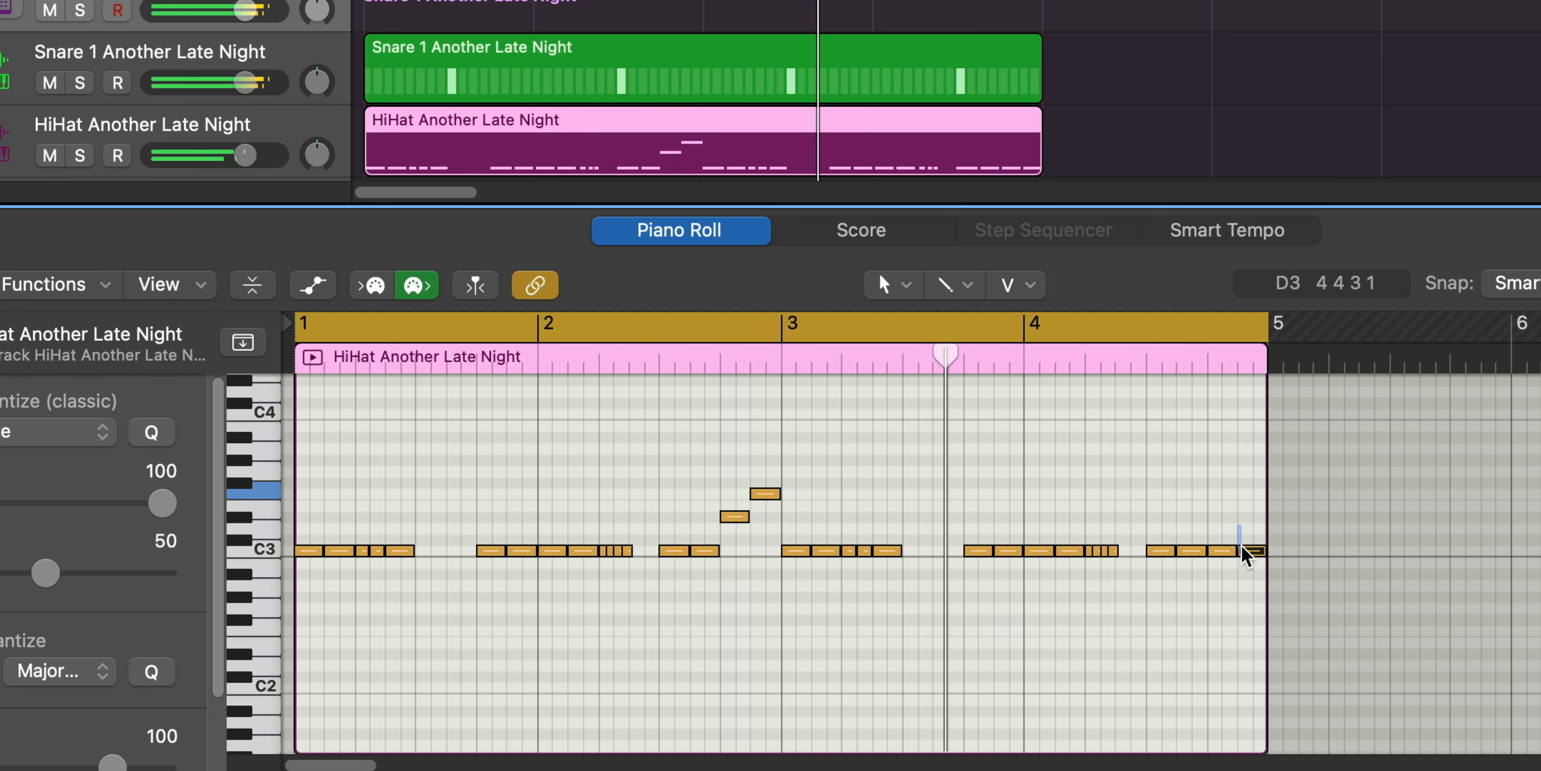
Adjust the last hi-hat note of the loop in the Piano Roll.
{"action": "left_click", "coordinate": [1238, 551]}
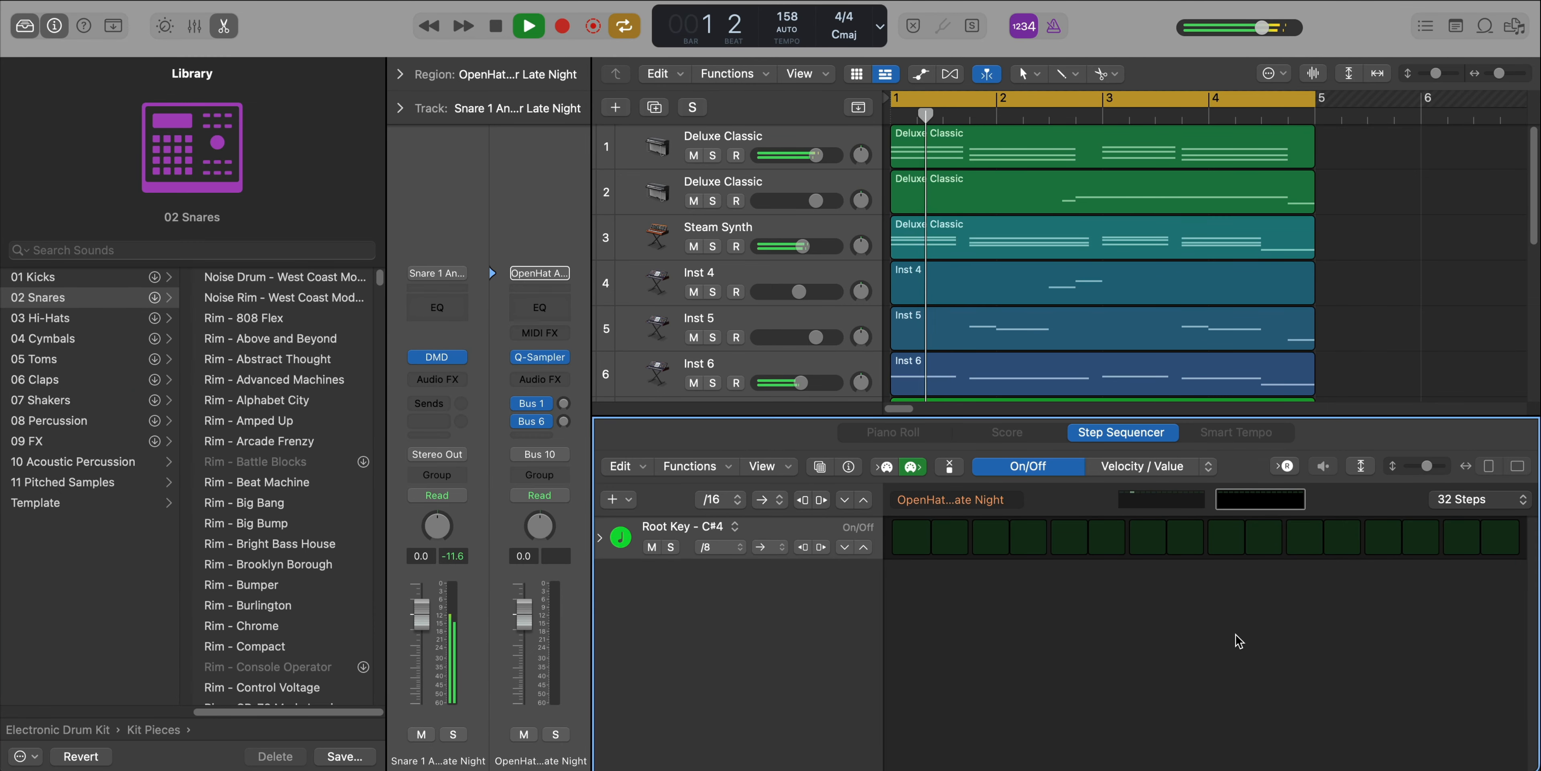
Switch on one open hat hit in the 32-step pattern and hide the Library.
{"action": "left_click", "coordinate": [992, 538]}
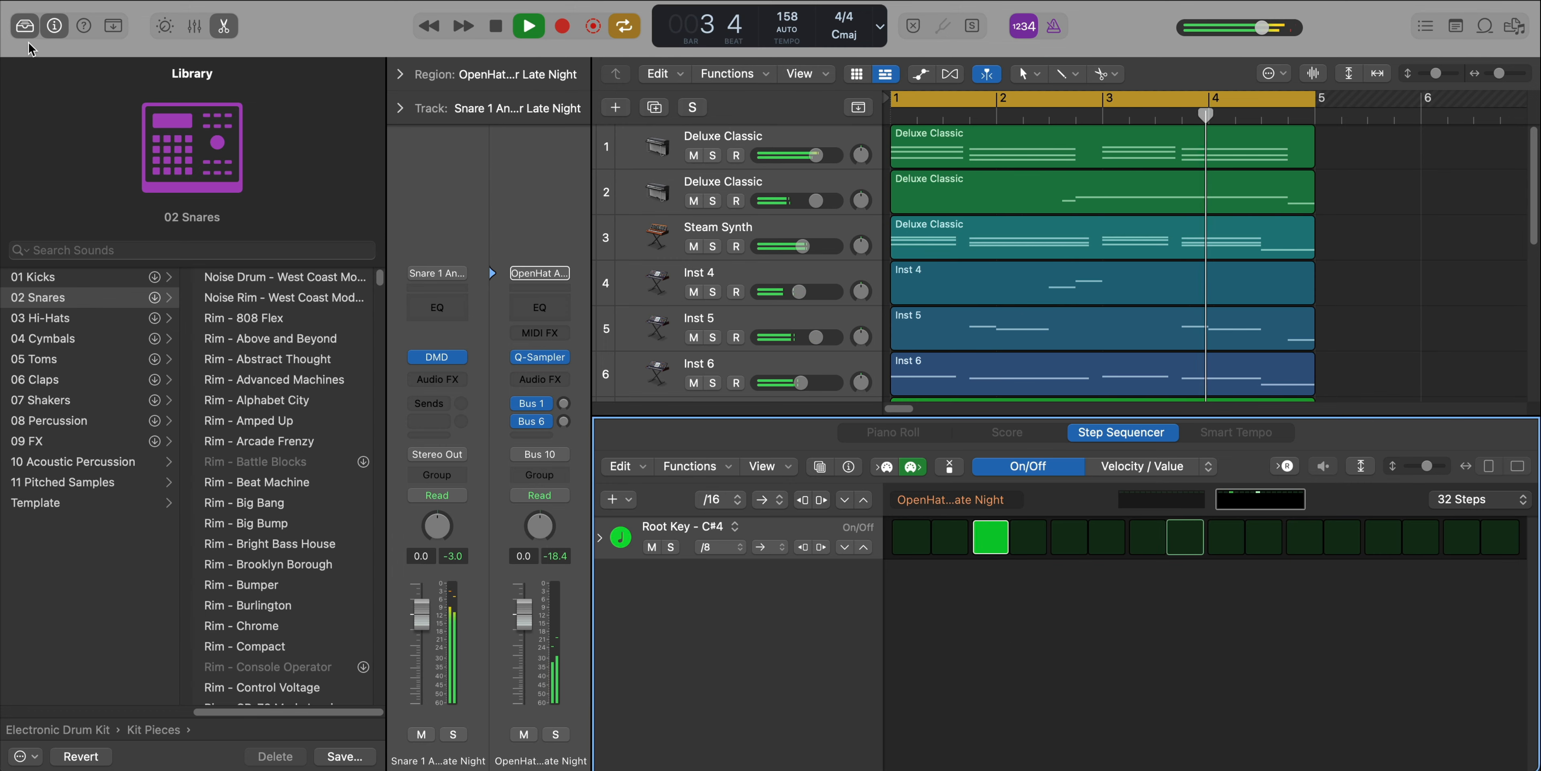
{"action": "left_click", "coordinate": [700, 432]}
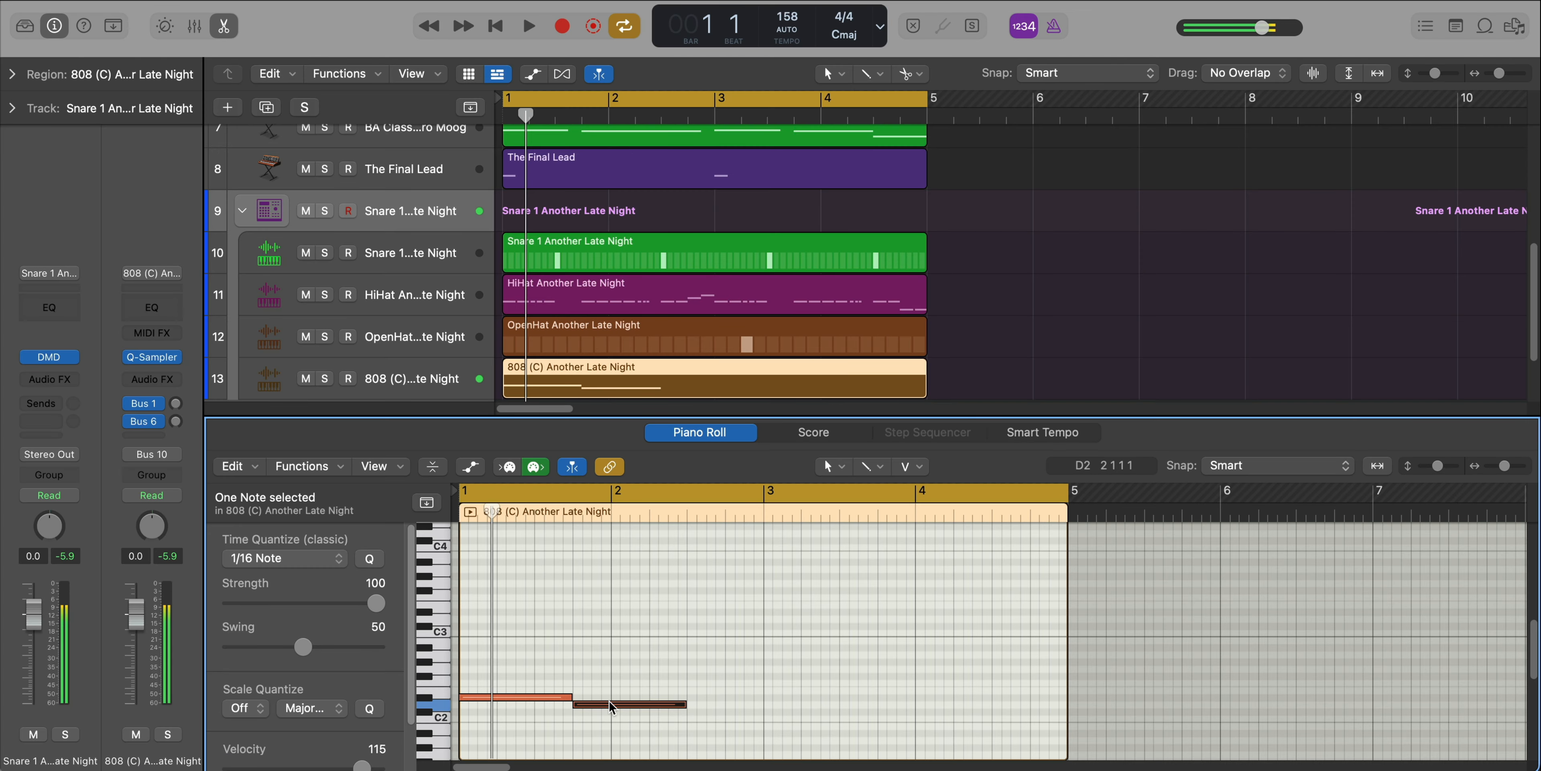
Copy the two-note 808 pattern into bar 3 and lengthen the final note into a five-note line.
{"action": "left_click", "coordinate": [529, 26]}
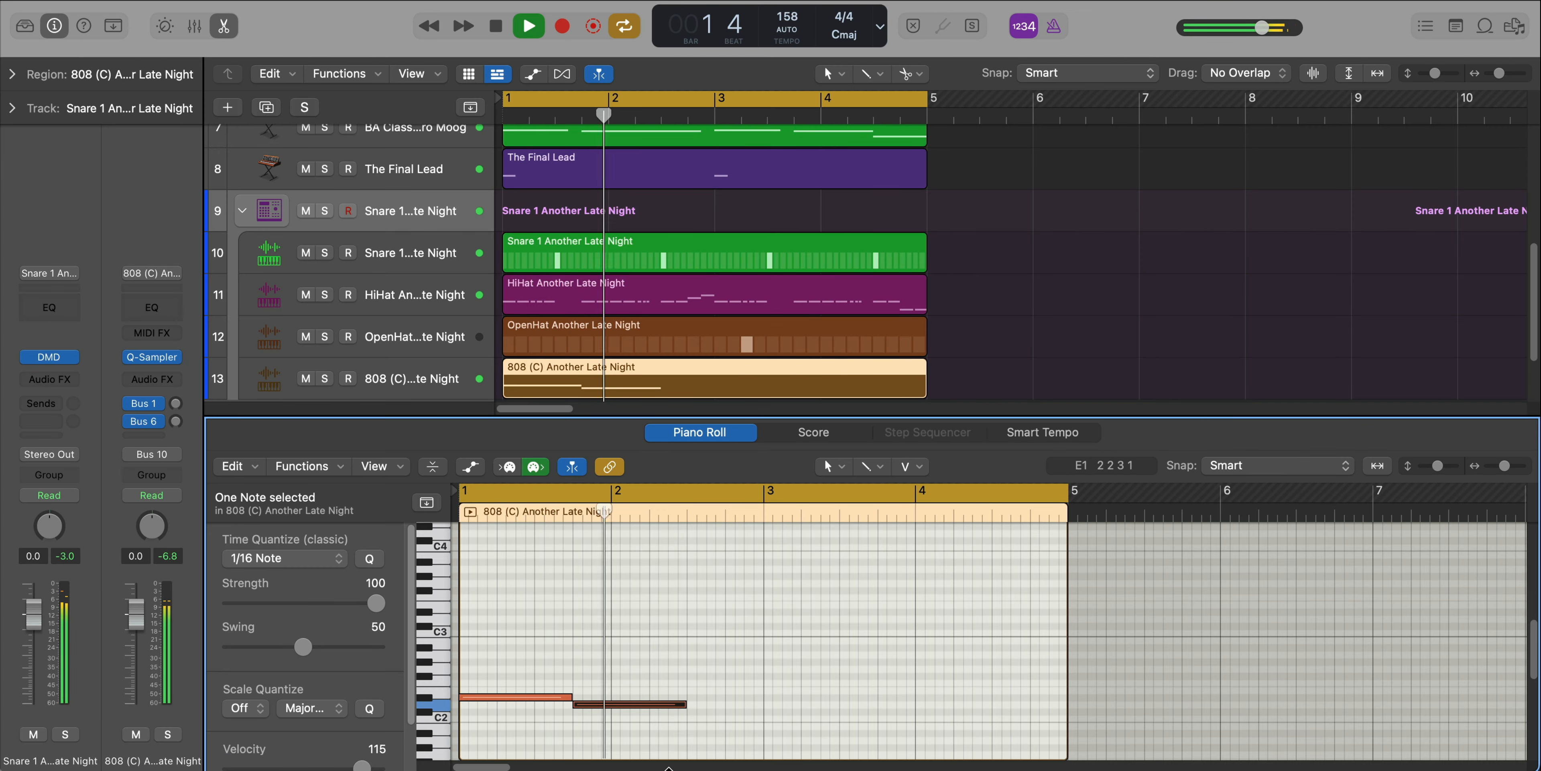
{"action": "left_click", "coordinate": [528, 25]}
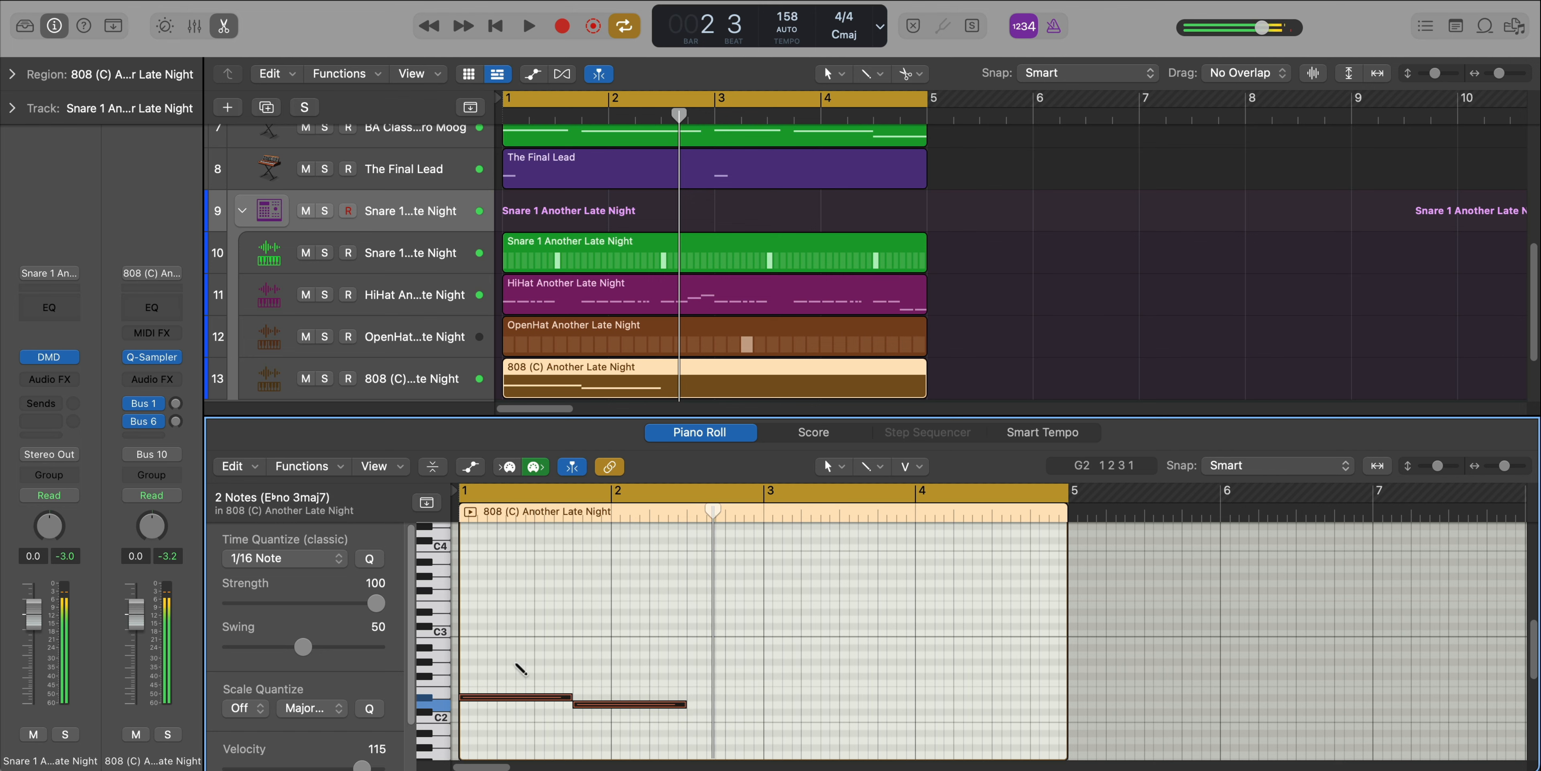
{"action": "left_click", "coordinate": [528, 25]}
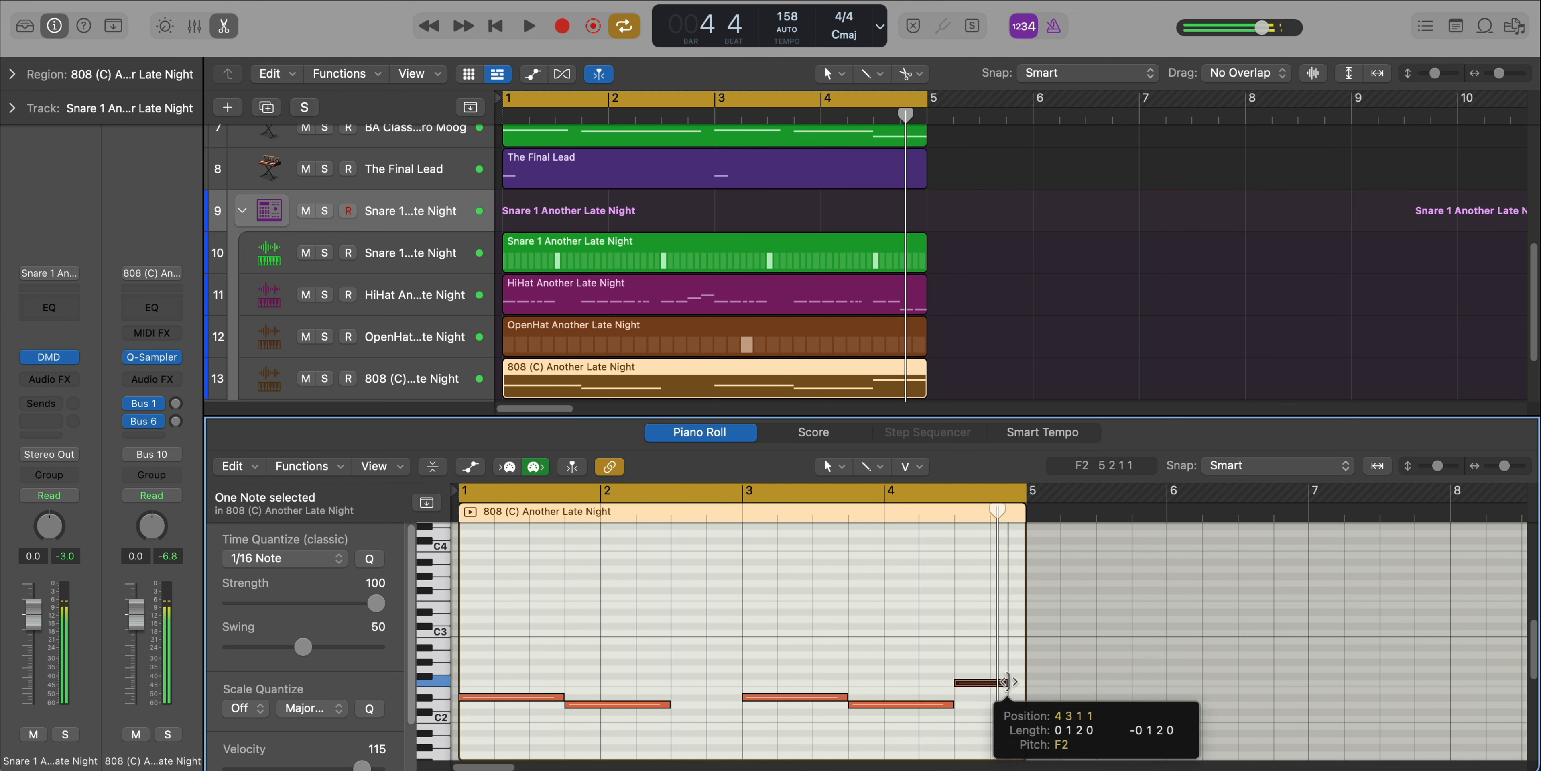
{"action": "left_click", "coordinate": [529, 26]}
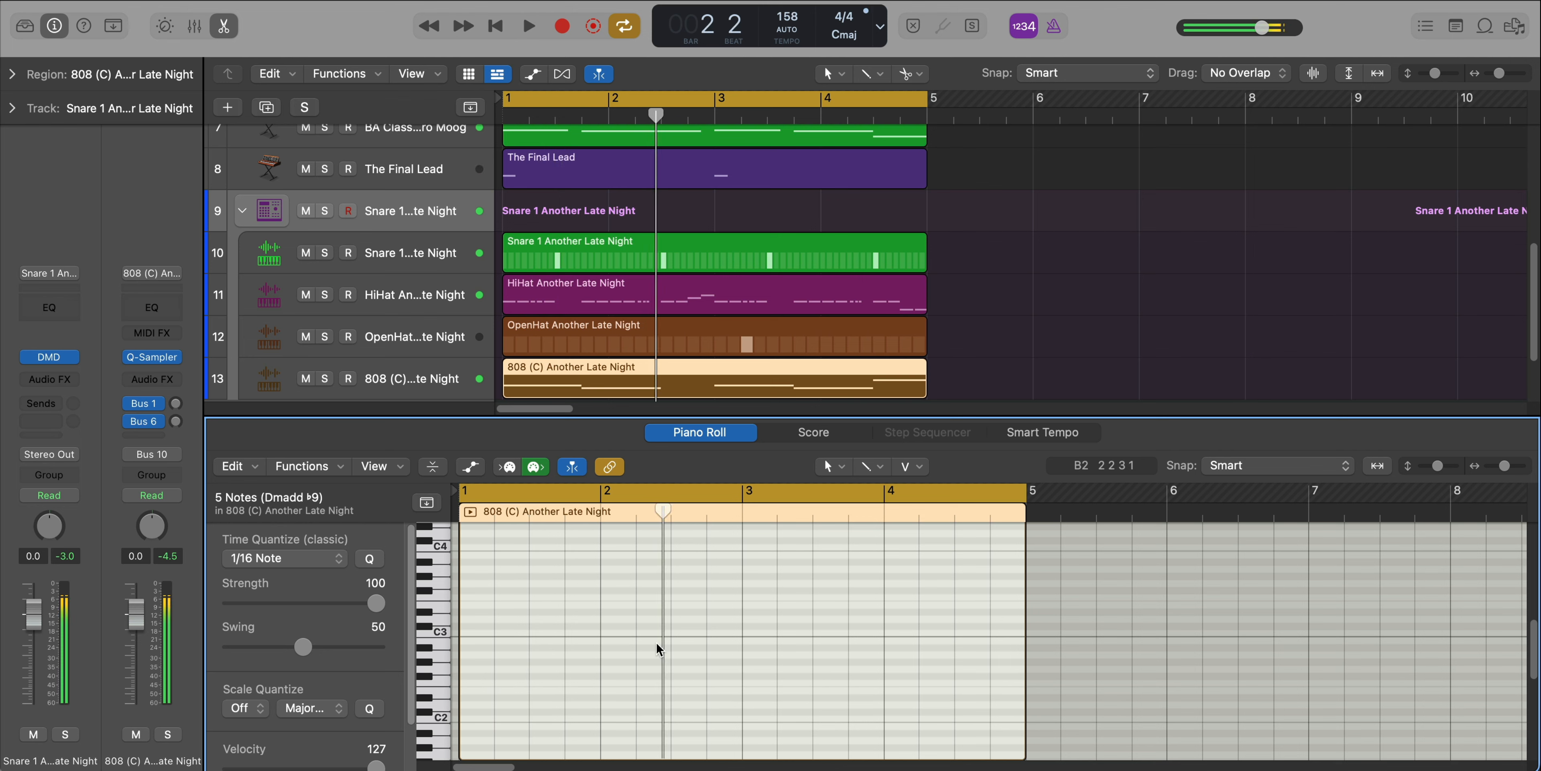
{"action": "left_click", "coordinate": [528, 26]}
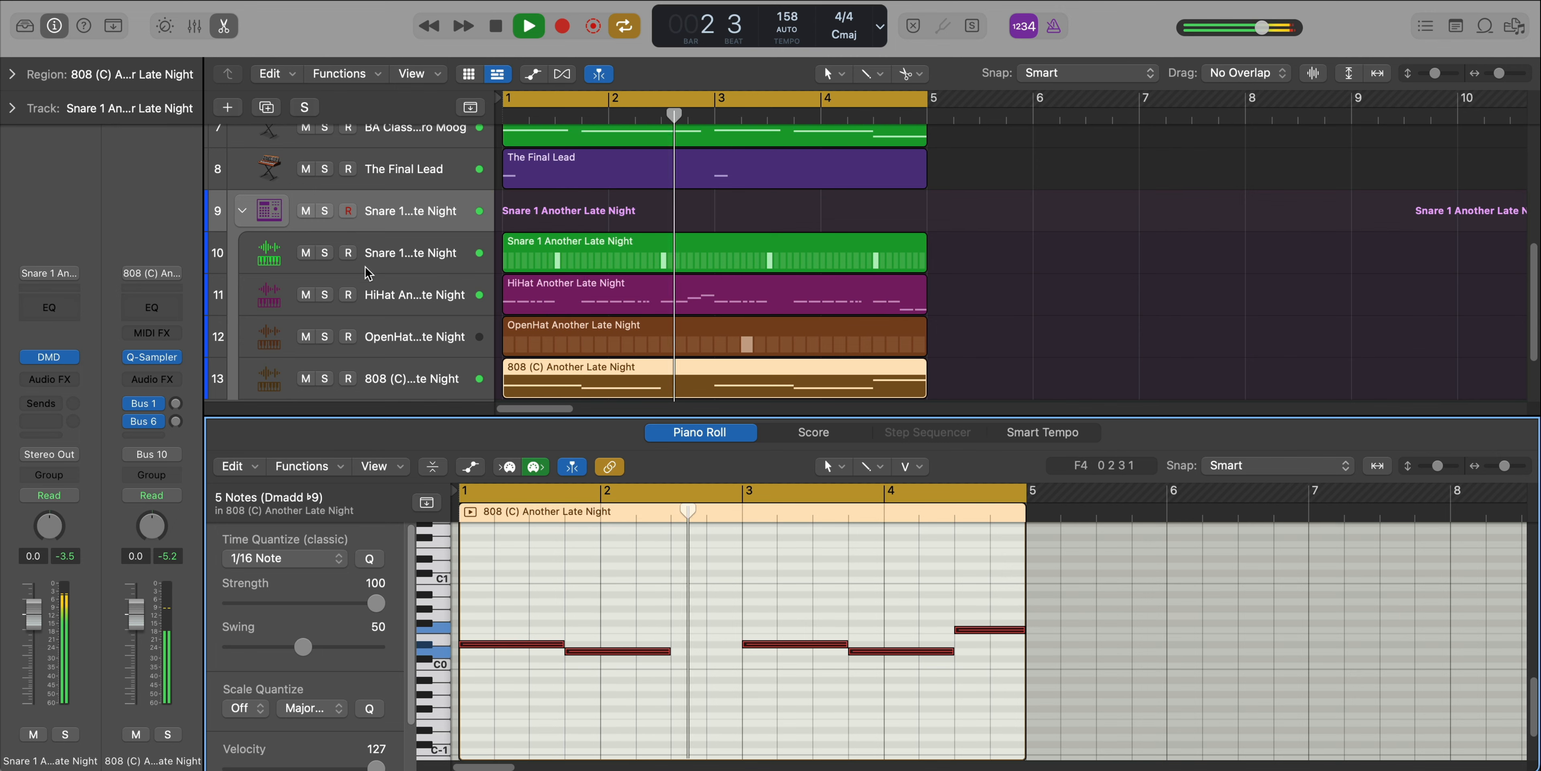
{"action": "left_click", "coordinate": [314, 378]}
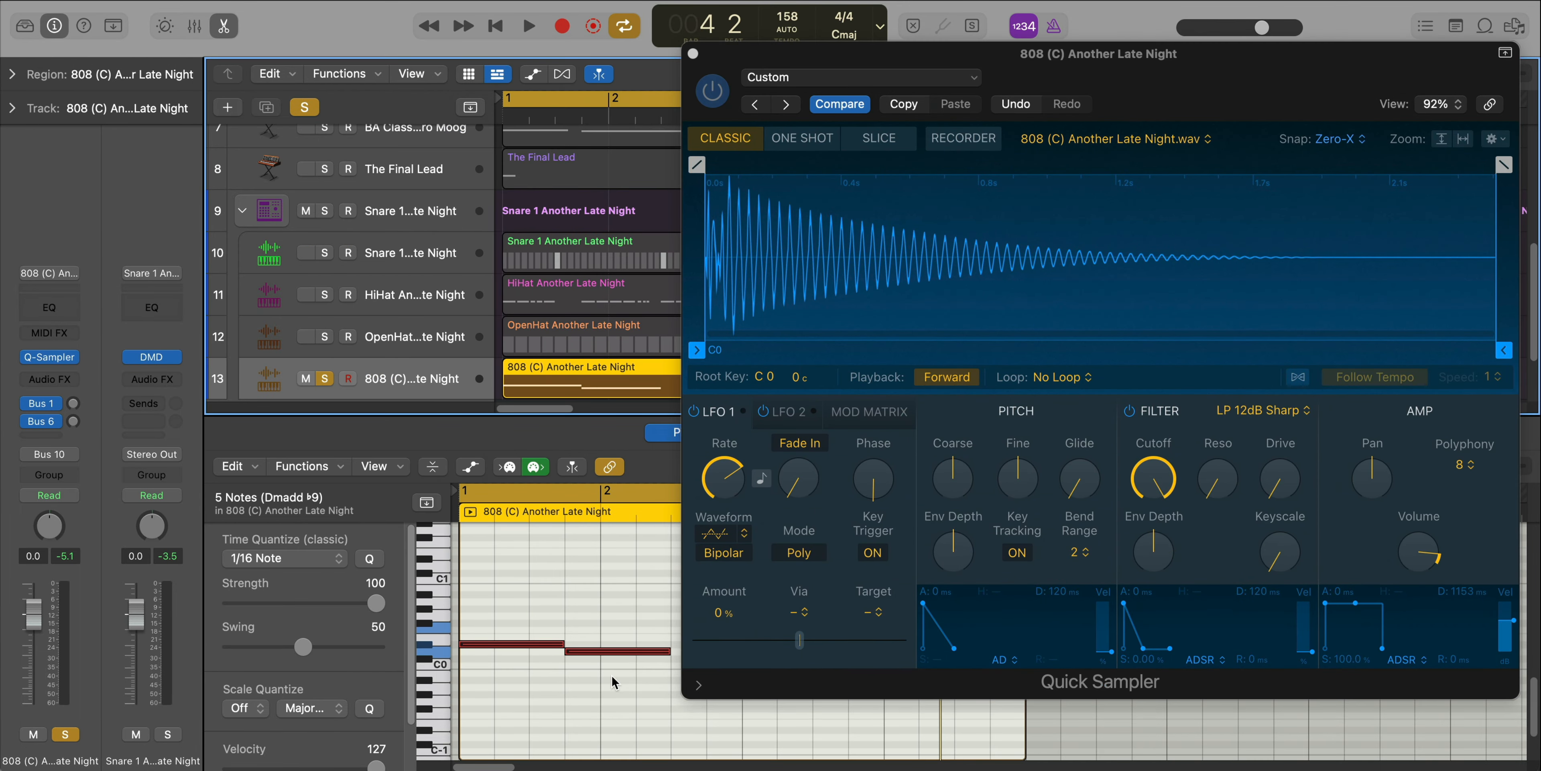
Close the 808's Quick Sampler and select the 808 track to solo the bass.
{"action": "left_click", "coordinate": [528, 26]}
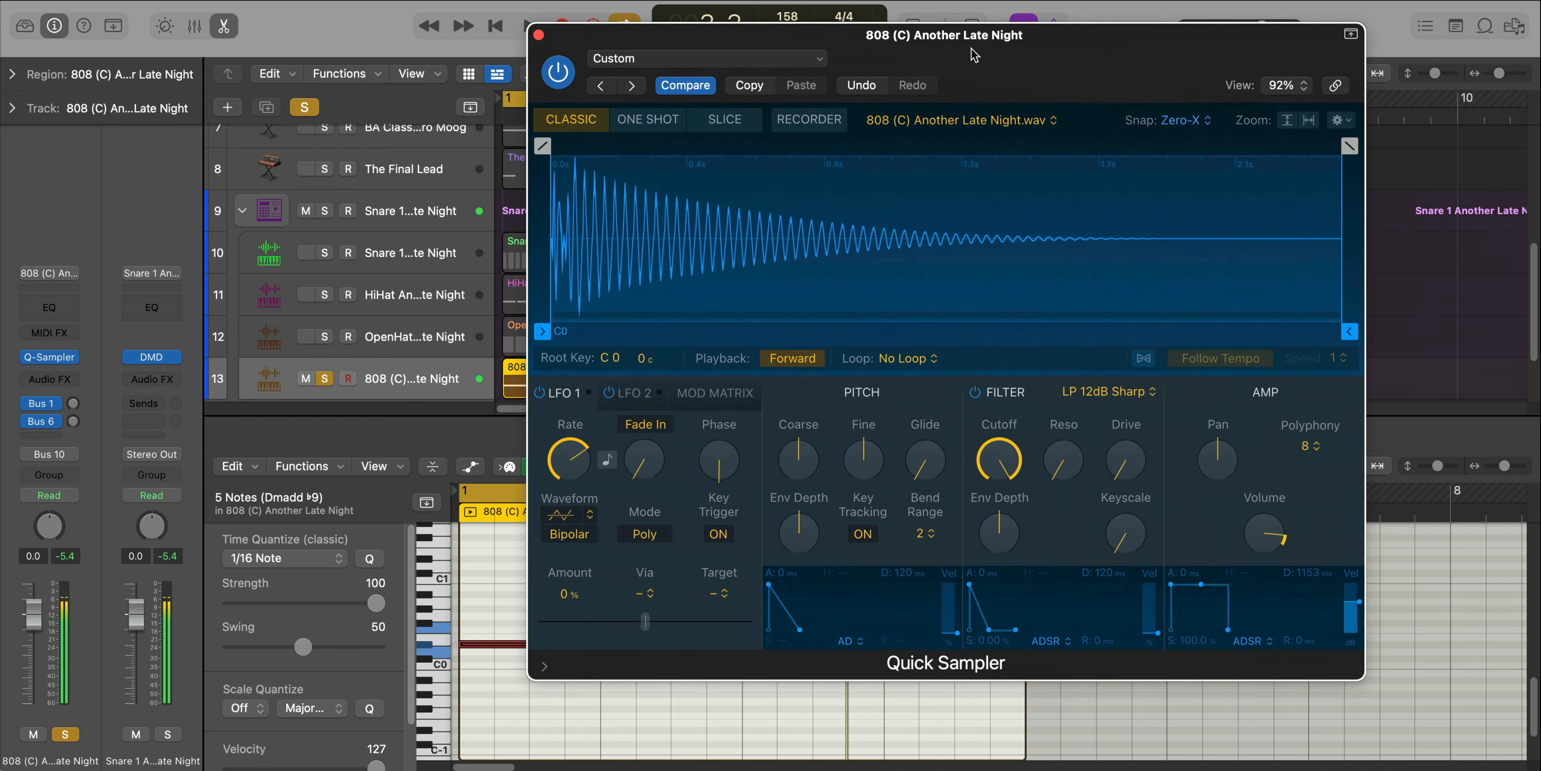
{"action": "left_click", "coordinate": [1309, 446]}
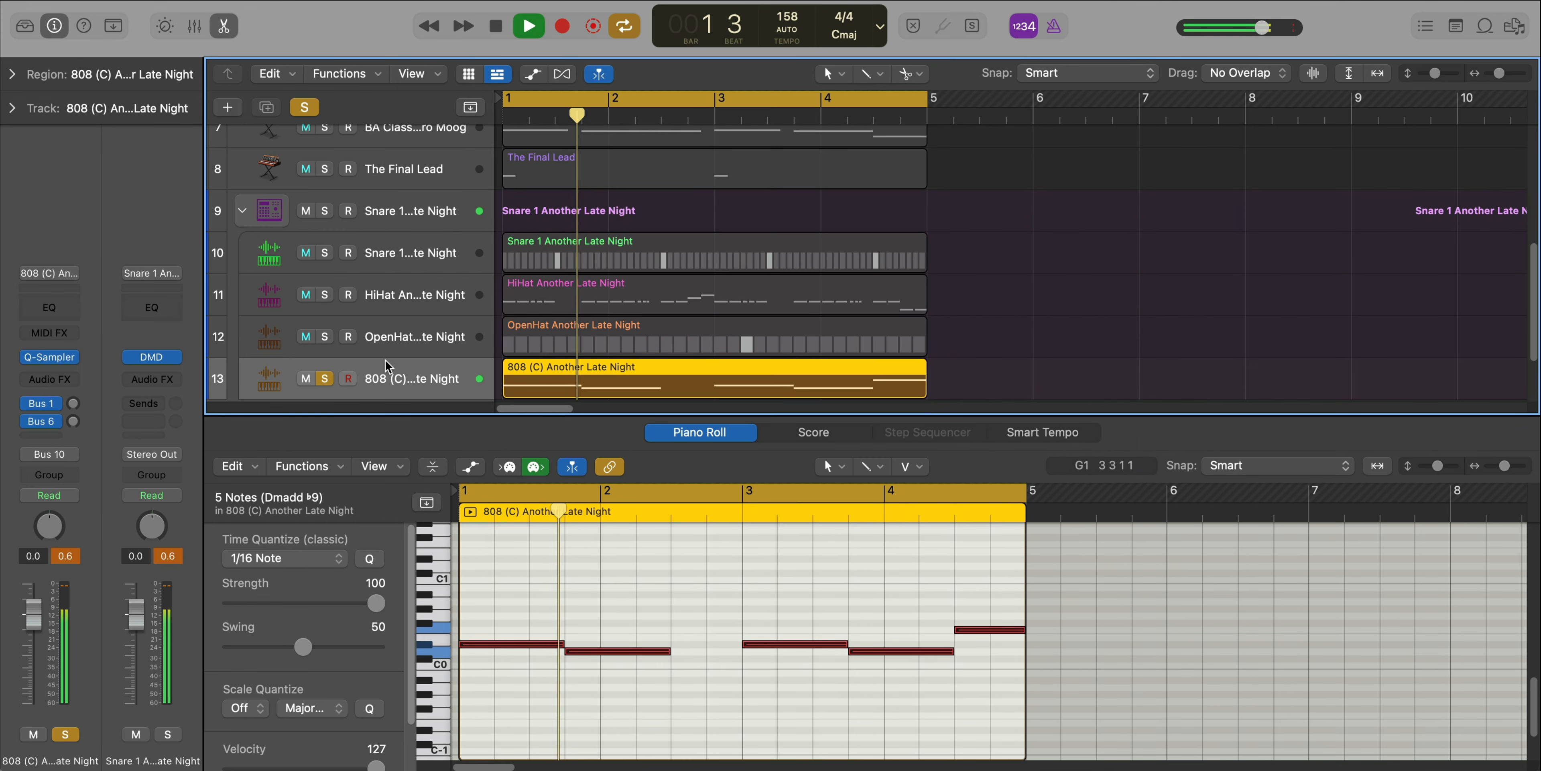
{"action": "left_click", "coordinate": [48, 379]}
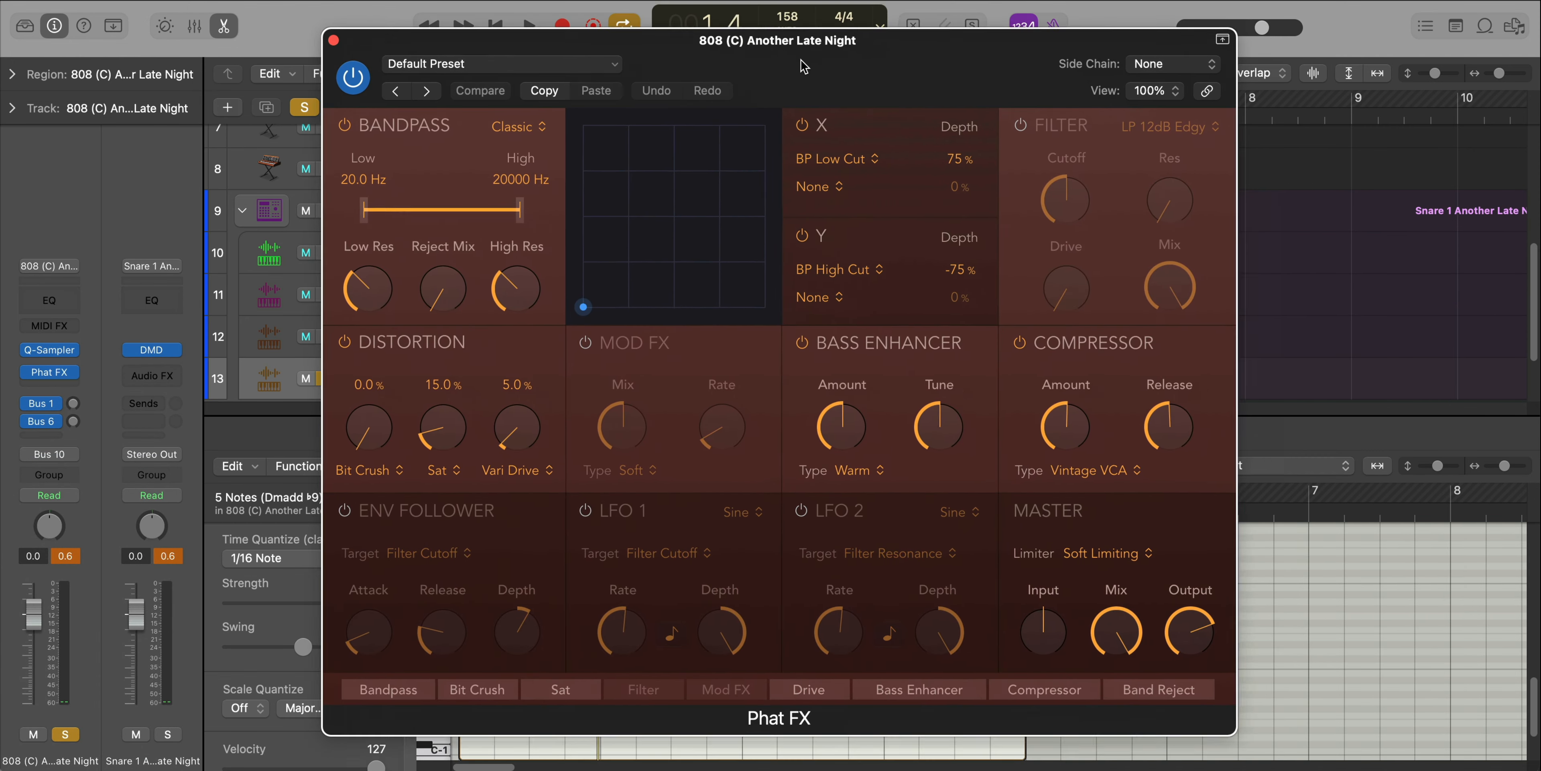
Boost the 808's Phat FX Master Input to 6.2 dB and switch on a Snare 2 step hit.
{"action": "left_click", "coordinate": [480, 89]}
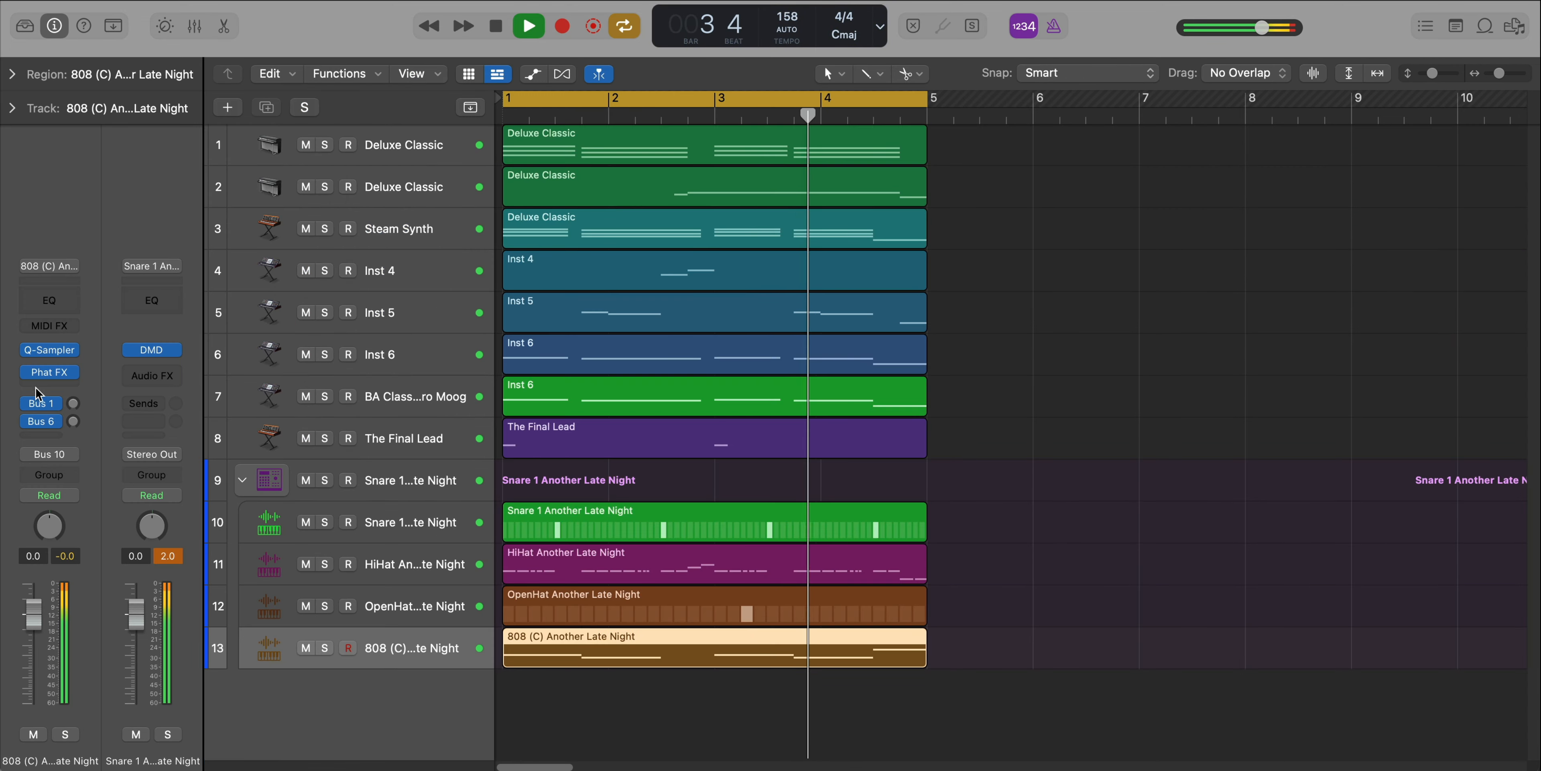
{"action": "left_click", "coordinate": [48, 372]}
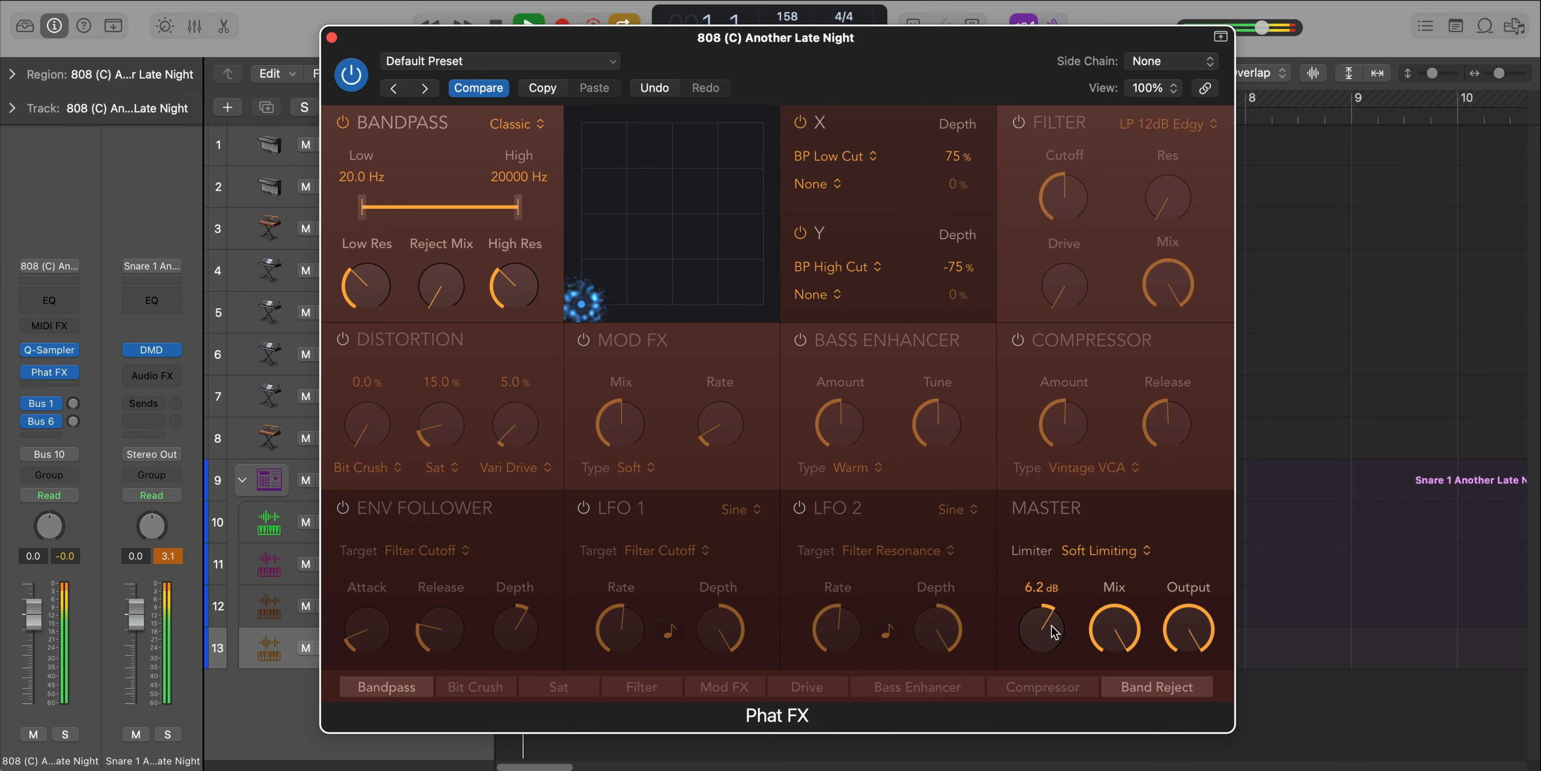
{"action": "left_click_drag", "start_coordinate": [1042, 630], "coordinate": [1042, 648]}
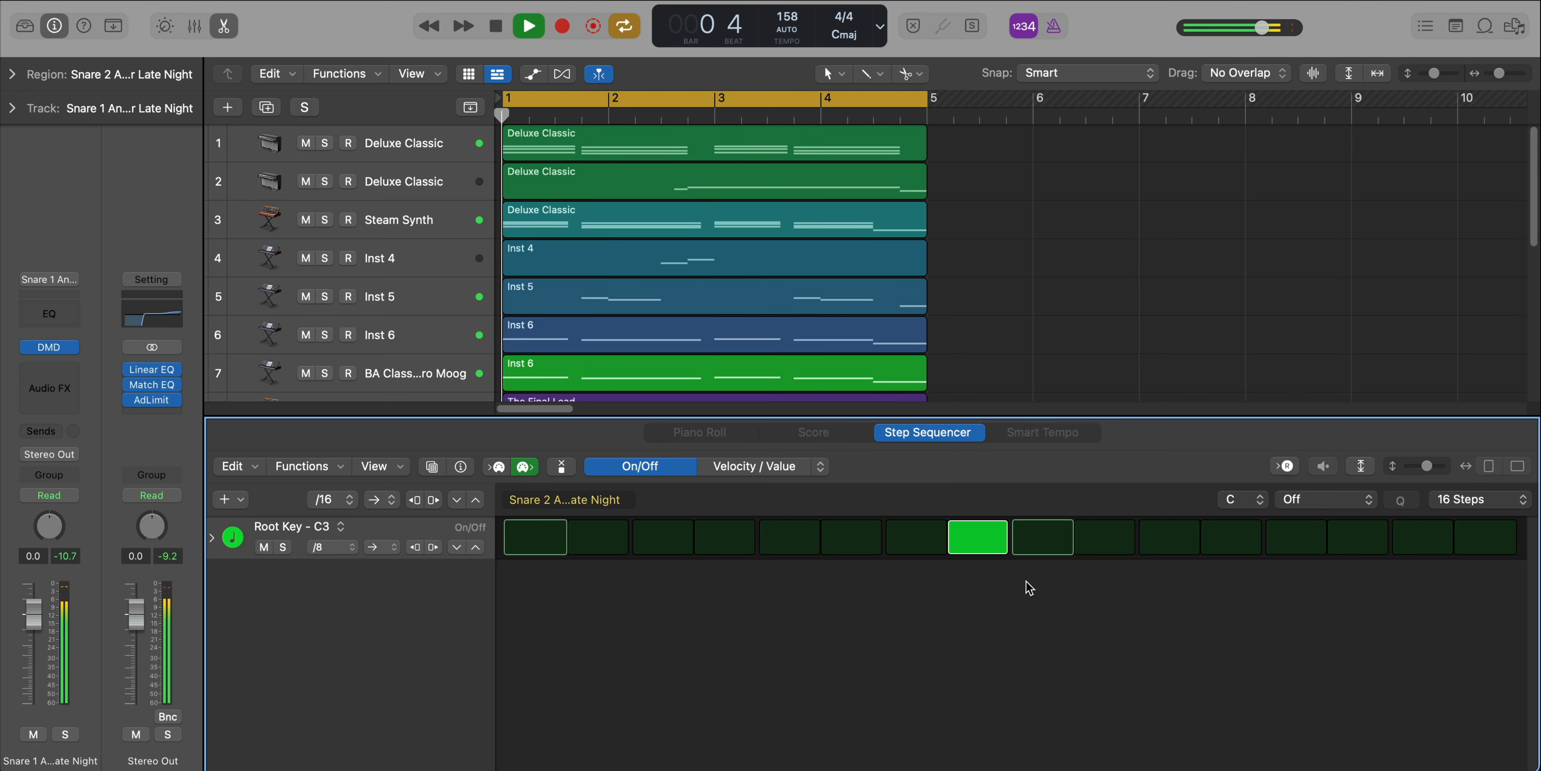
{"action": "left_click", "coordinate": [1104, 537]}
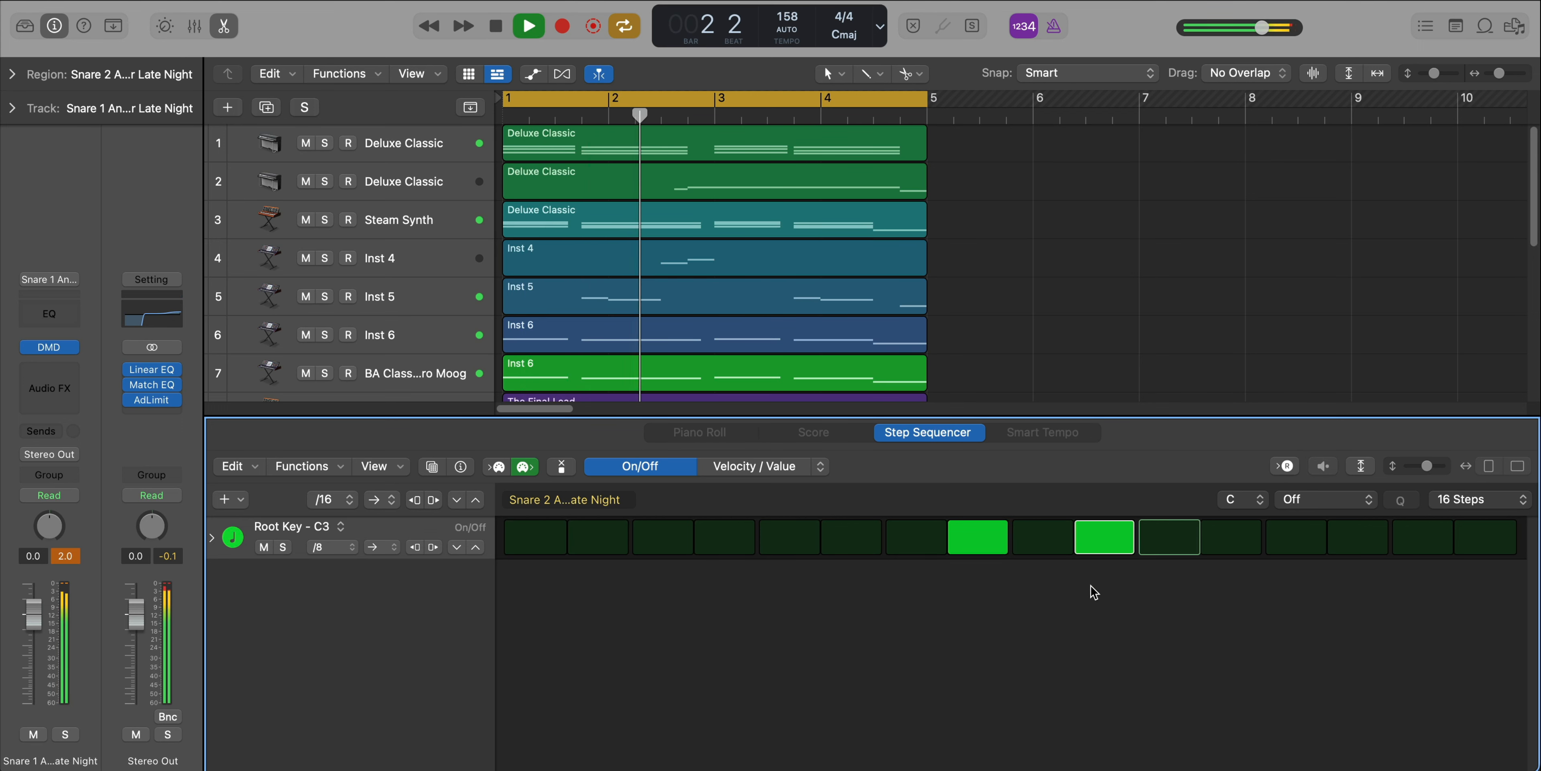